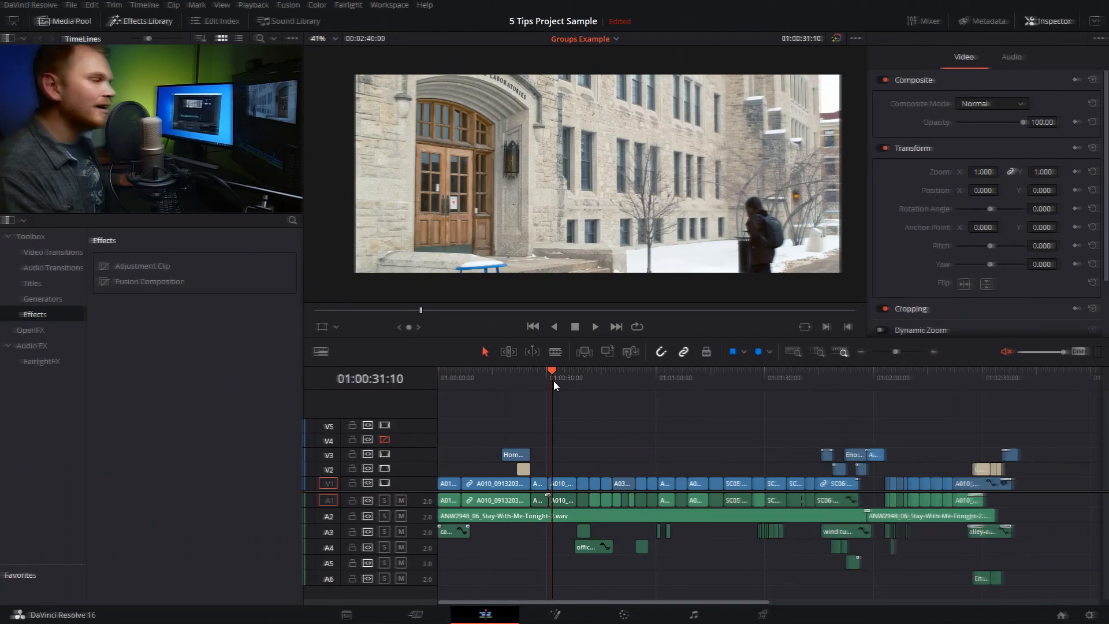
# Step: Preview shots across the edit, ending on the office and hallway shots
pyautogui.click(665, 378)
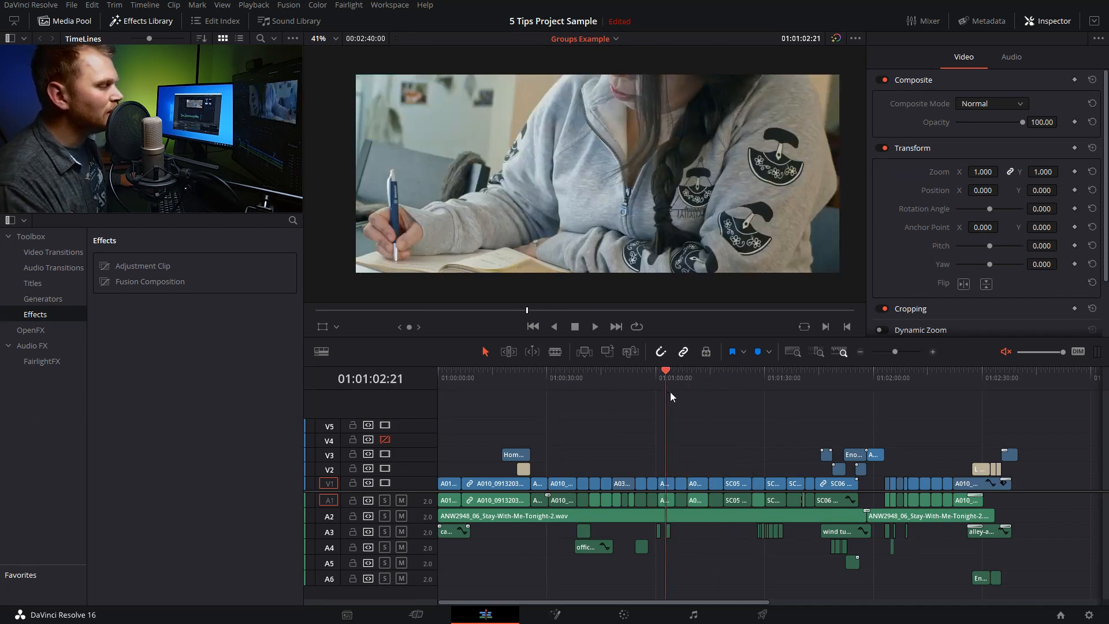
pyautogui.click(674, 370)
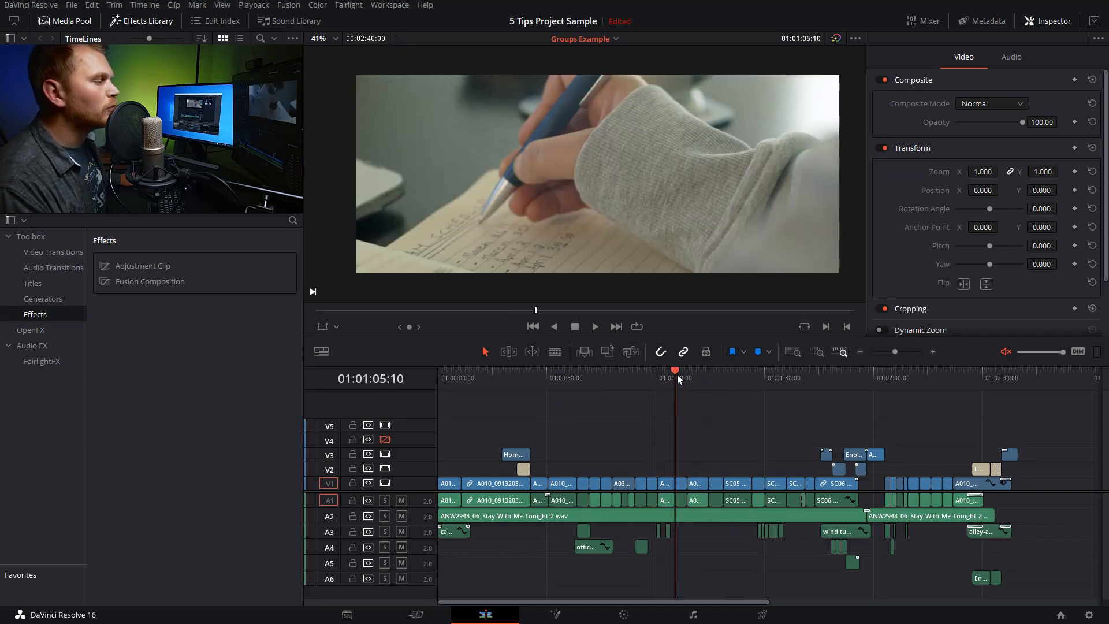
pyautogui.click(759, 371)
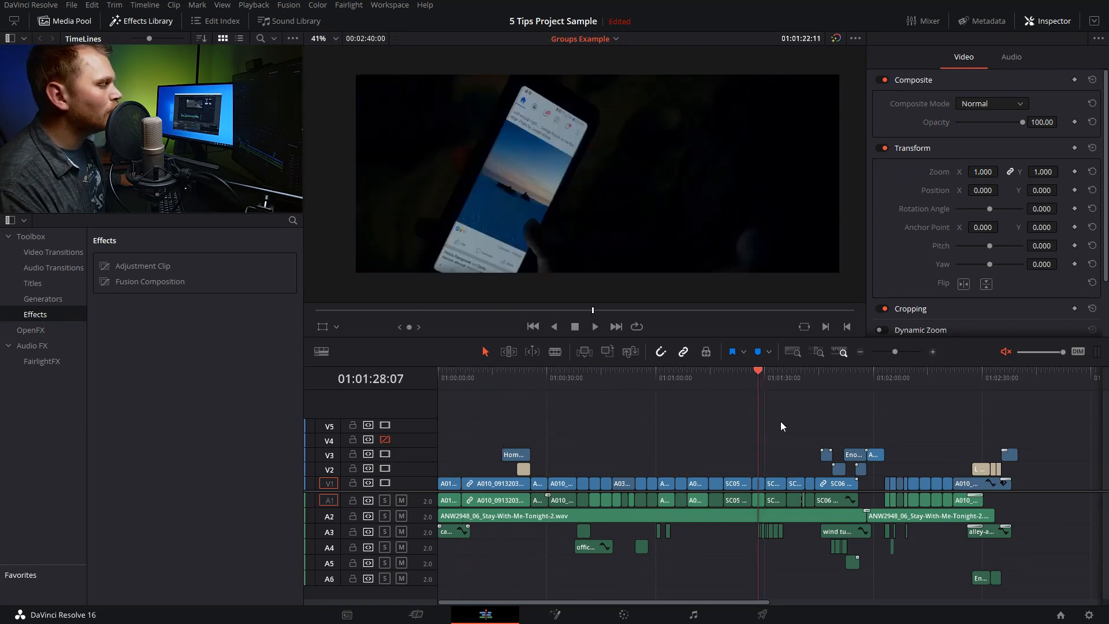
pyautogui.click(951, 370)
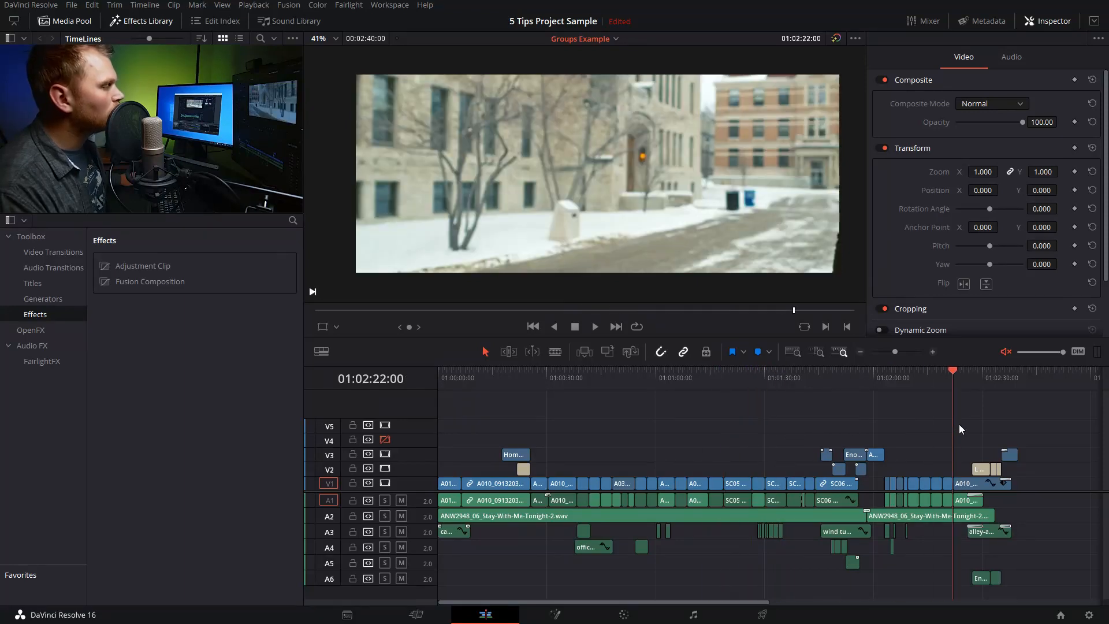
pyautogui.click(612, 371)
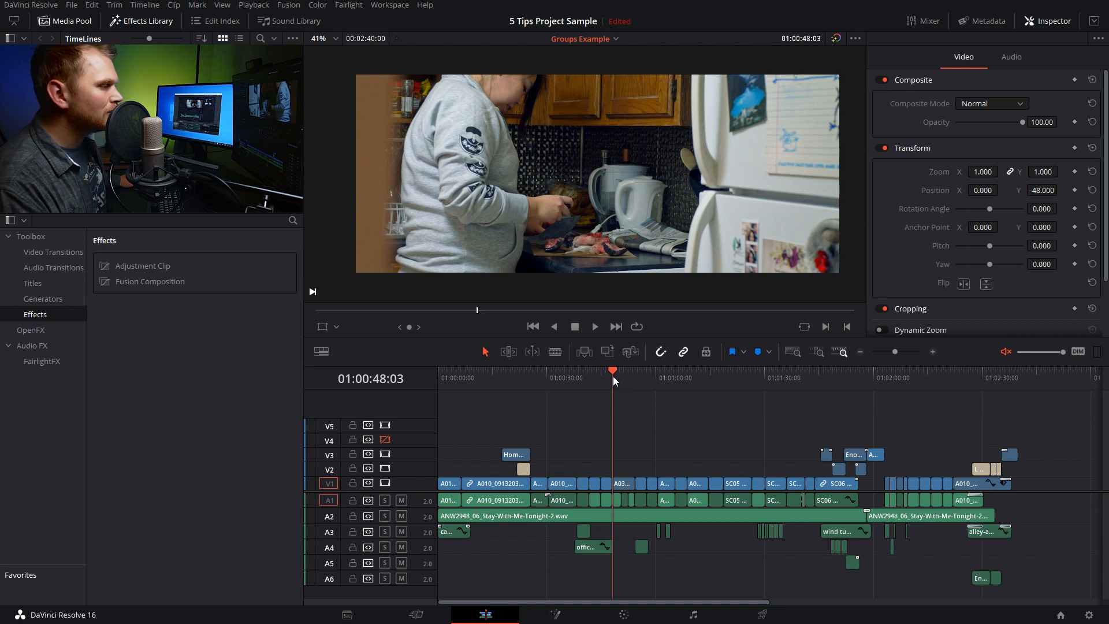
pyautogui.click(589, 371)
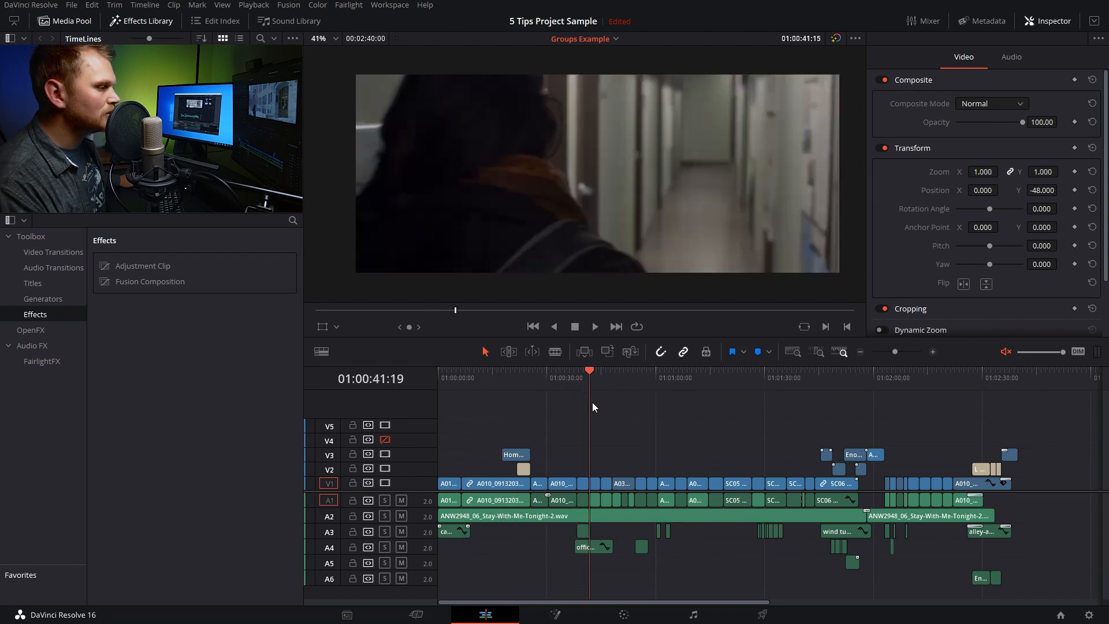
pyautogui.click(709, 370)
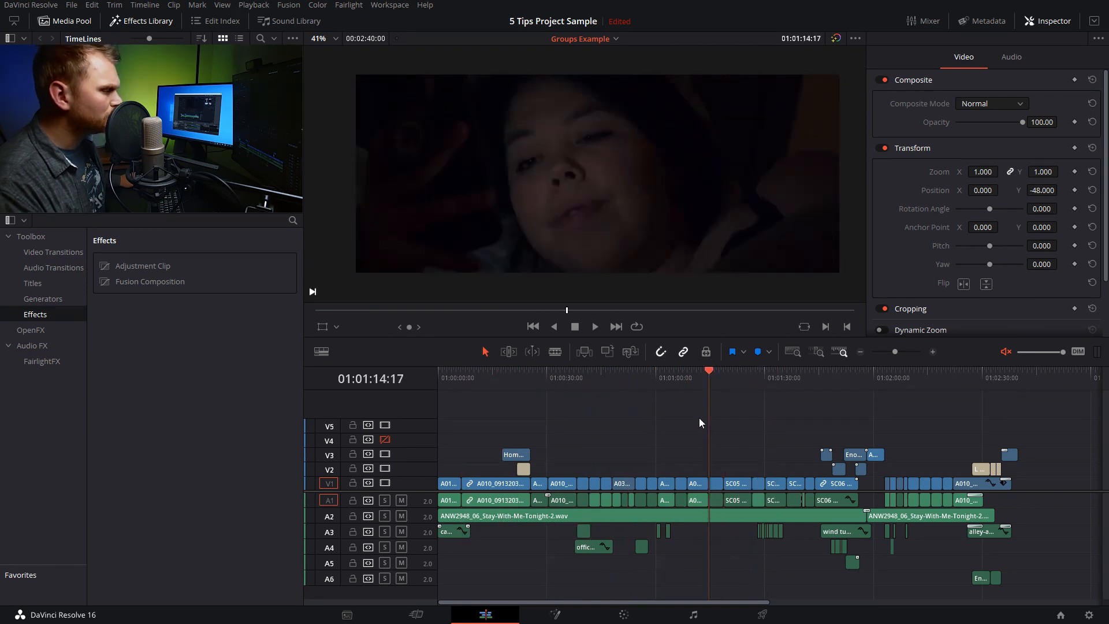
pyautogui.click(591, 370)
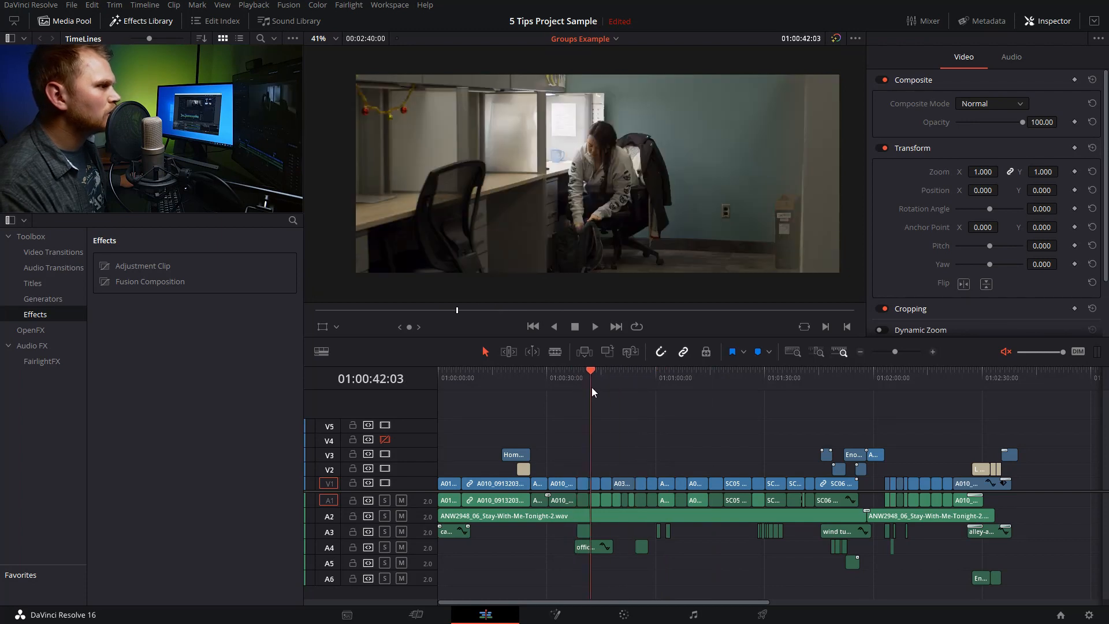
pyautogui.click(576, 370)
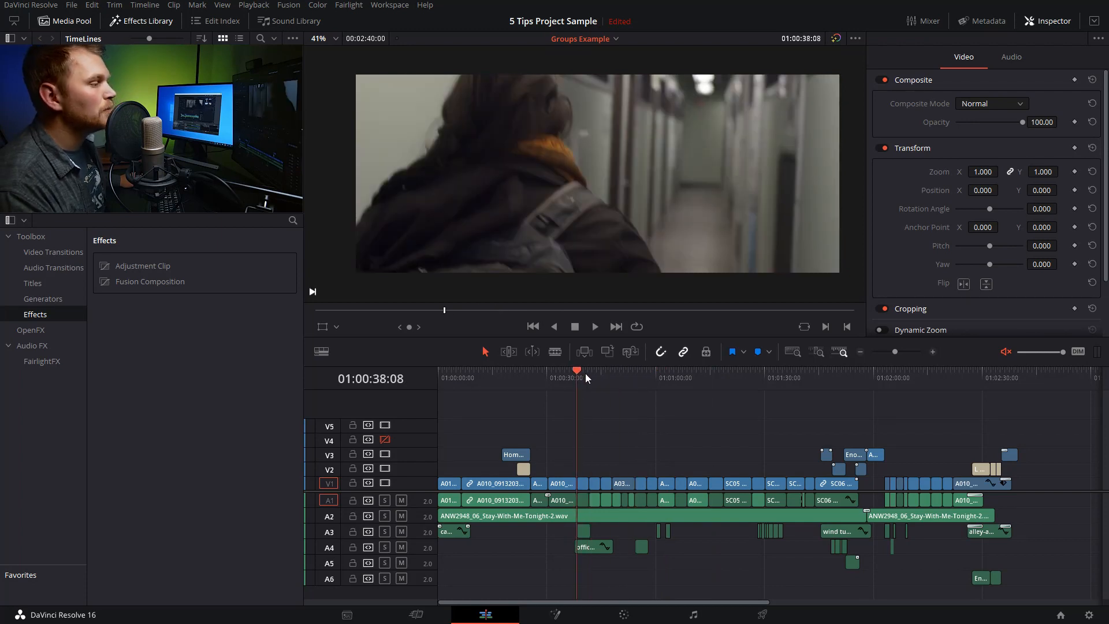
# Step: On the Color page, compare clips 07 and 08 and bring up clip 08's node options
pyautogui.click(623, 614)
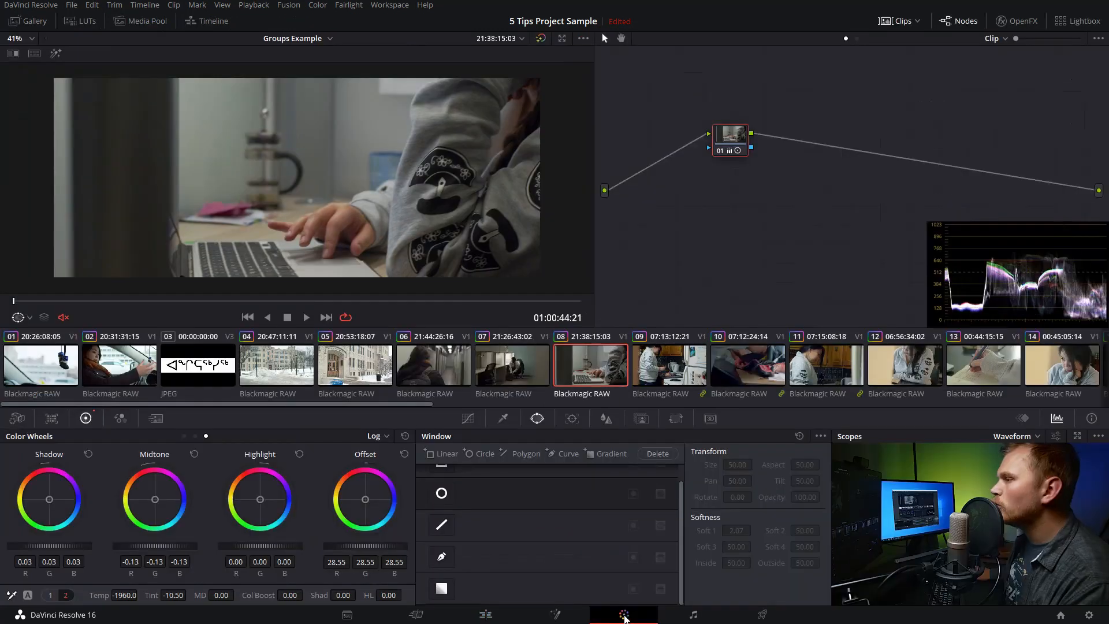
pyautogui.hscroll(3)
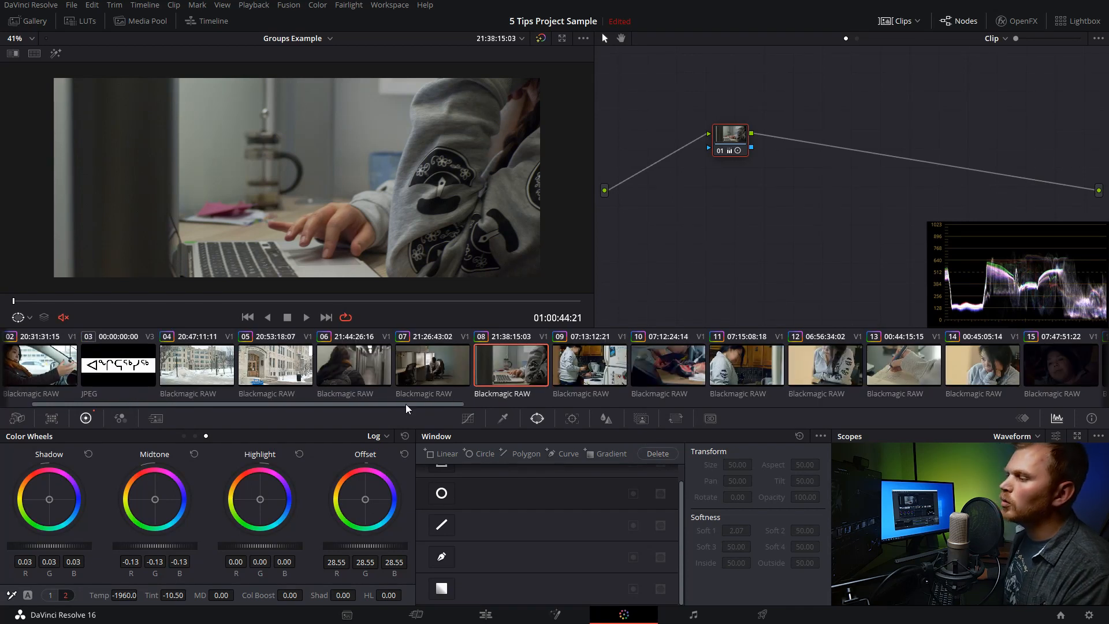
pyautogui.hscroll(3)
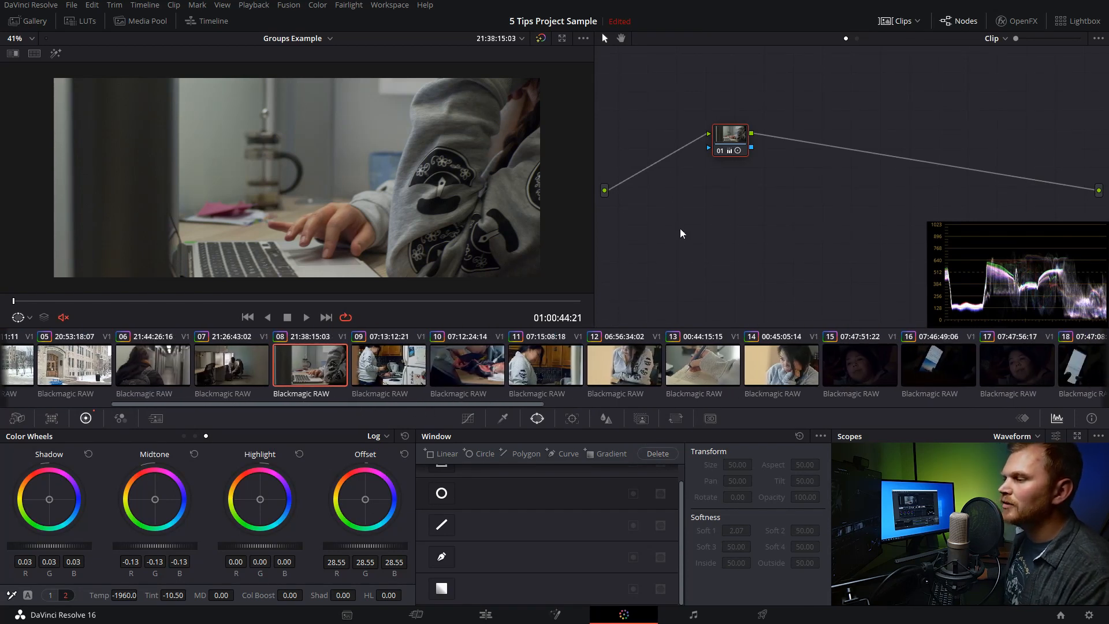
pyautogui.hscroll(-3)
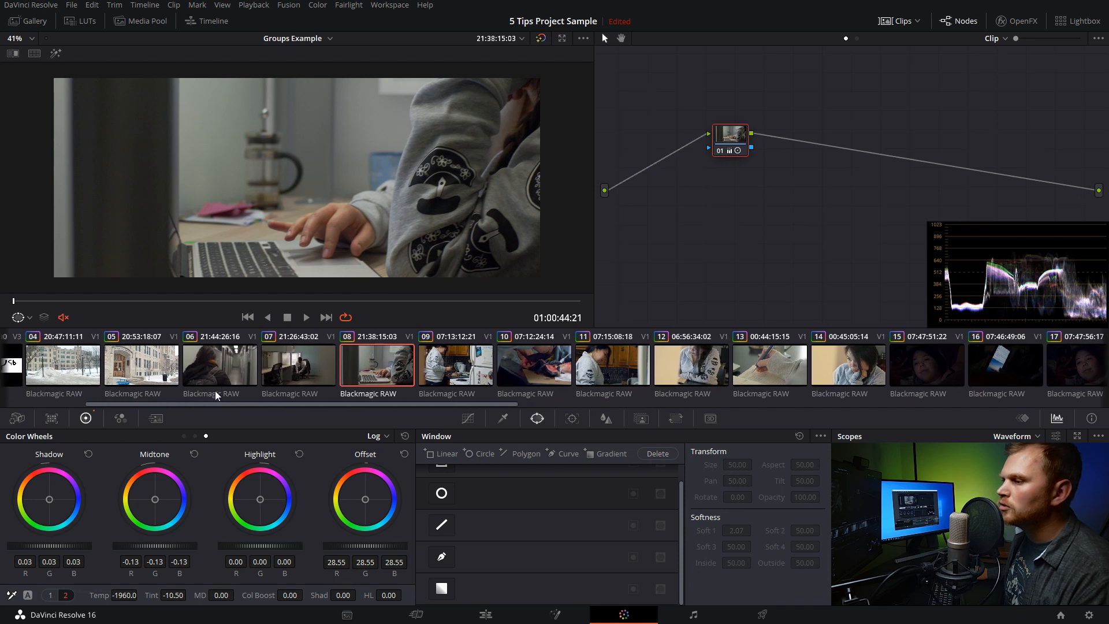
pyautogui.click(298, 364)
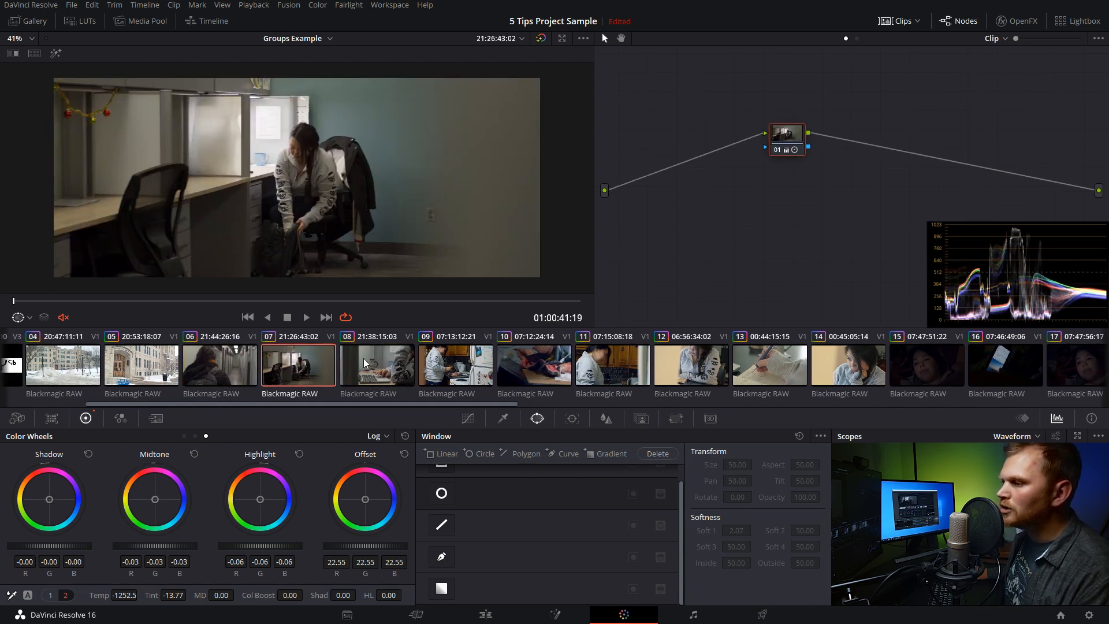
pyautogui.click(376, 363)
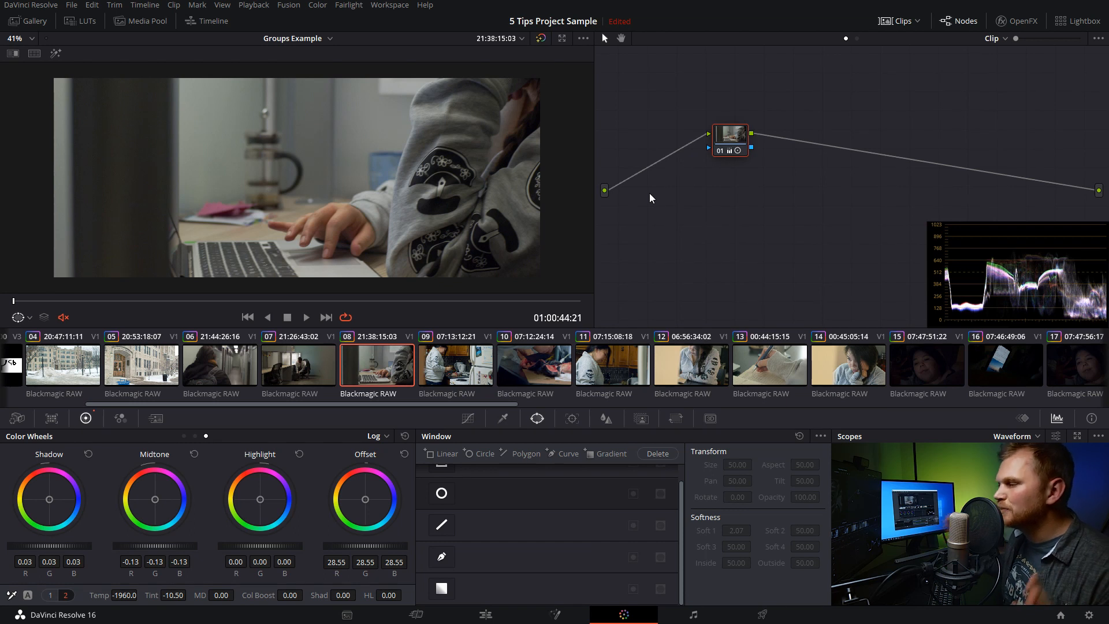
pyautogui.moveTo(562, 312)
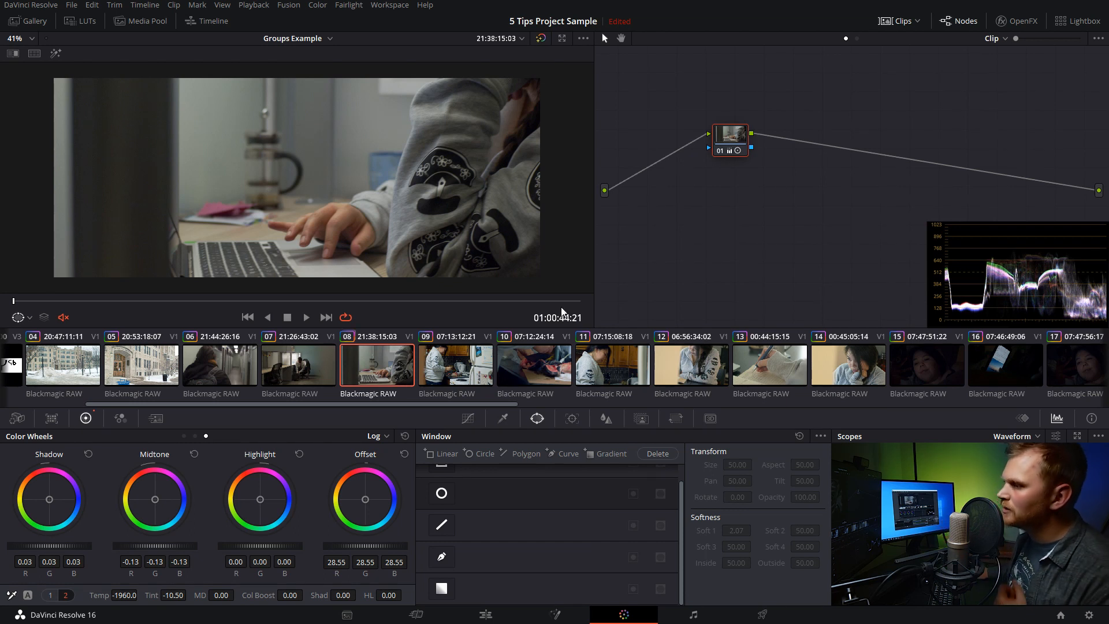
pyautogui.click(298, 365)
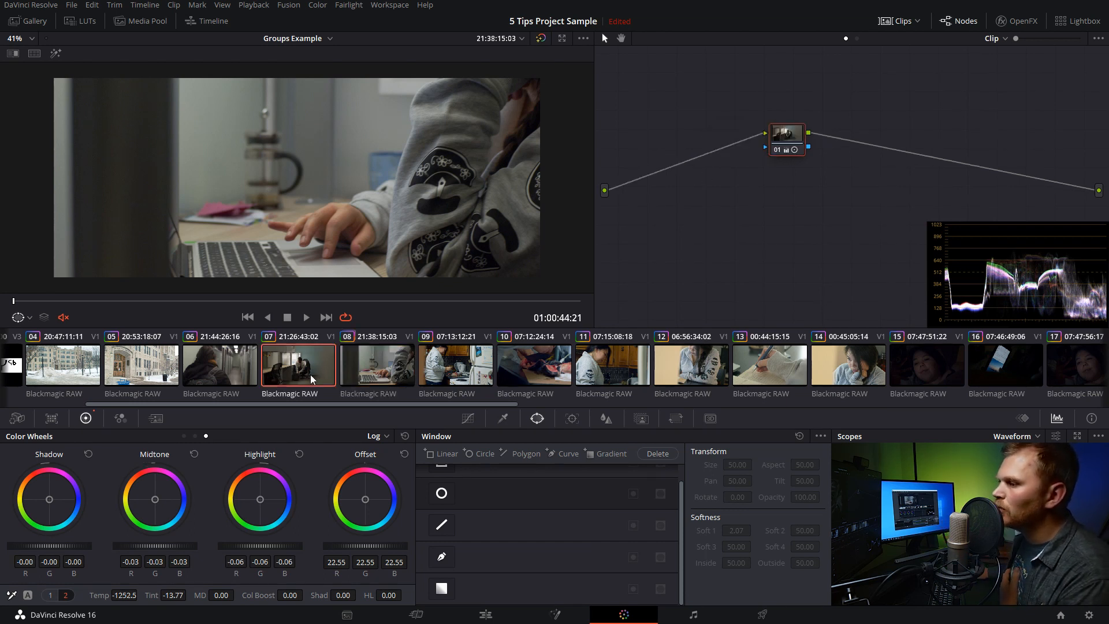
pyautogui.rightClick(786, 138)
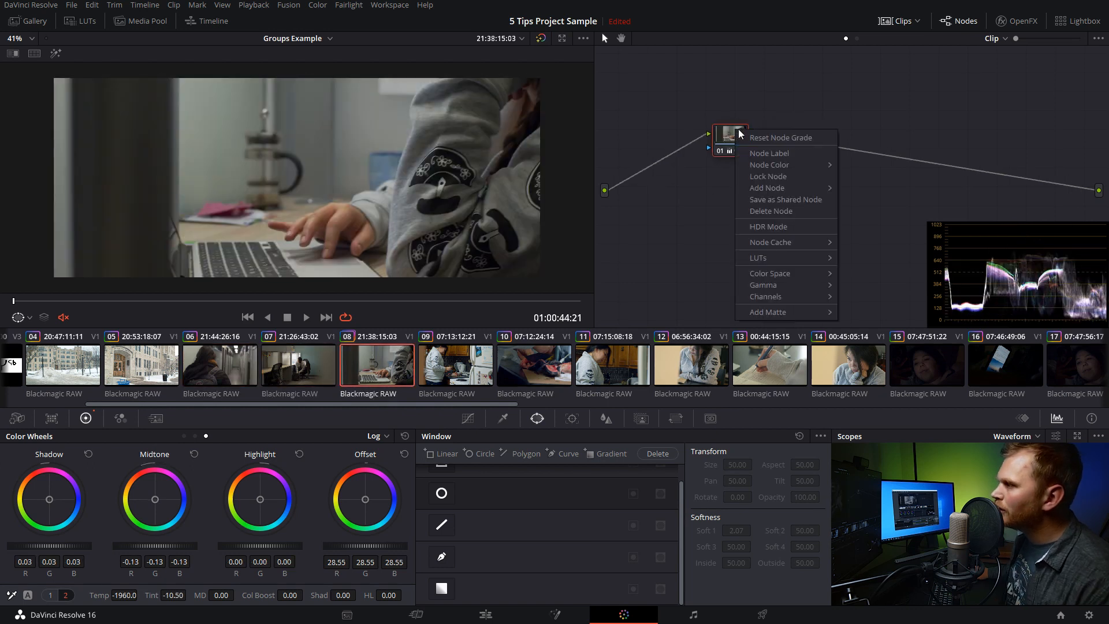
# Step: Reset clip 08's node grade, then review Color Management project settings and cancel
pyautogui.click(776, 137)
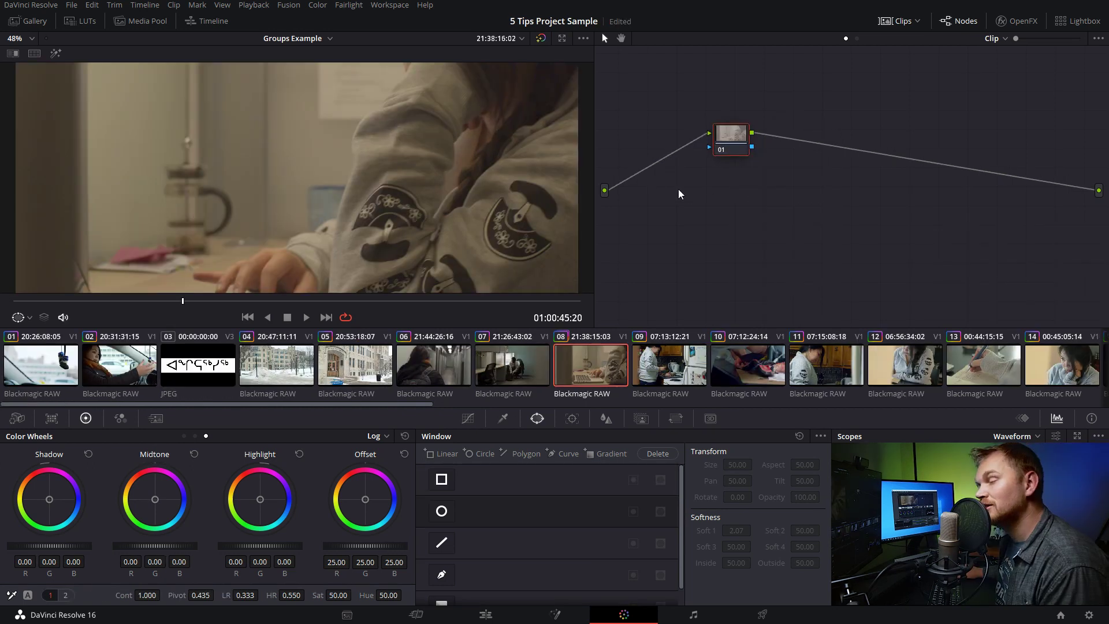
pyautogui.moveTo(683, 202)
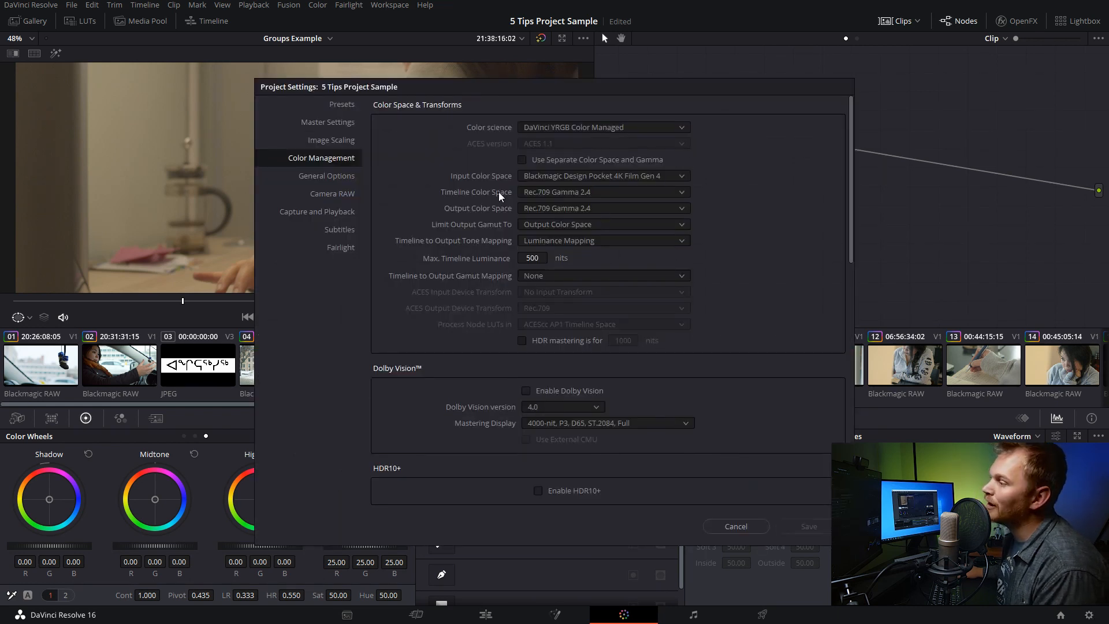
pyautogui.click(602, 192)
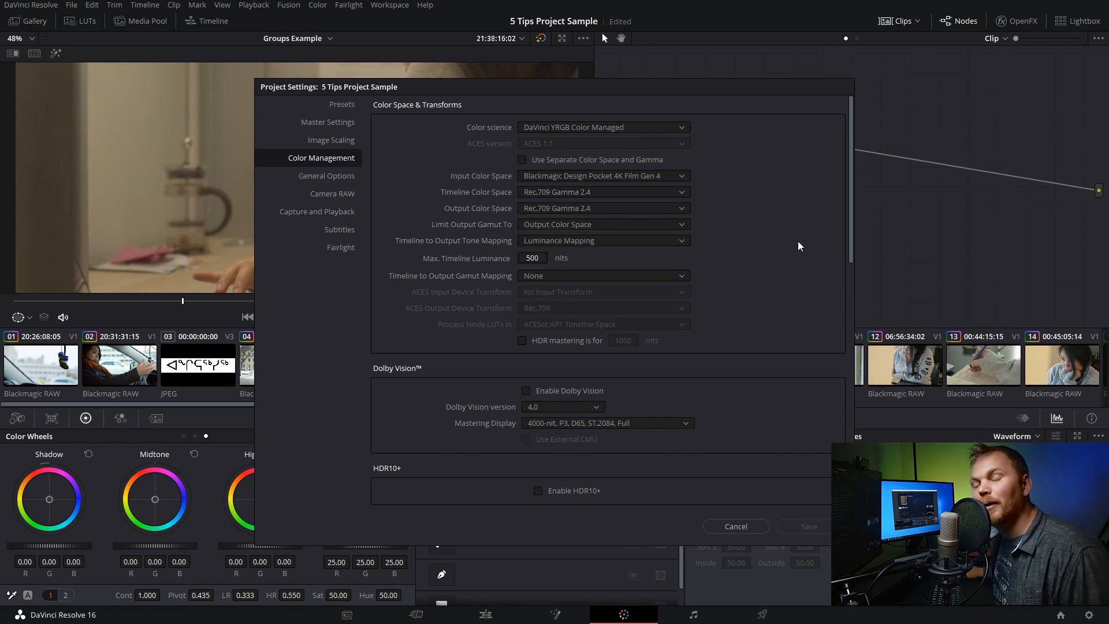
pyautogui.moveTo(655, 521)
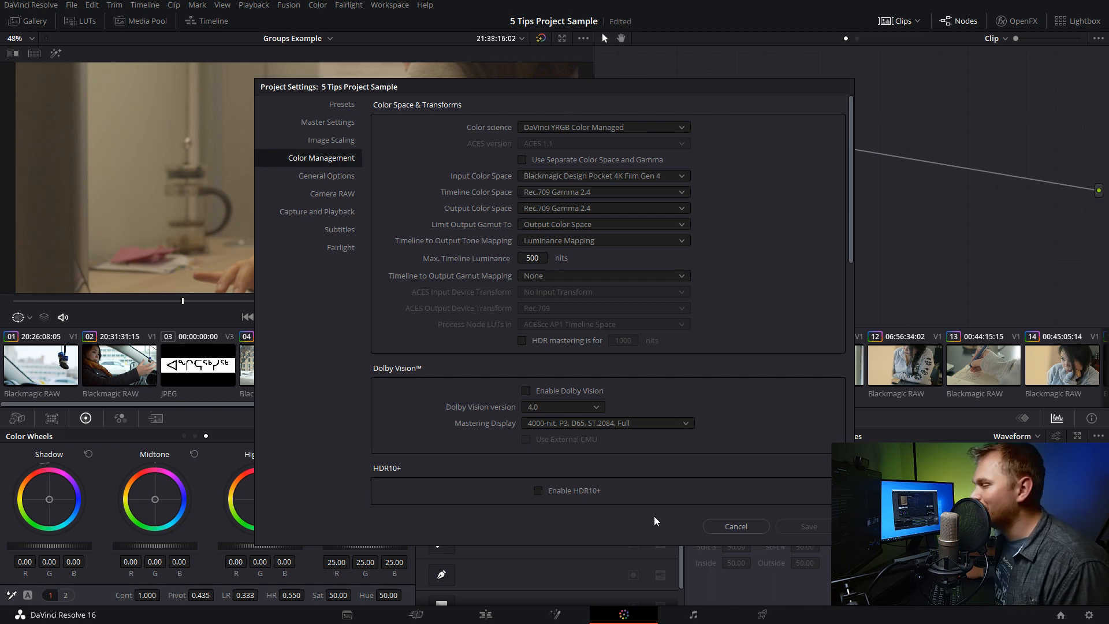
pyautogui.click(735, 526)
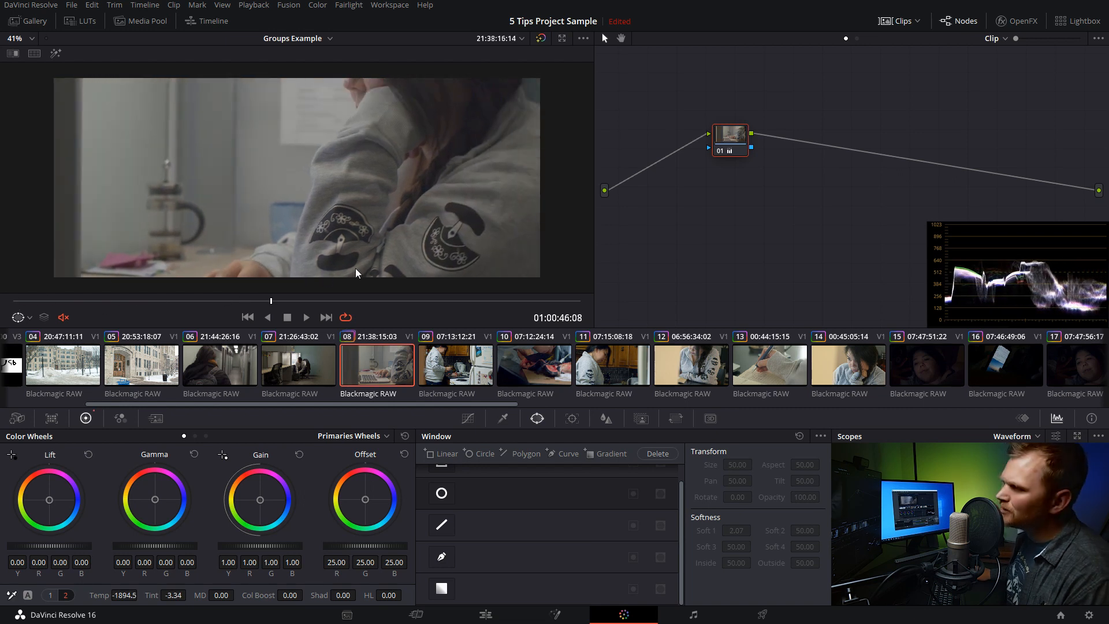
pyautogui.moveTo(441, 558)
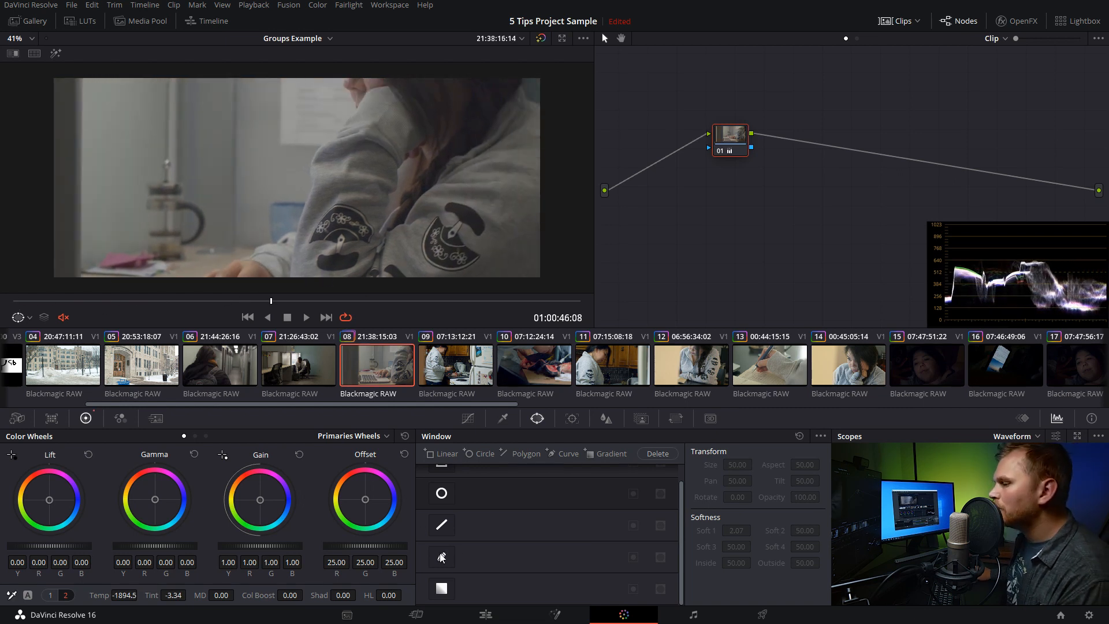
# Step: Briefly draw a custom window mask, then turn off Highlight view on clip 08
pyautogui.click(441, 557)
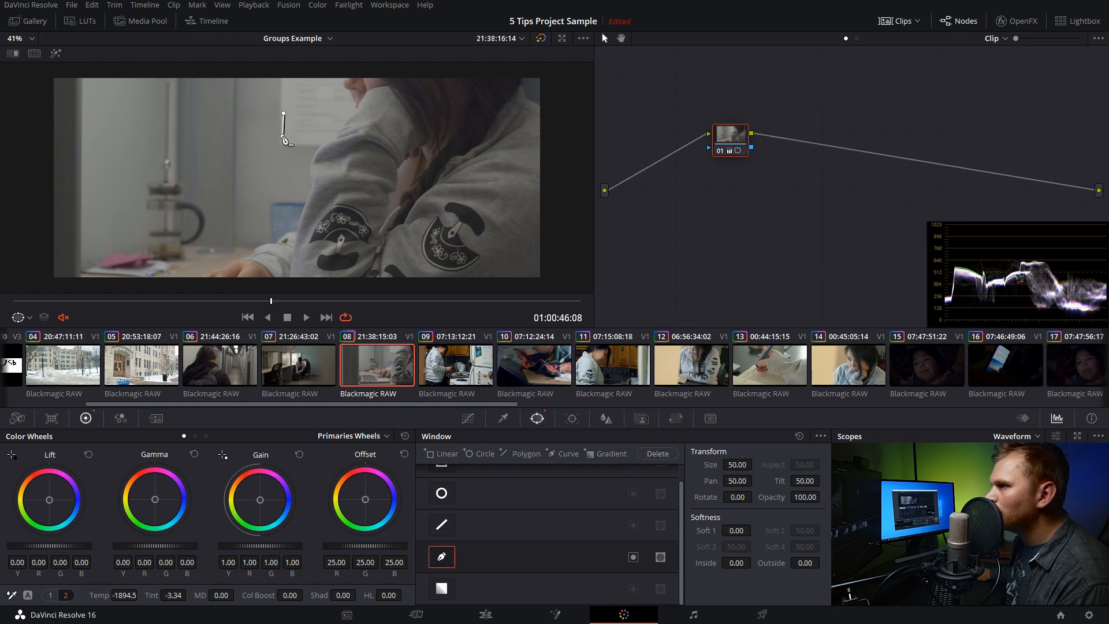
pyautogui.moveTo(288, 126)
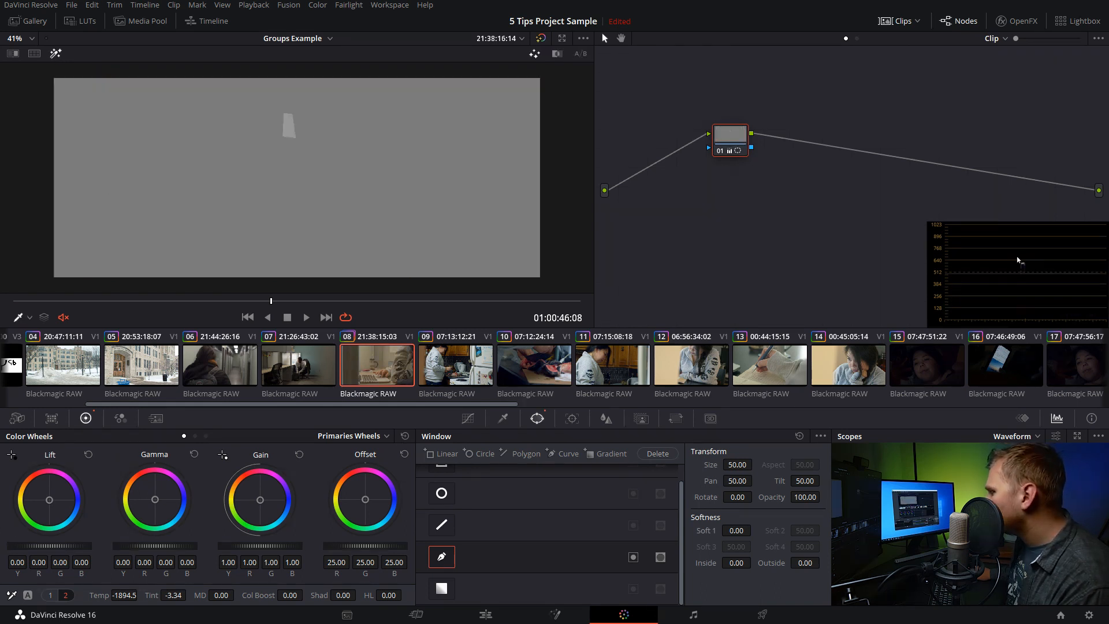
pyautogui.moveTo(1022, 264)
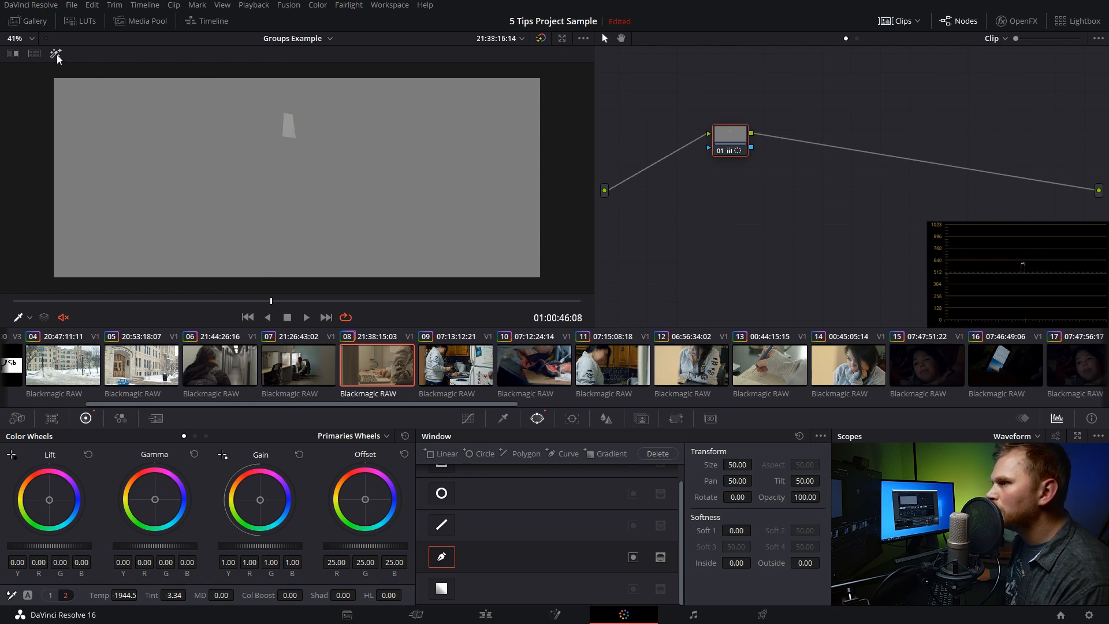
pyautogui.click(56, 53)
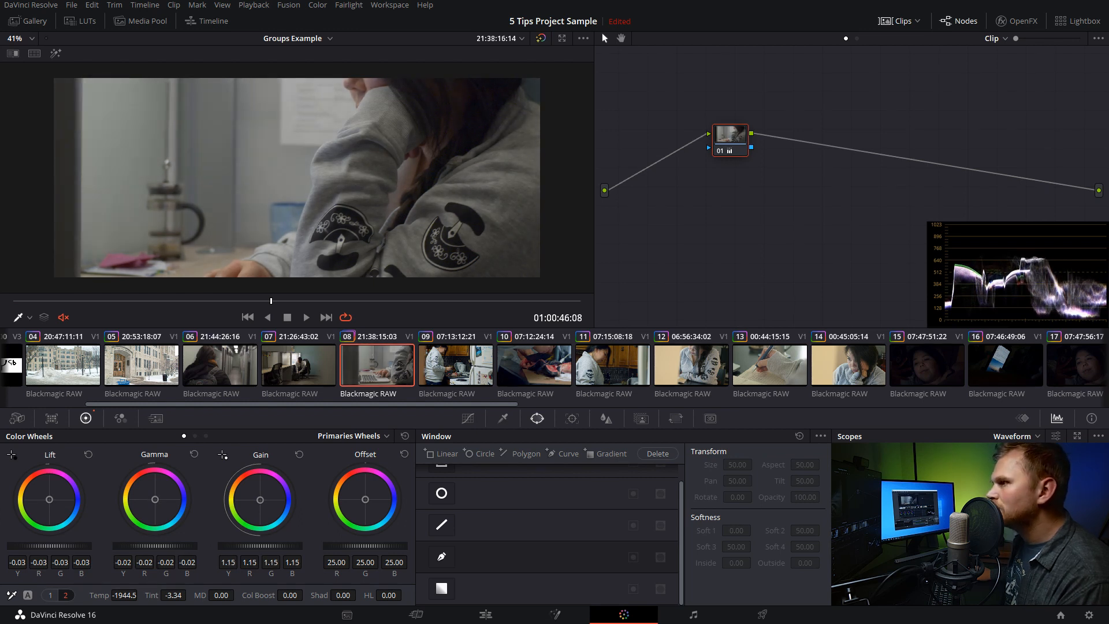
pyautogui.moveTo(712, 202)
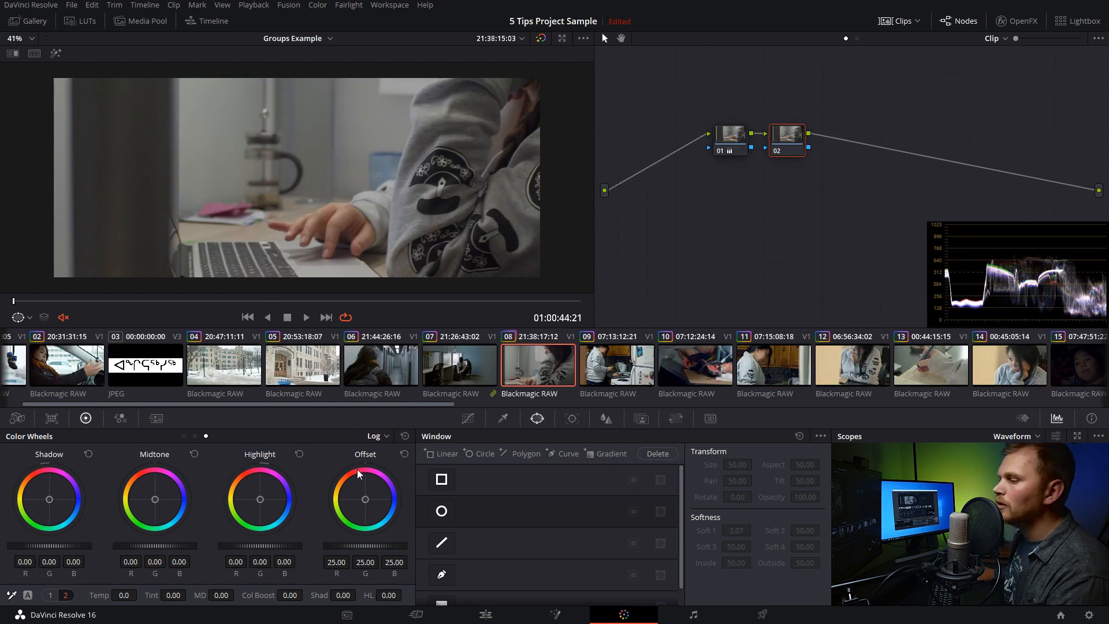
# Step: Add serial nodes 02 and 03 and nudge the Log Shadow wheel toward red
pyautogui.click(317, 5)
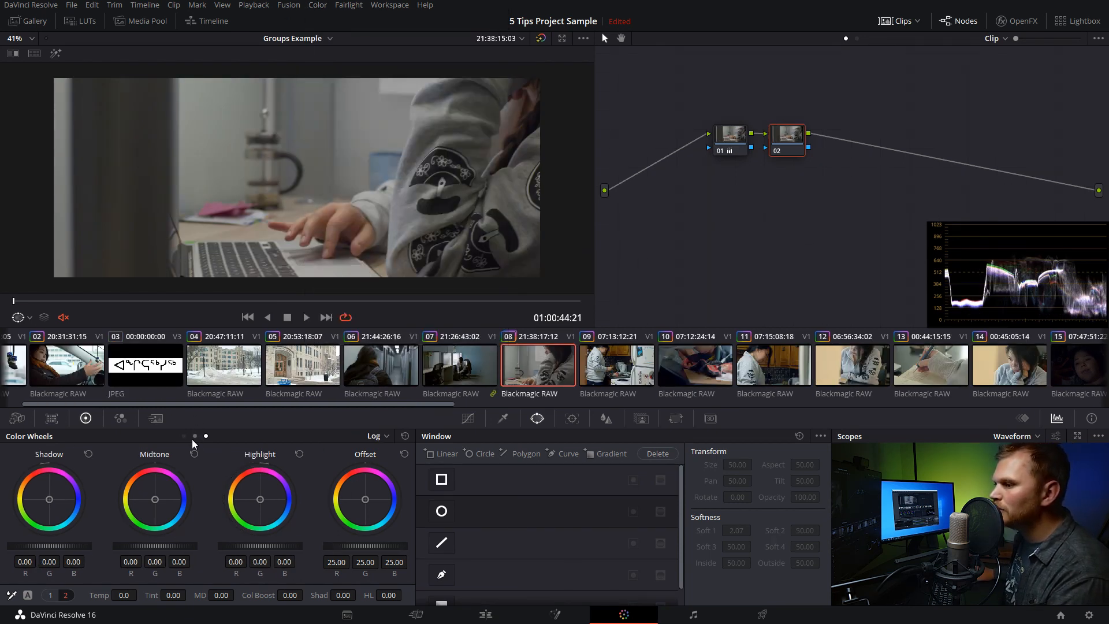
pyautogui.click(375, 435)
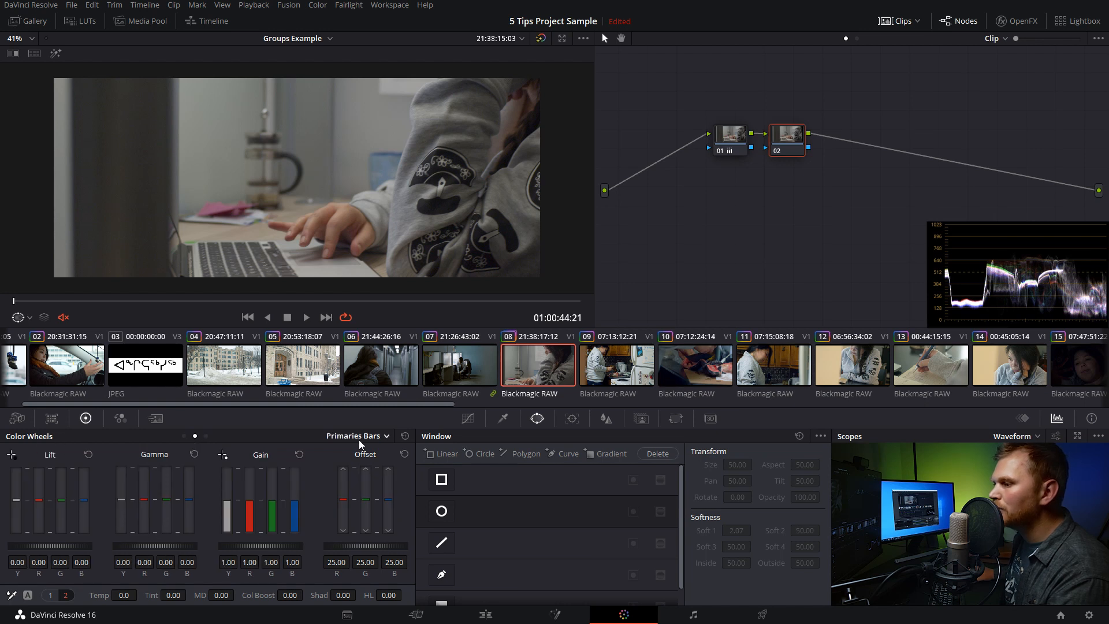
pyautogui.moveTo(320, 435)
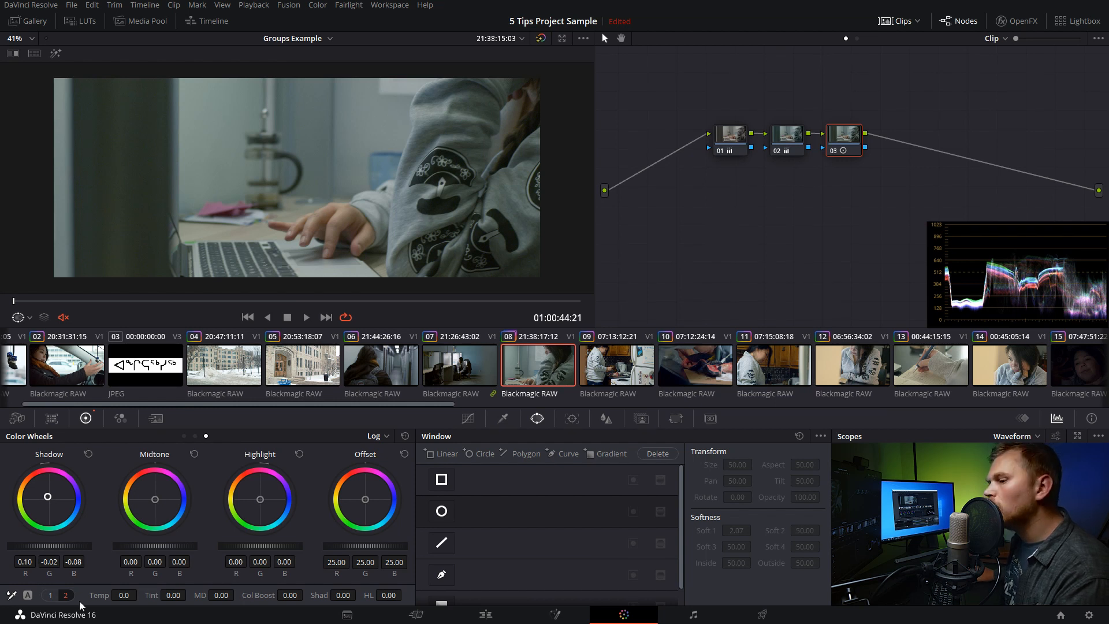
pyautogui.click(48, 595)
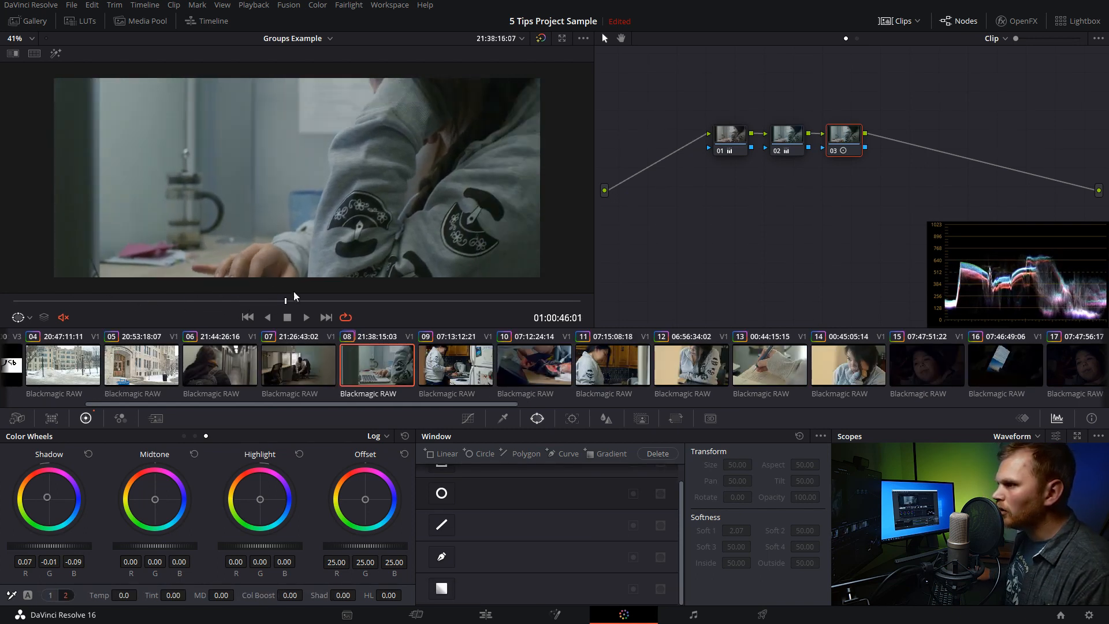
# Step: Open the Gallery and append still 1.7.1's node graph to clip 07
pyautogui.click(305, 318)
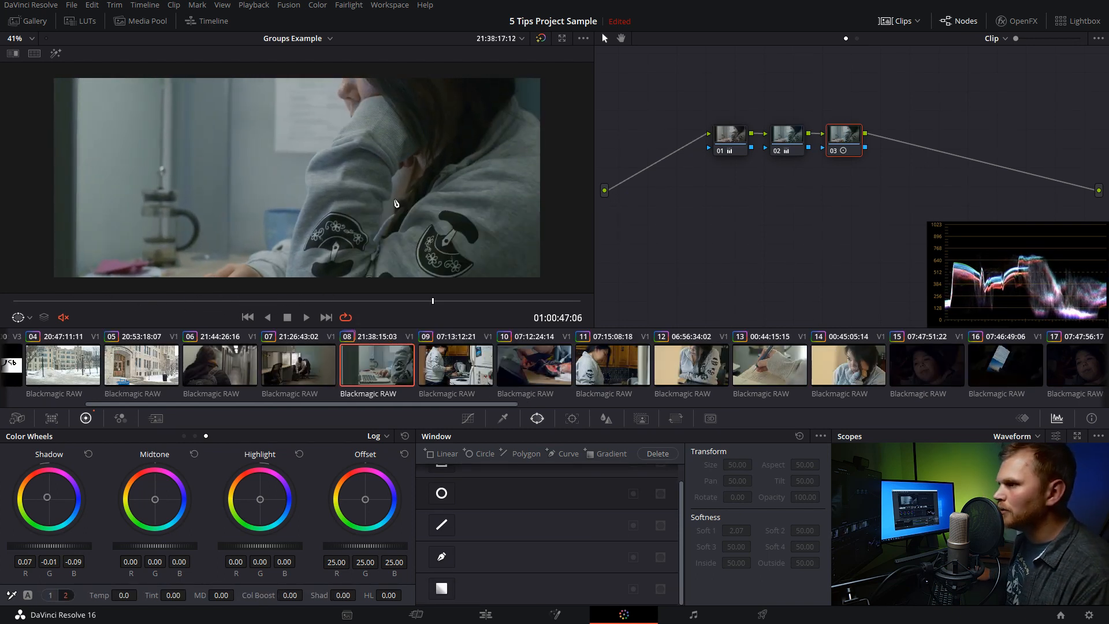
pyautogui.click(27, 21)
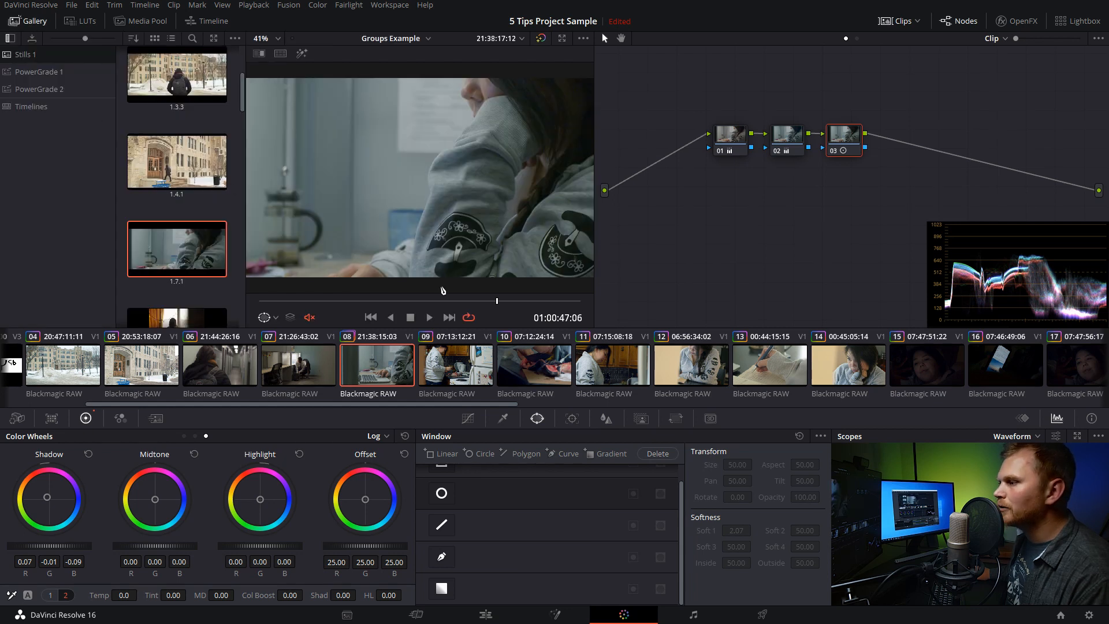
pyautogui.click(297, 365)
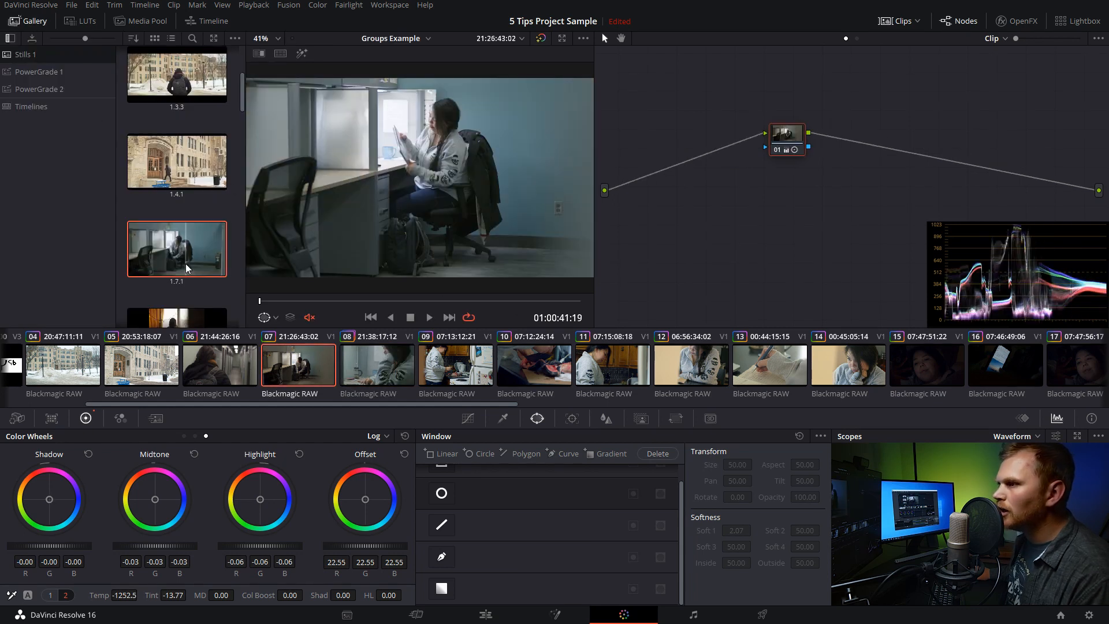
pyautogui.rightClick(177, 249)
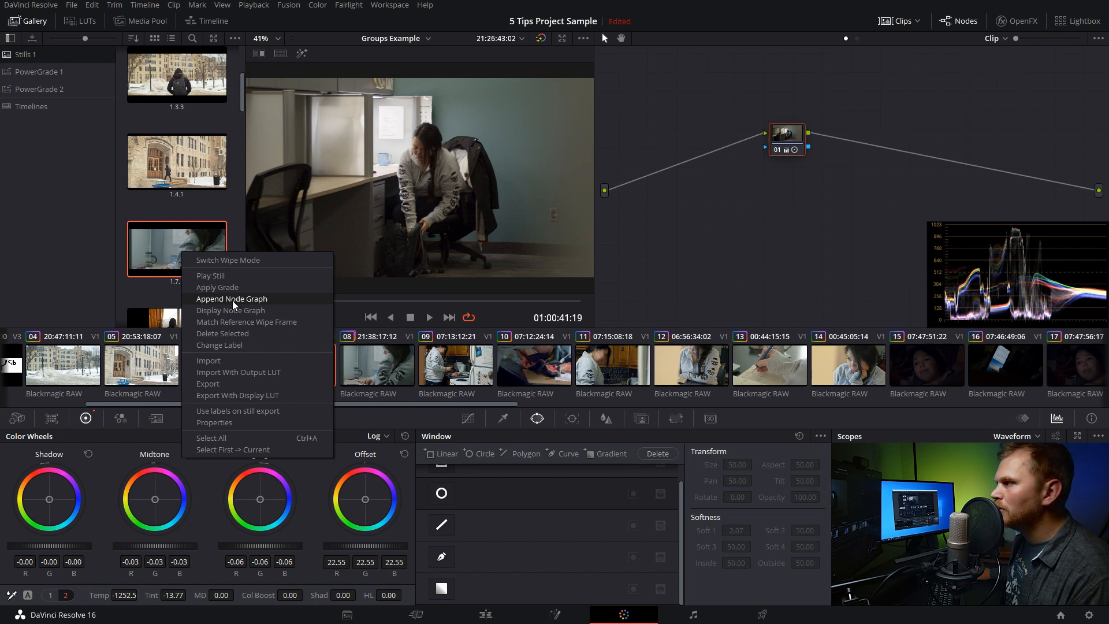
pyautogui.click(231, 299)
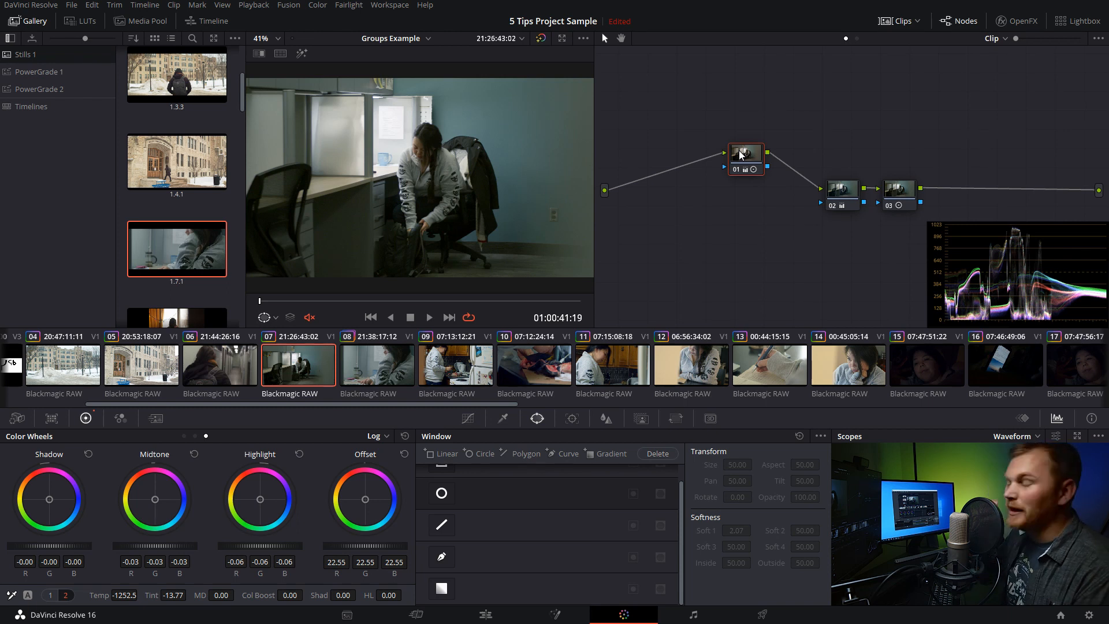
# Step: Close the Gallery, select clip 08, and bring up its Groups options
pyautogui.click(377, 364)
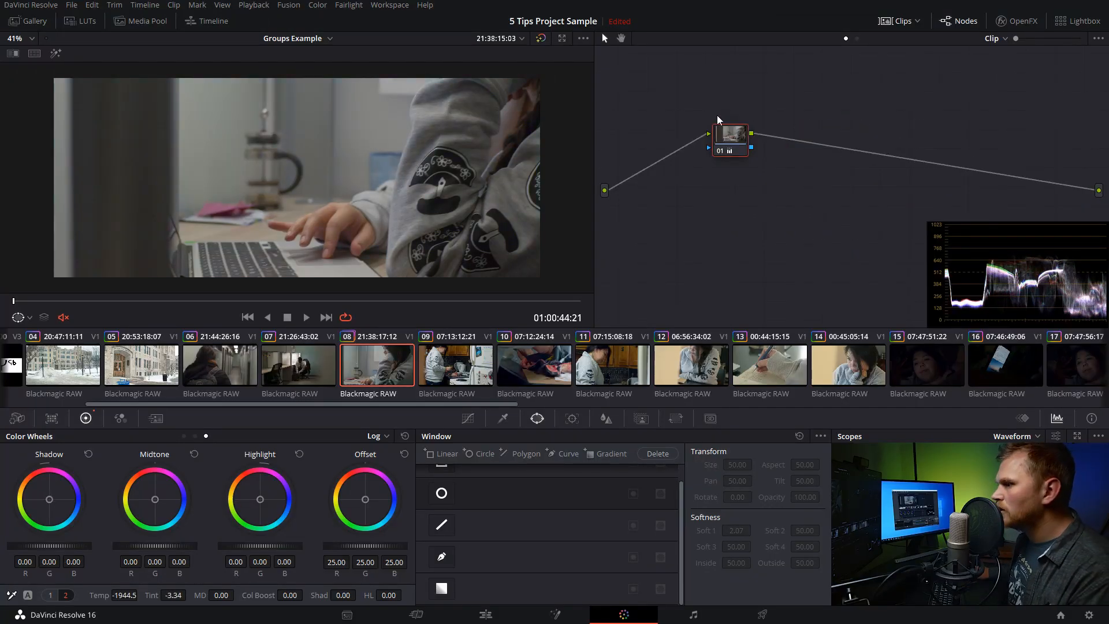
pyautogui.rightClick(377, 364)
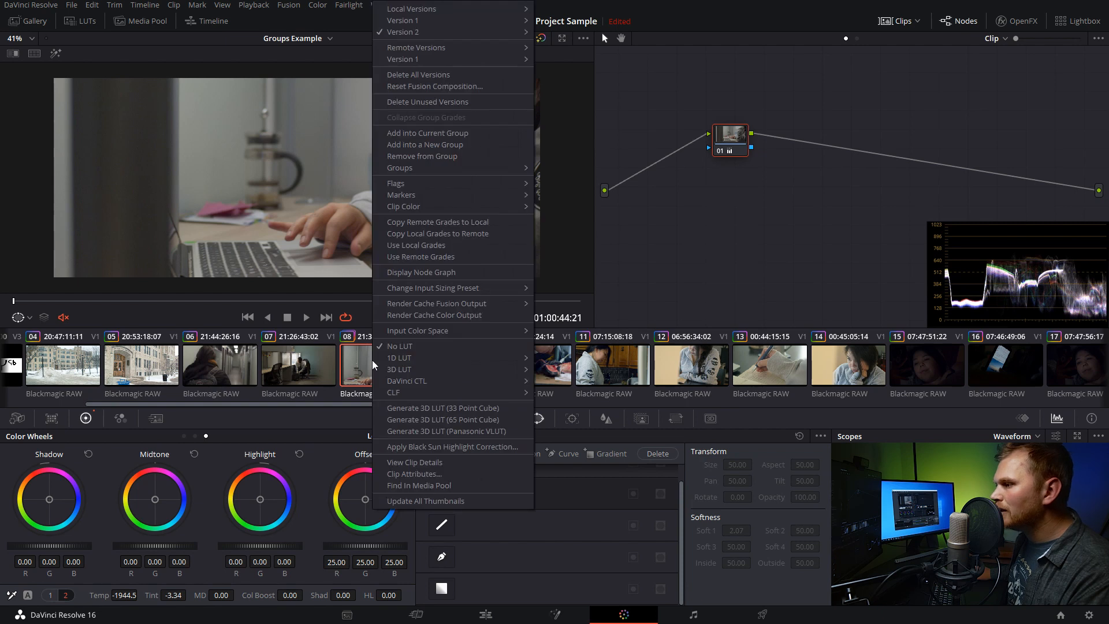
pyautogui.moveTo(427, 156)
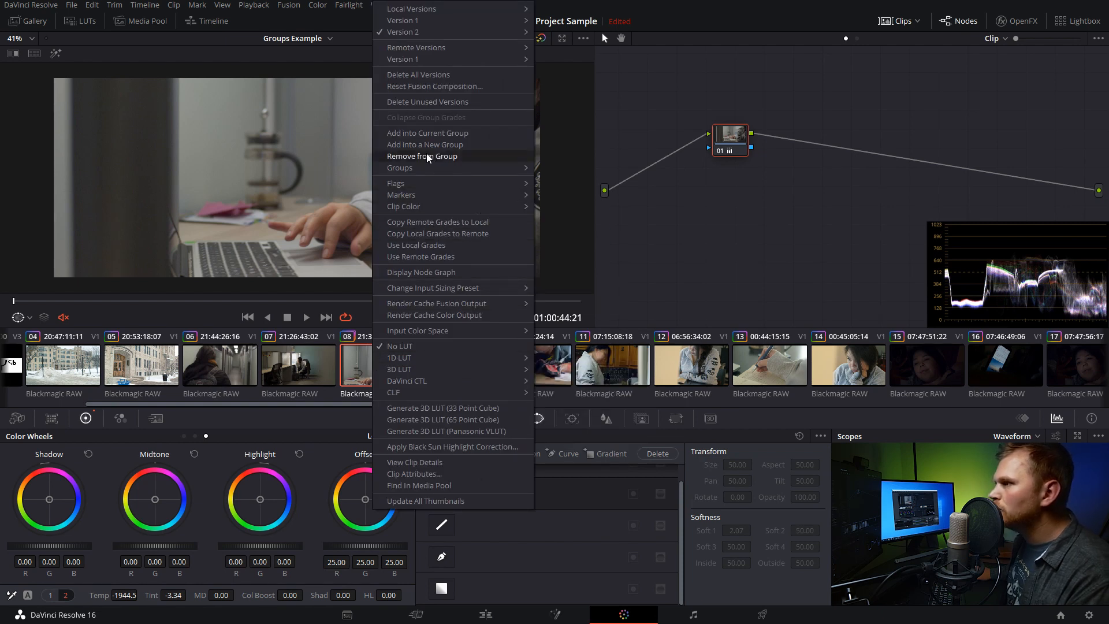
pyautogui.moveTo(425, 145)
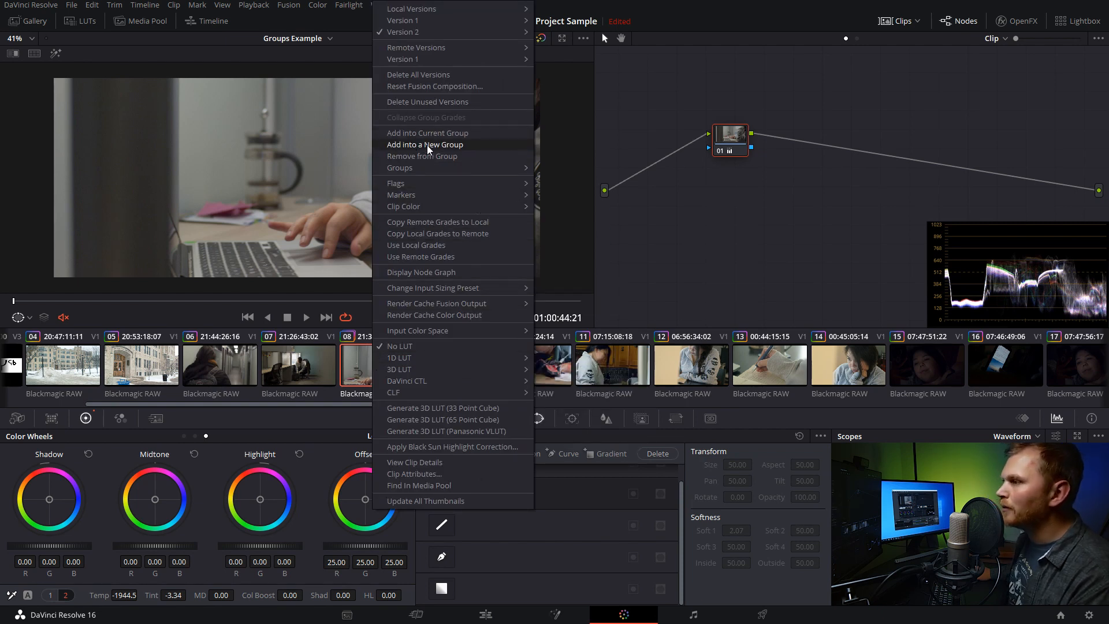
pyautogui.moveTo(427, 132)
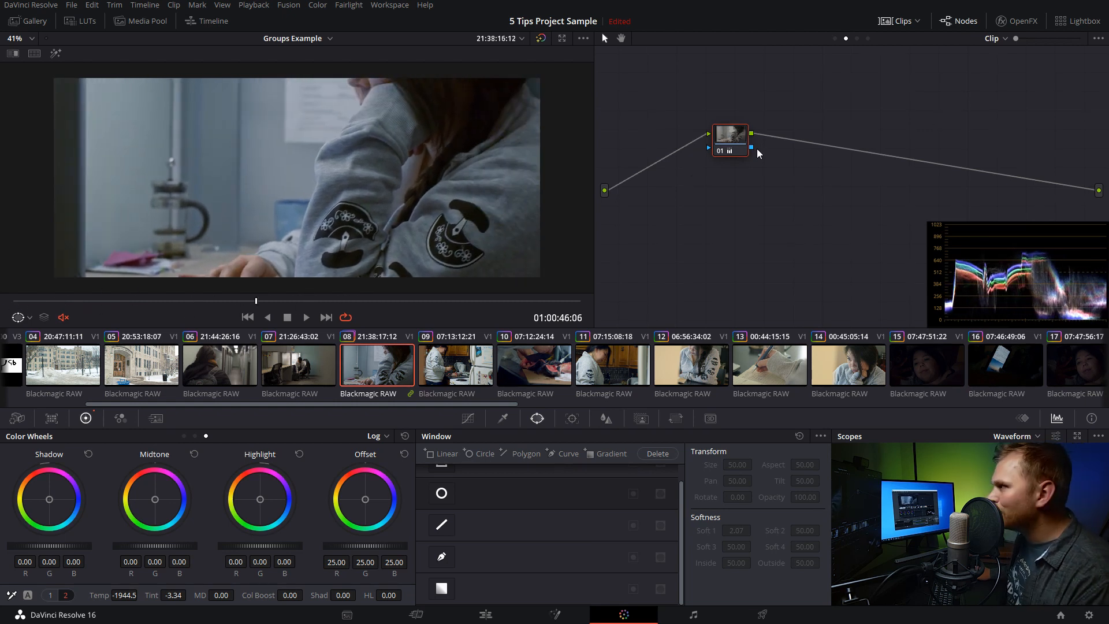
pyautogui.moveTo(725, 208)
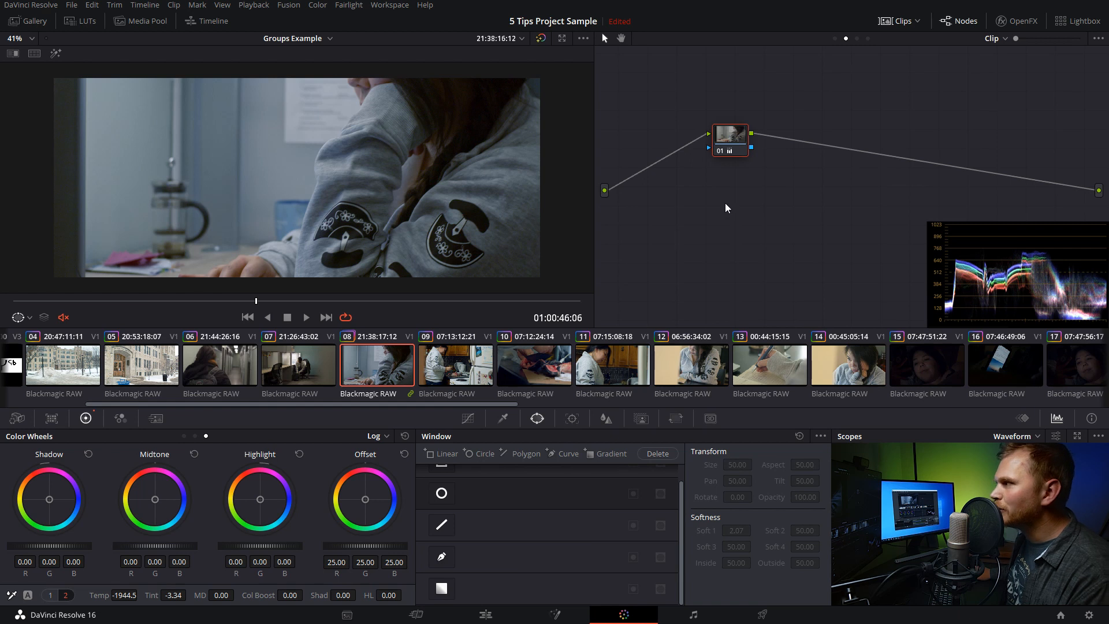
pyautogui.moveTo(846, 50)
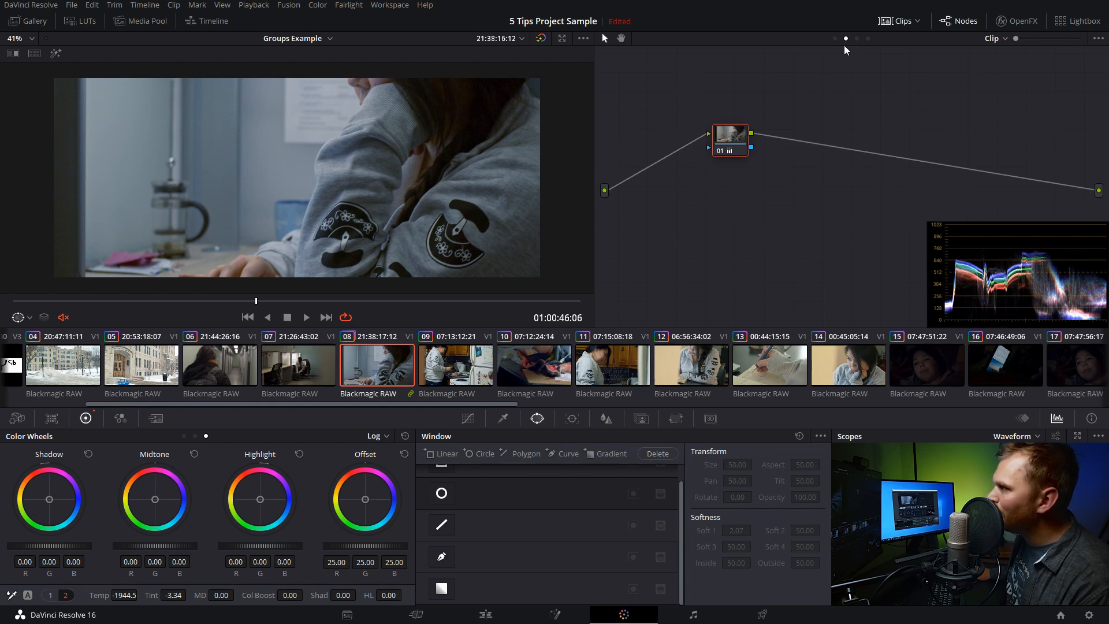
pyautogui.moveTo(841, 63)
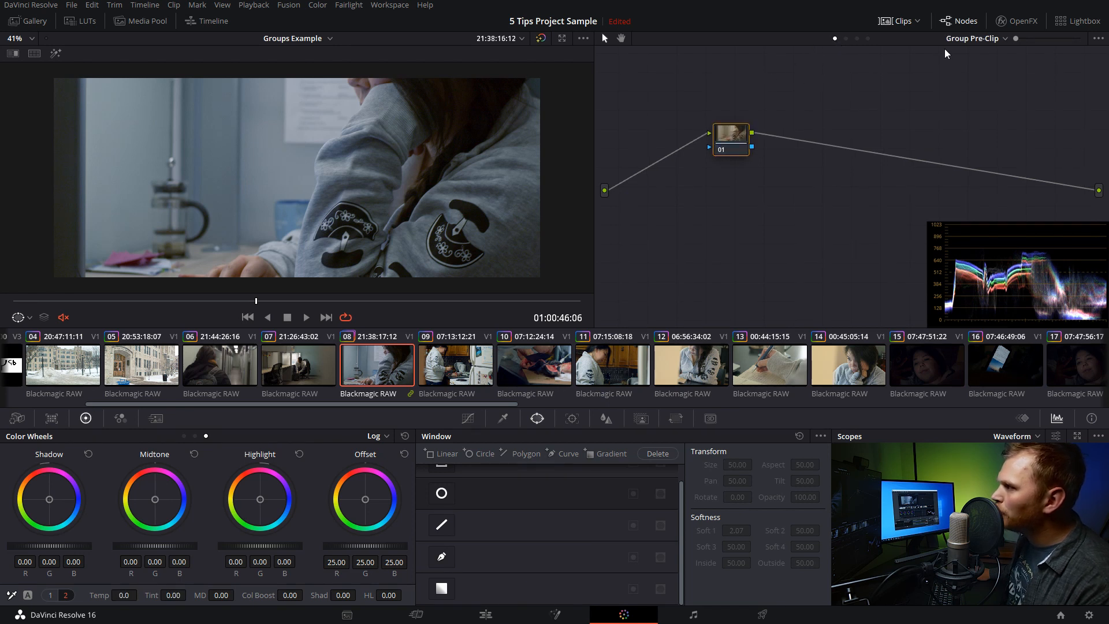
pyautogui.moveTo(857, 44)
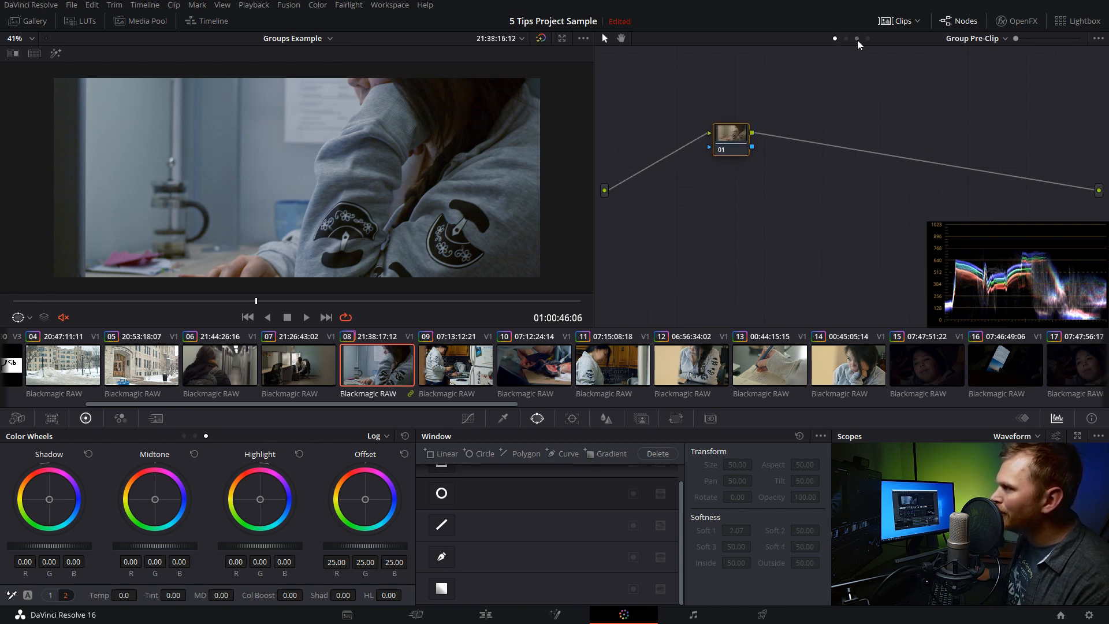
# Step: Switch the node editor to clip 08's Group Post-Clip tree
pyautogui.click(848, 38)
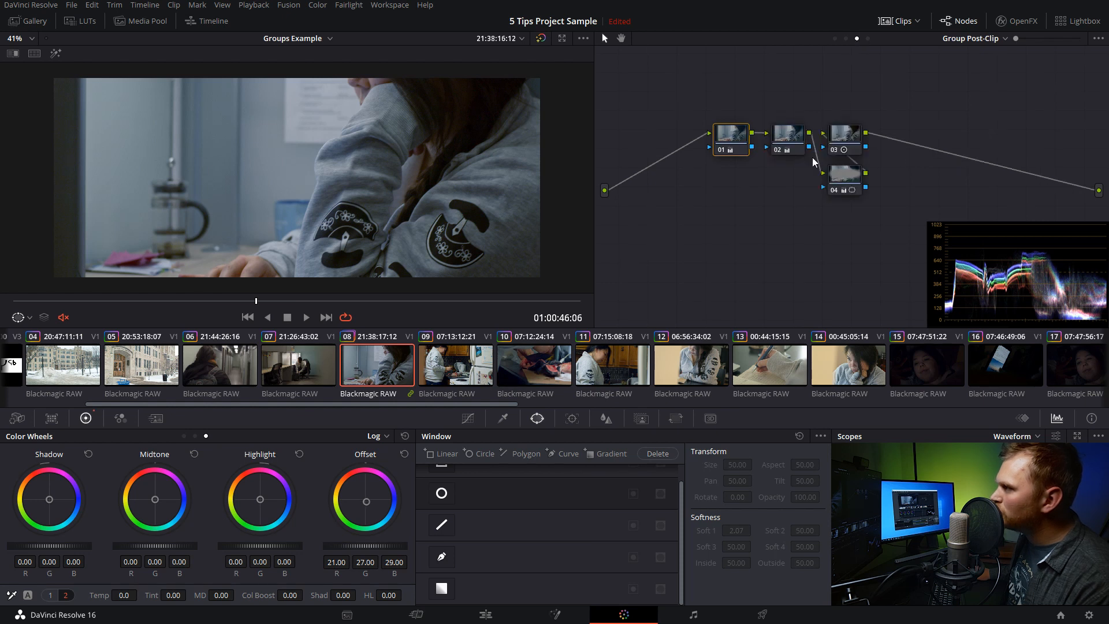
pyautogui.moveTo(870, 43)
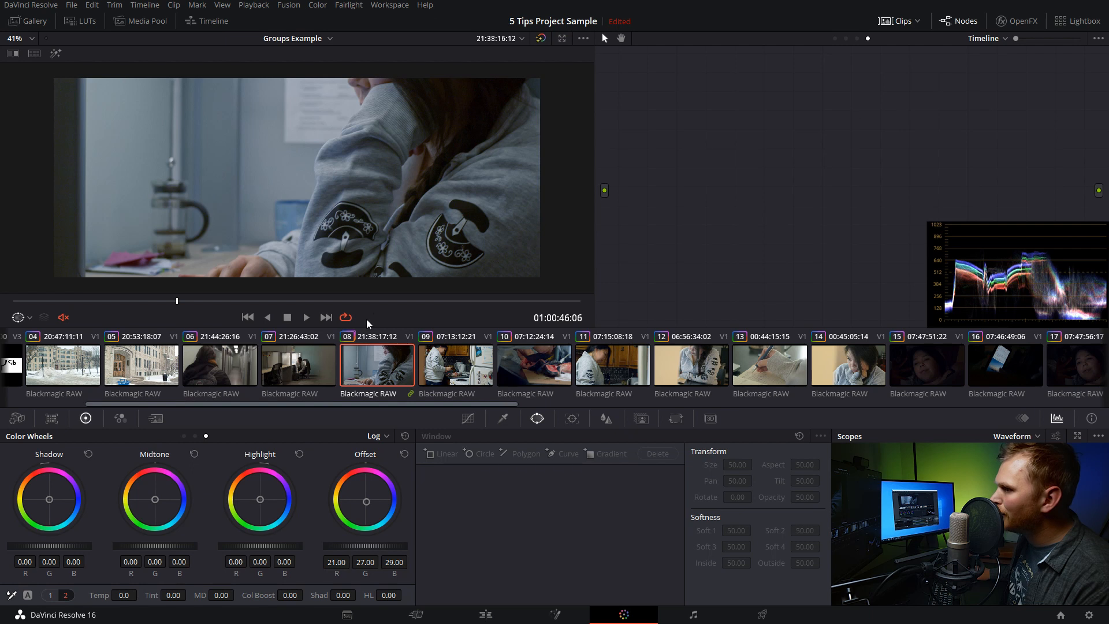
# Step: Check clips 07 and 08, then cycle Timeline, Group Pre-Clip and Group Post-Clip trees
pyautogui.click(298, 364)
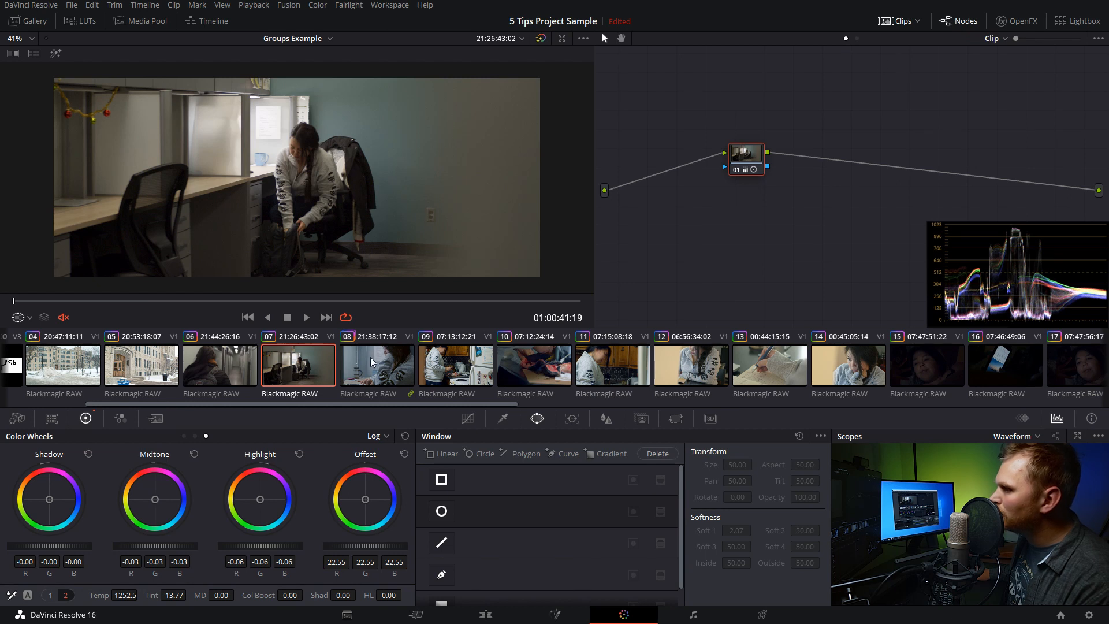
pyautogui.click(377, 365)
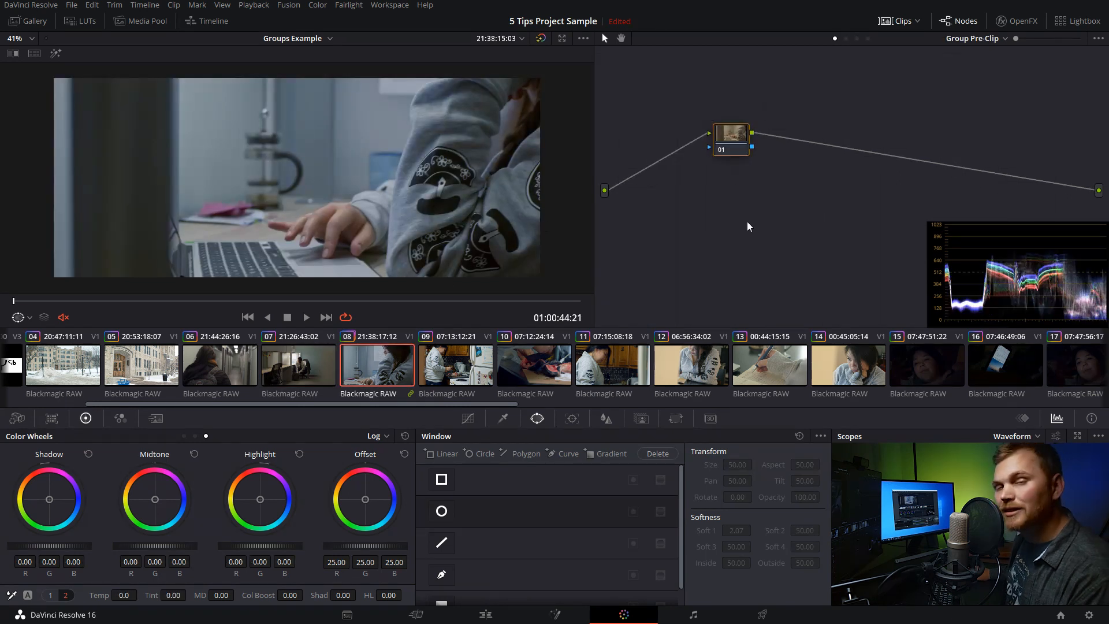
pyautogui.moveTo(805, 119)
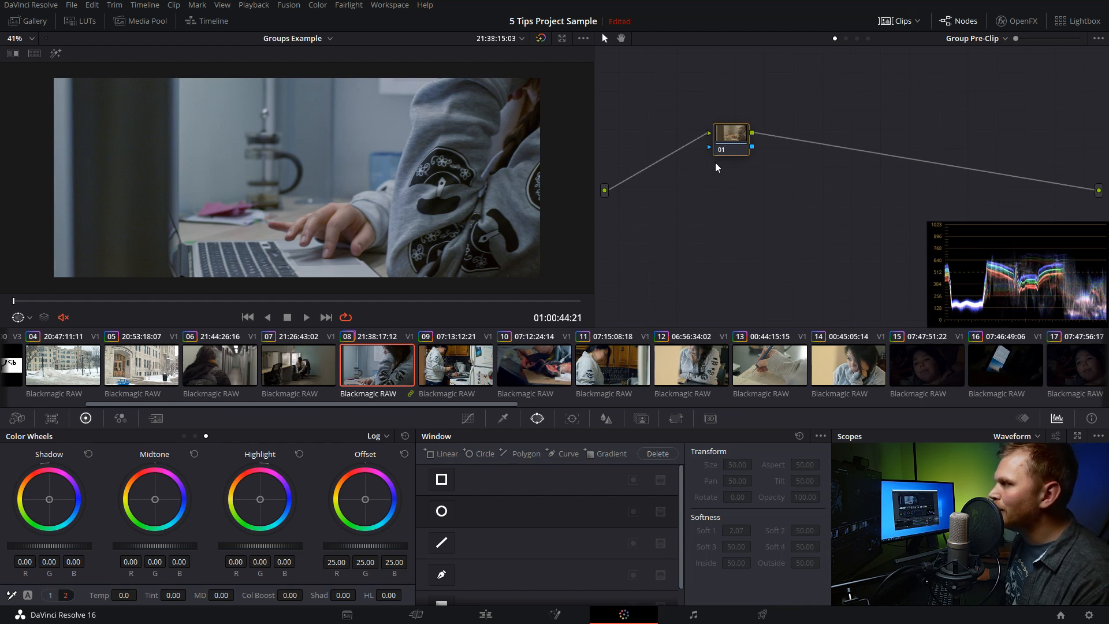
pyautogui.click(731, 134)
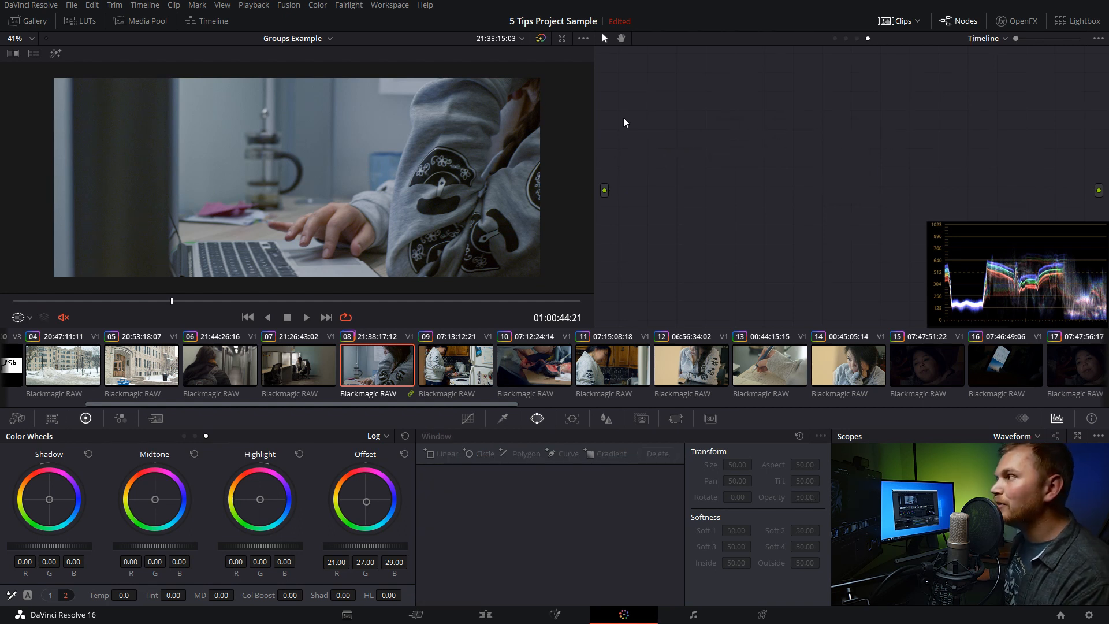
pyautogui.moveTo(861, 45)
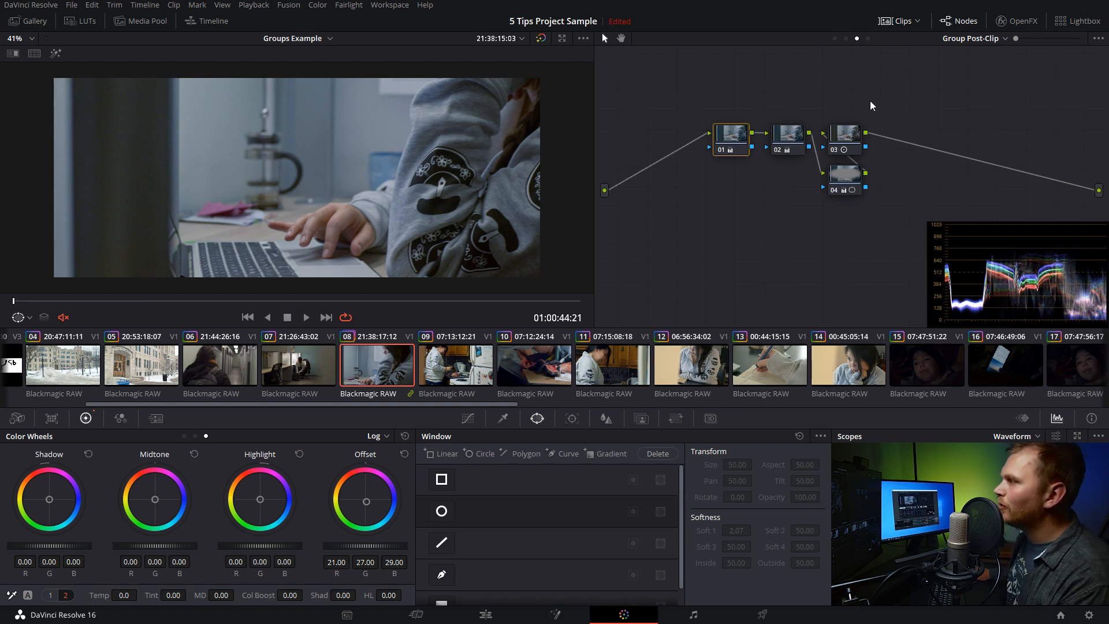
pyautogui.moveTo(833, 42)
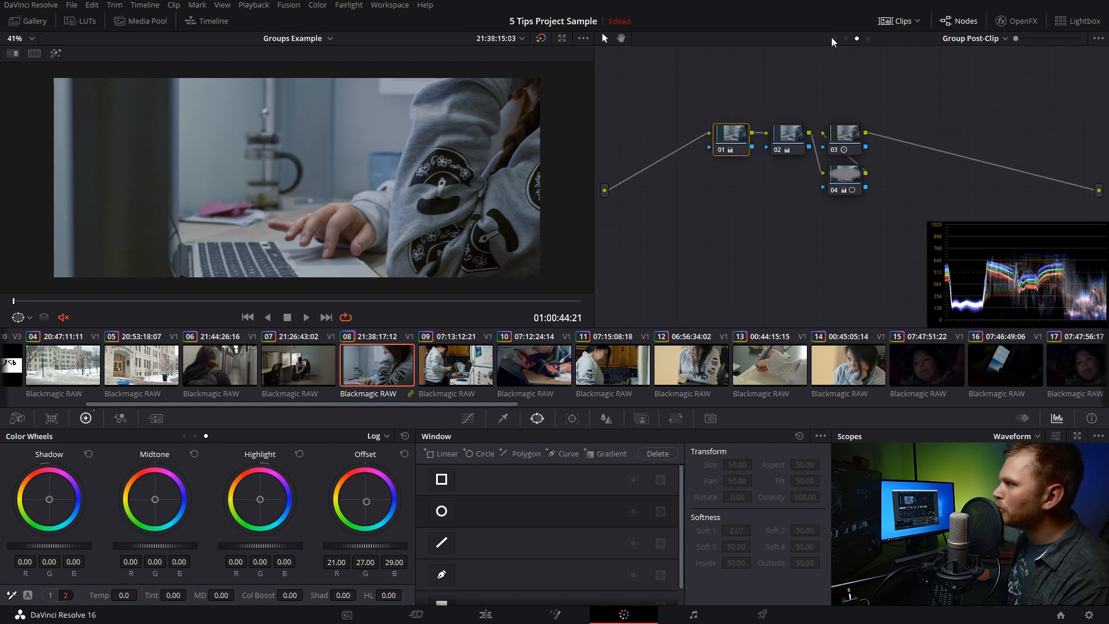
pyautogui.click(869, 38)
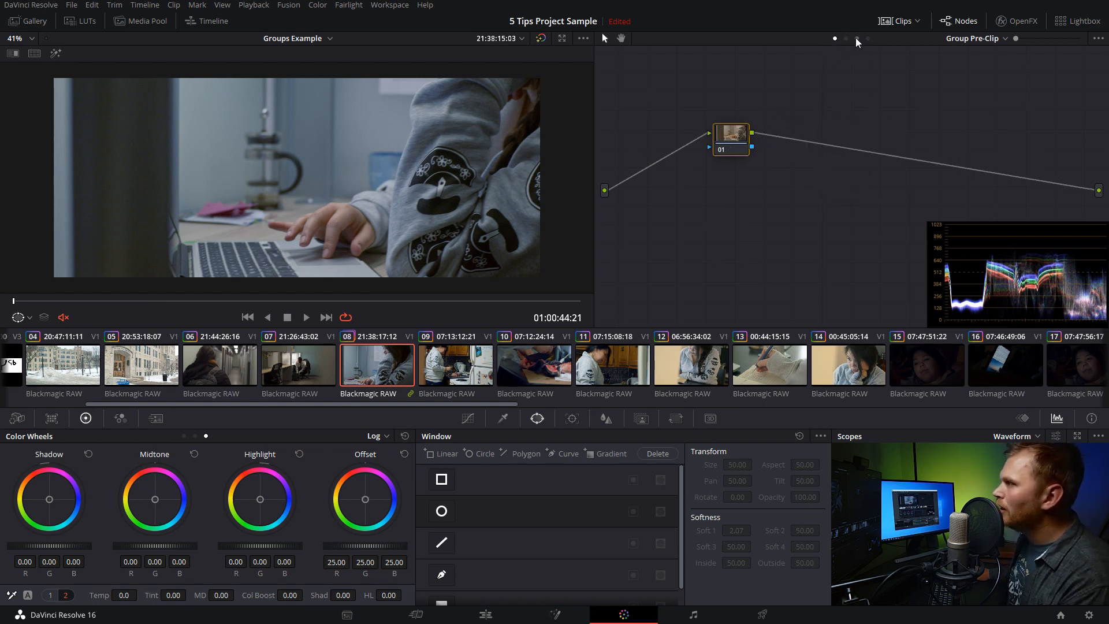
pyautogui.click(845, 39)
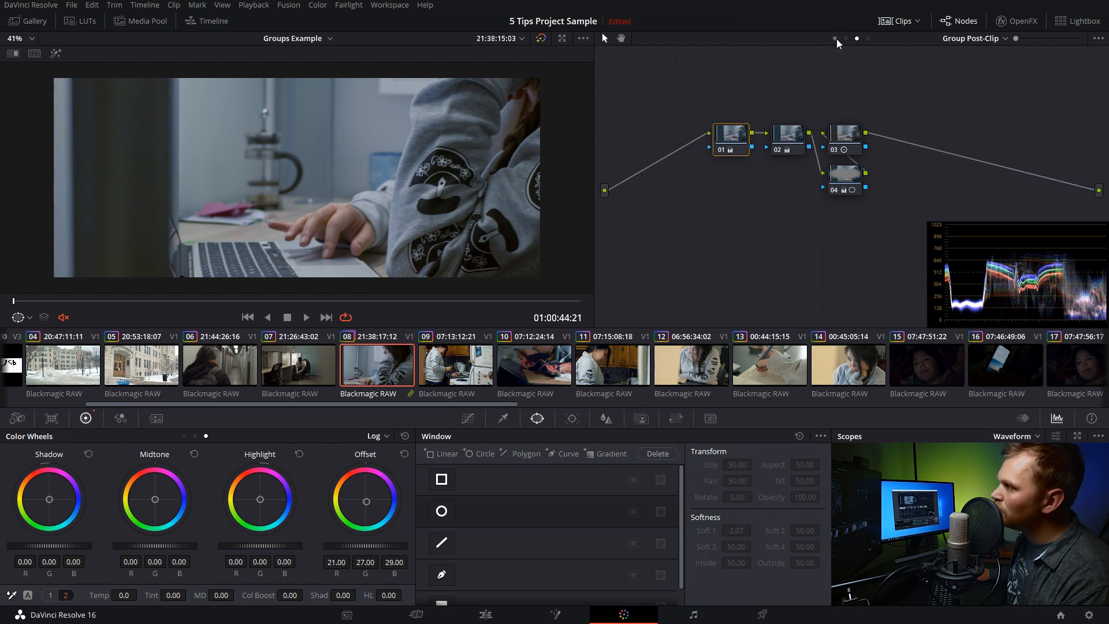
pyautogui.moveTo(777, 230)
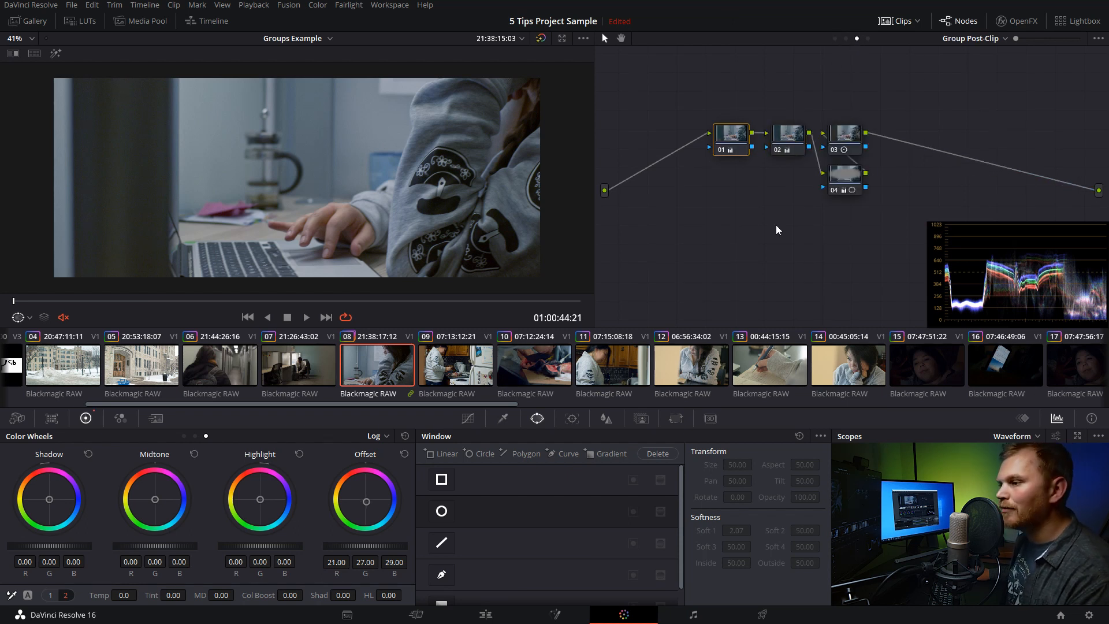
pyautogui.moveTo(724, 228)
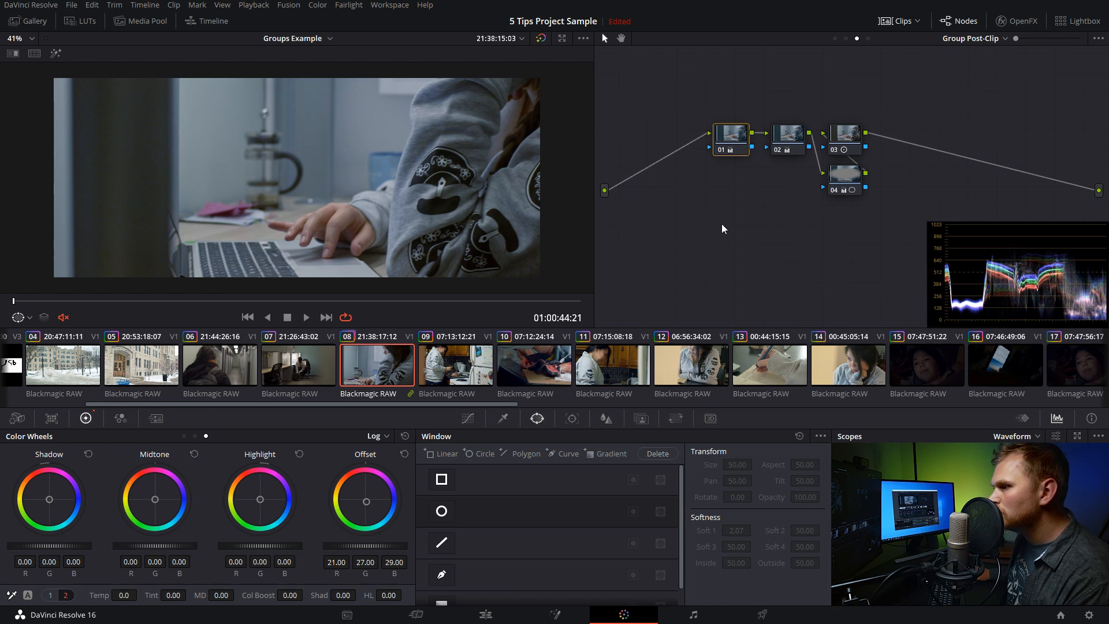
# Step: Add a trial node 05 to the group post-clip tree, then delete it
pyautogui.click(219, 365)
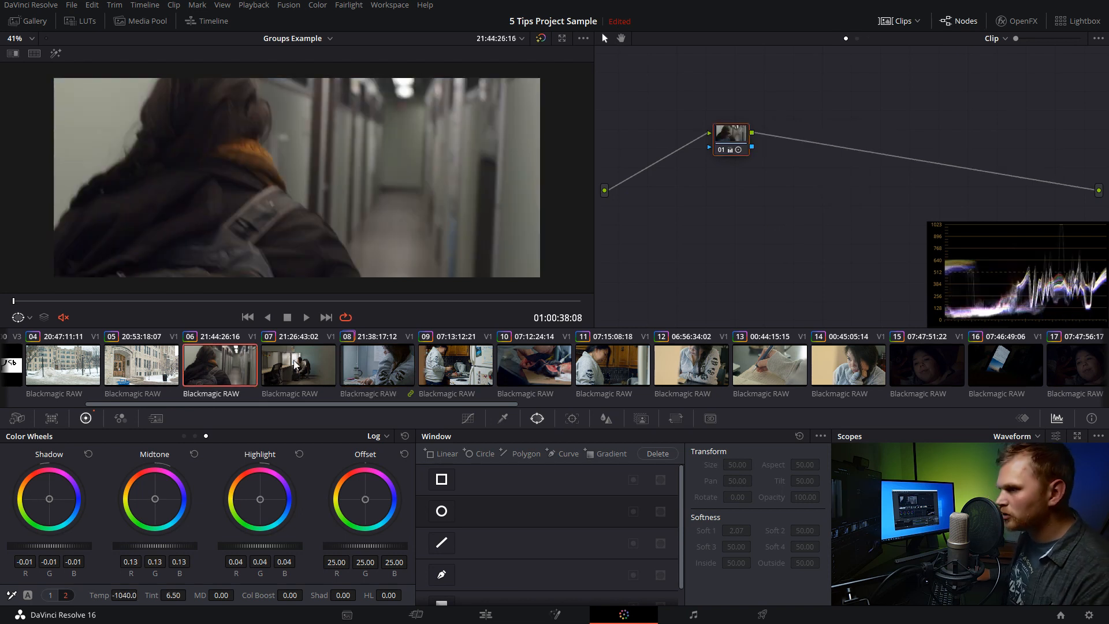
pyautogui.rightClick(219, 365)
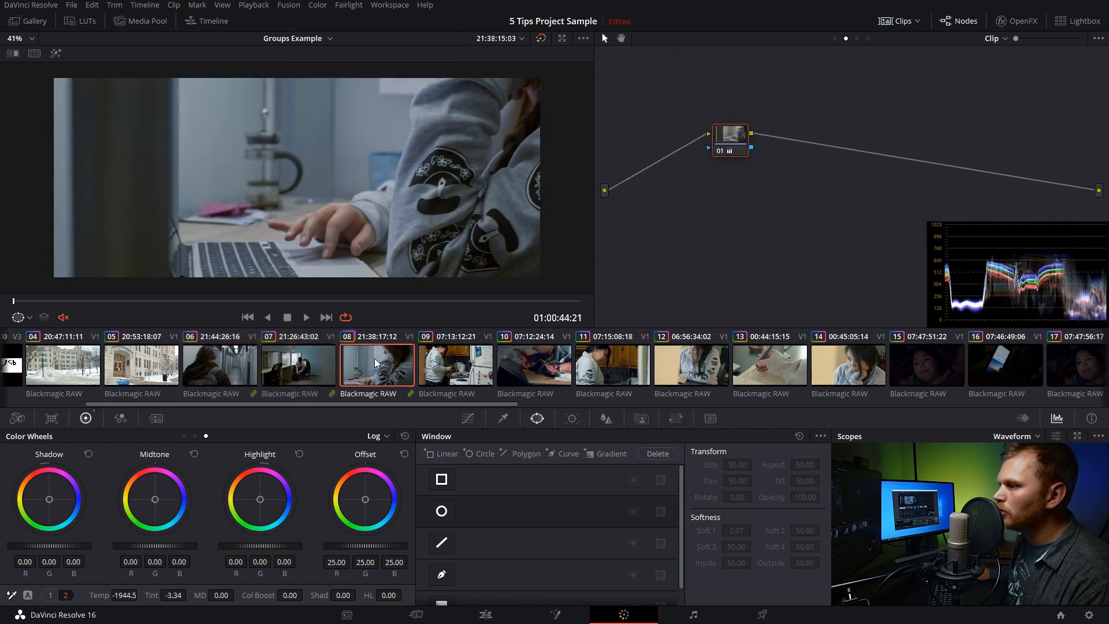
pyautogui.moveTo(861, 42)
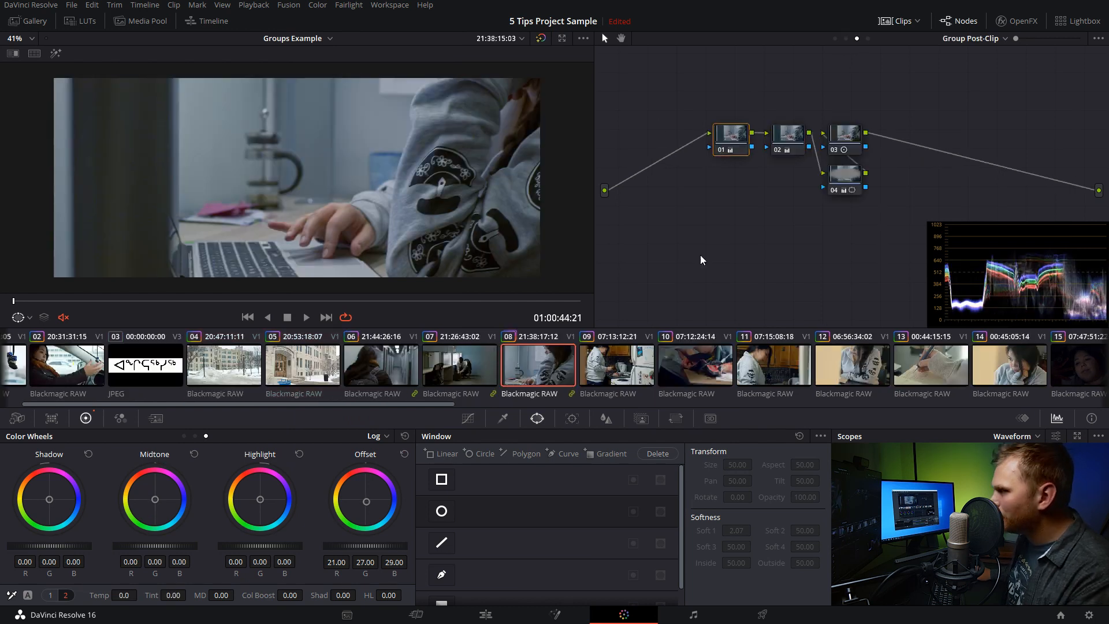
pyautogui.click(772, 181)
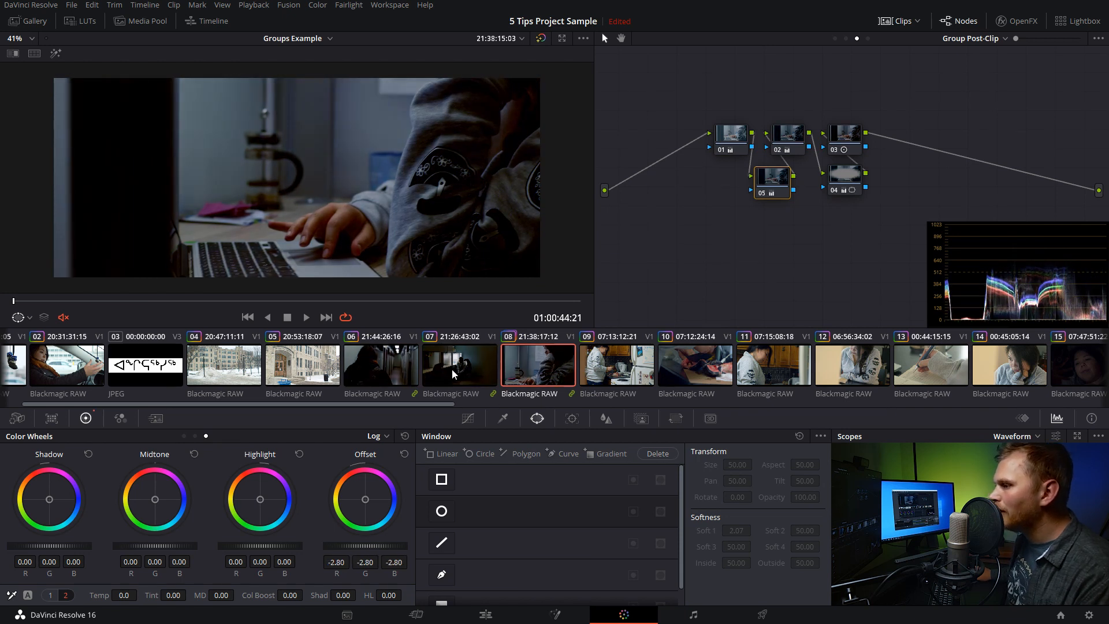
pyautogui.click(458, 365)
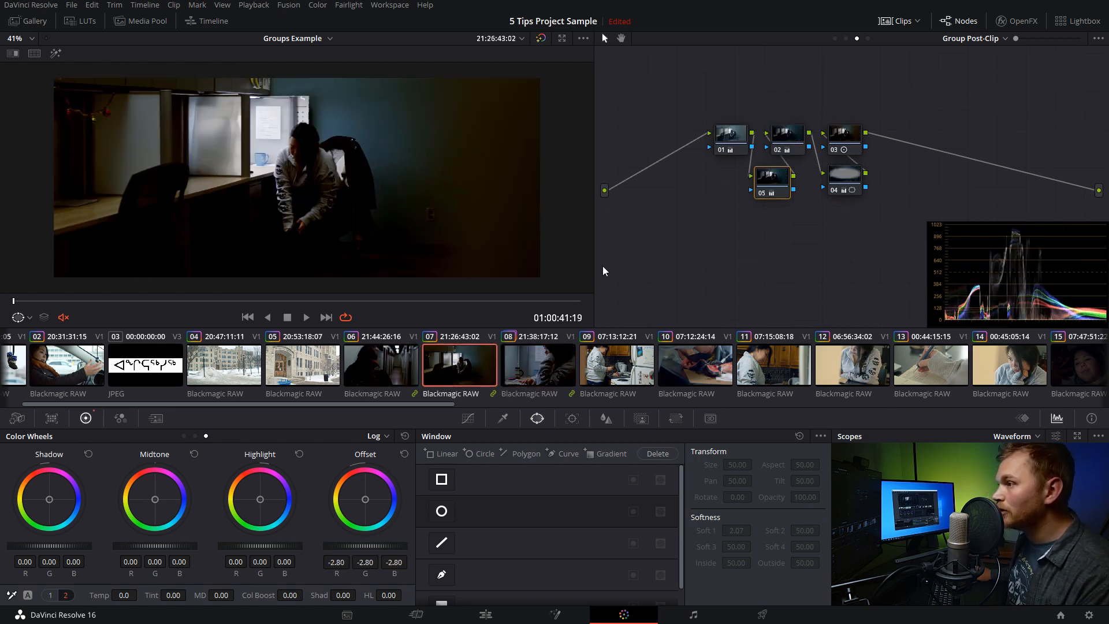
pyautogui.rightClick(771, 180)
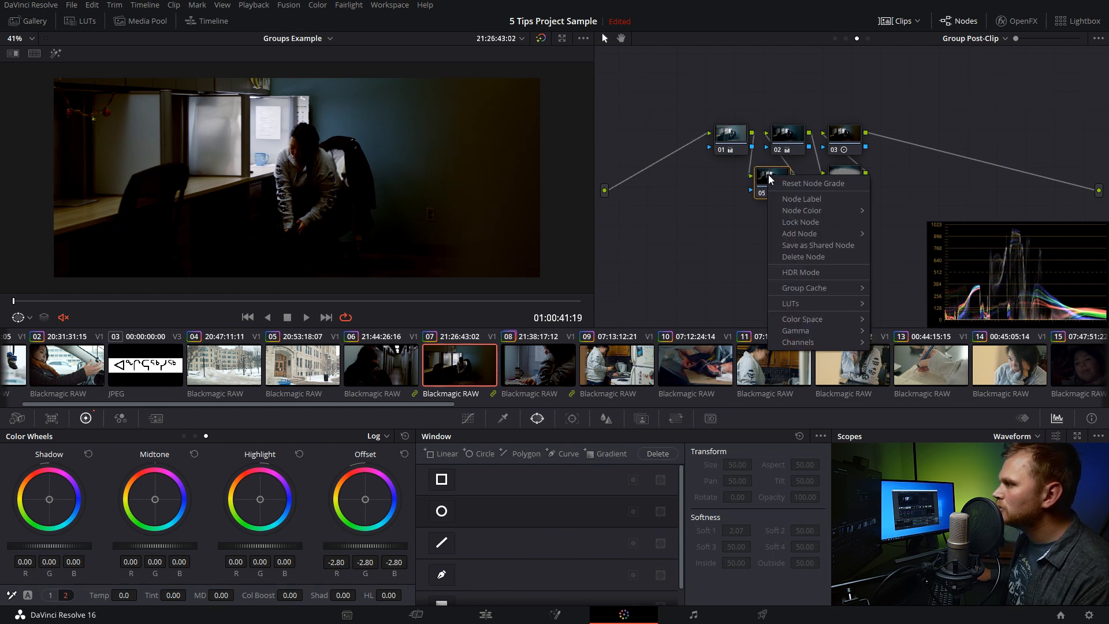
pyautogui.click(812, 183)
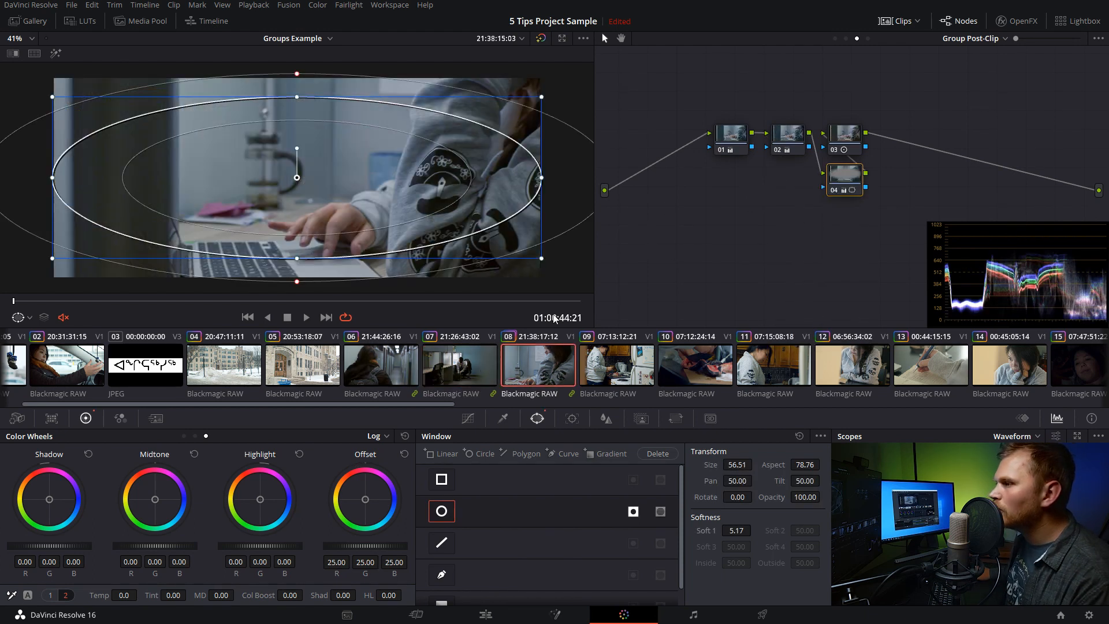
# Step: Select clips 07 and 06, ending on clip 08's own node tree
pyautogui.click(459, 365)
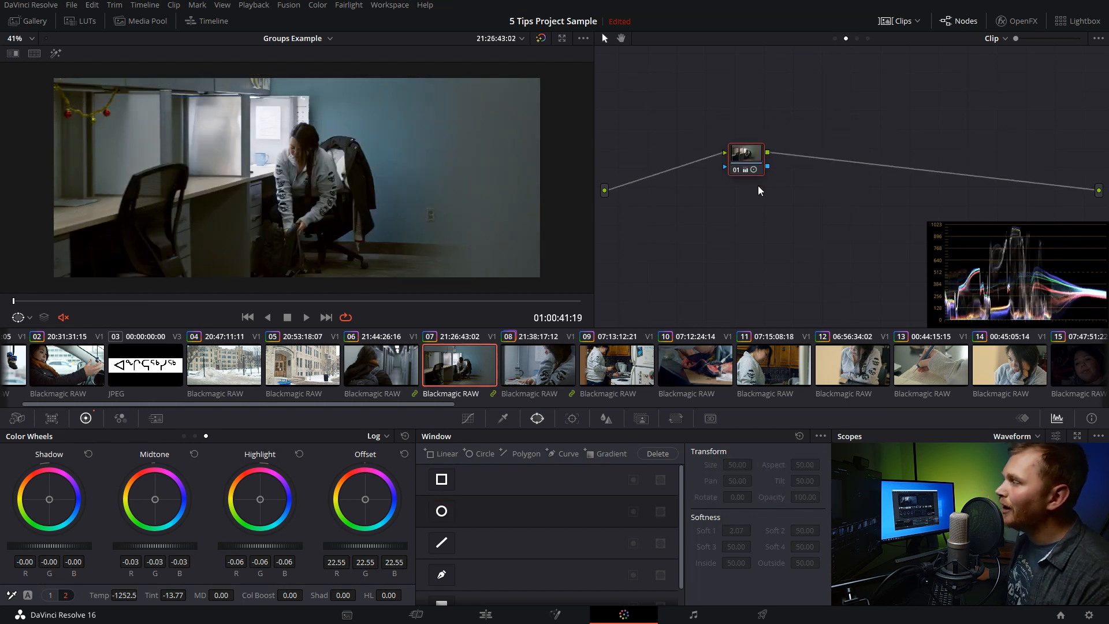
pyautogui.click(381, 365)
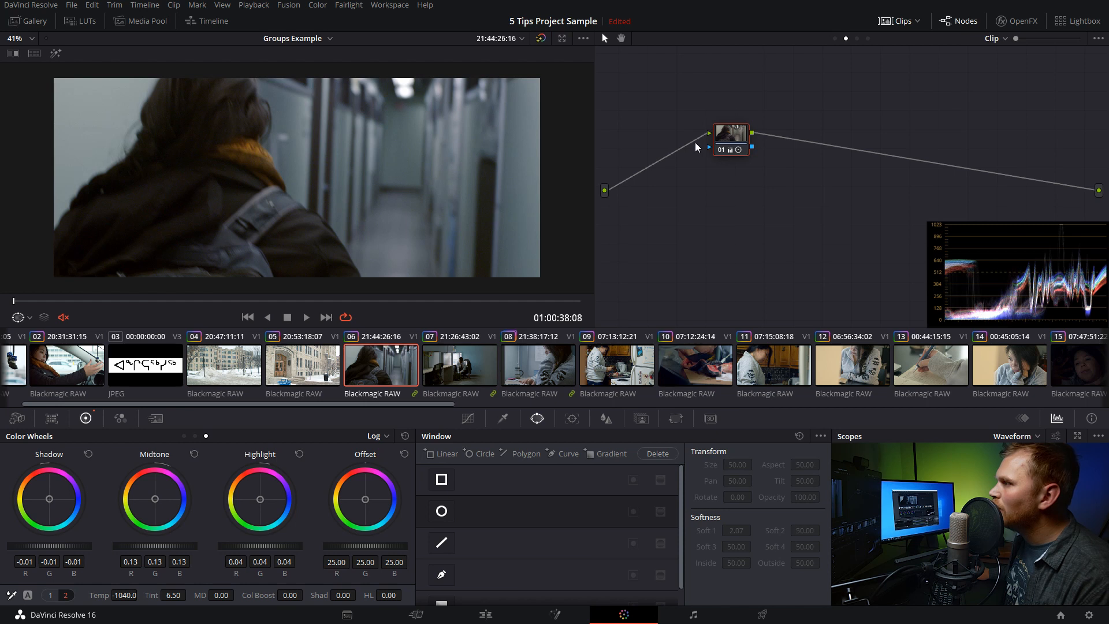
pyautogui.click(458, 364)
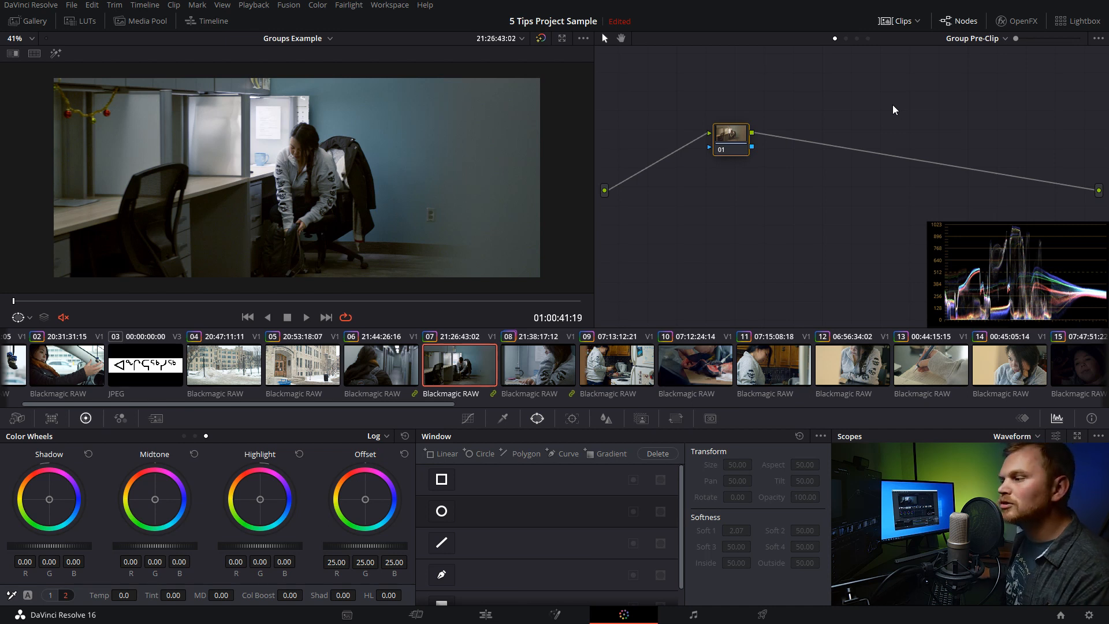
pyautogui.click(545, 365)
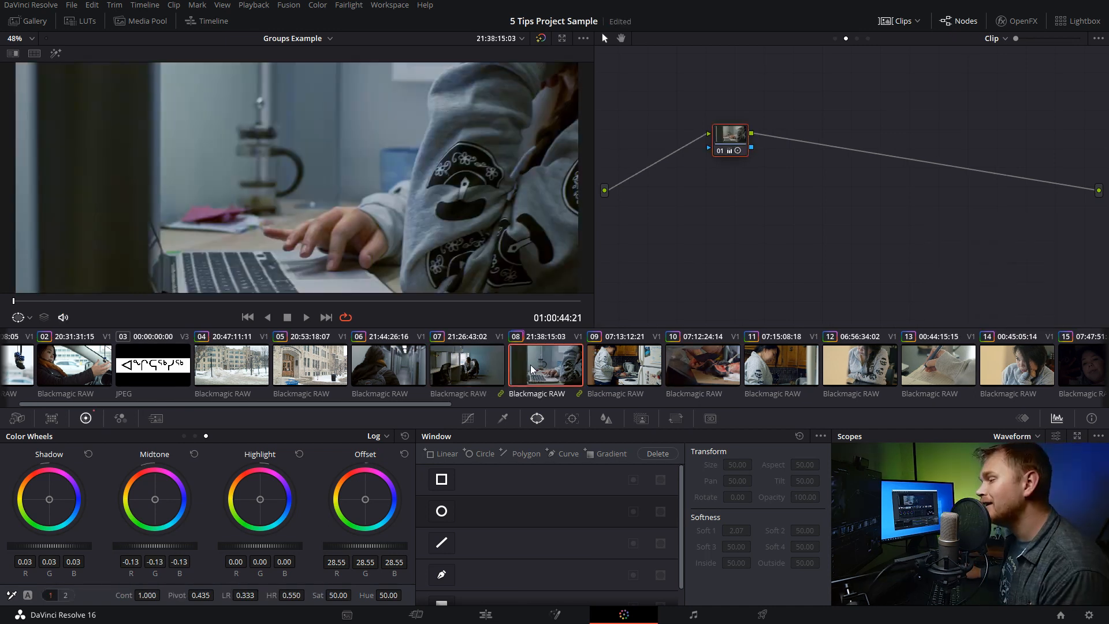
# Step: Assign clip 06 to the Office group, then select it to check its grade
pyautogui.rightClick(544, 364)
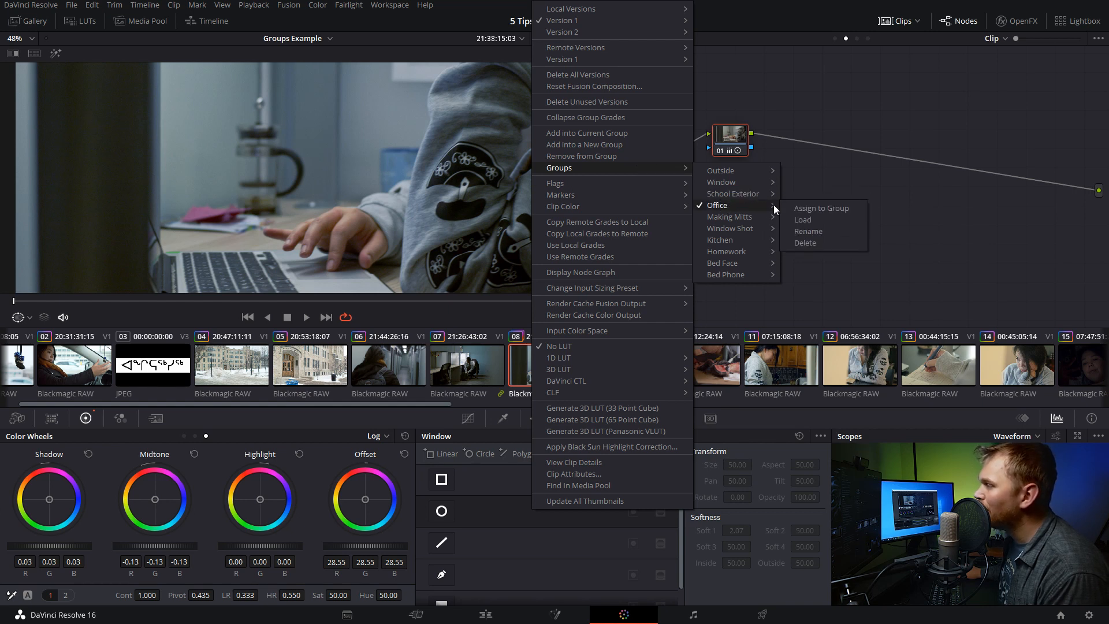
pyautogui.click(803, 219)
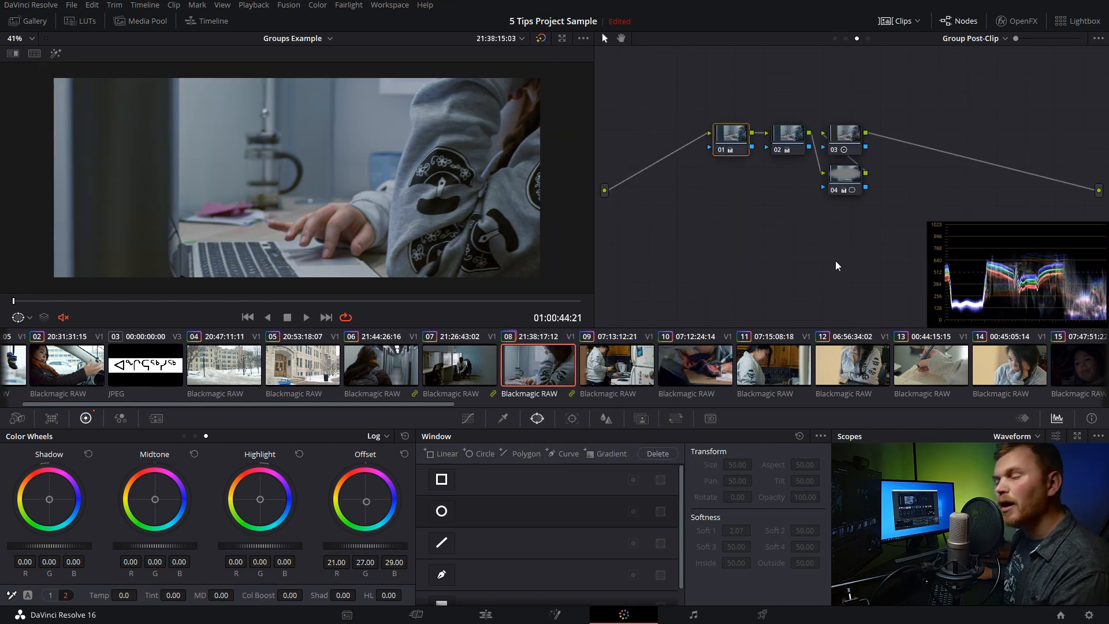
pyautogui.click(380, 365)
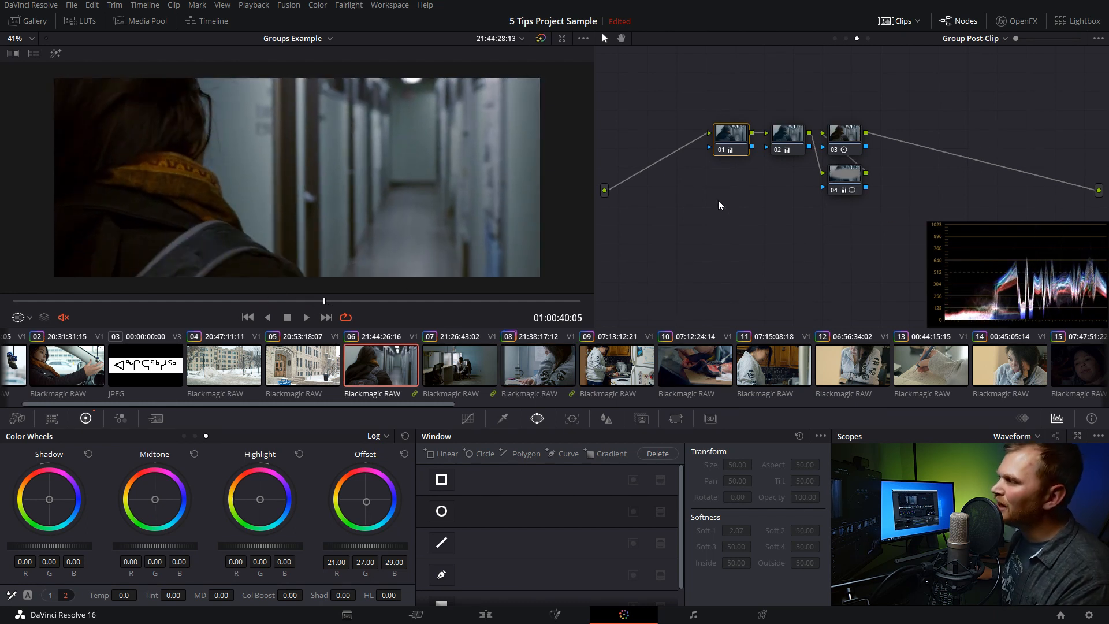
pyautogui.moveTo(707, 253)
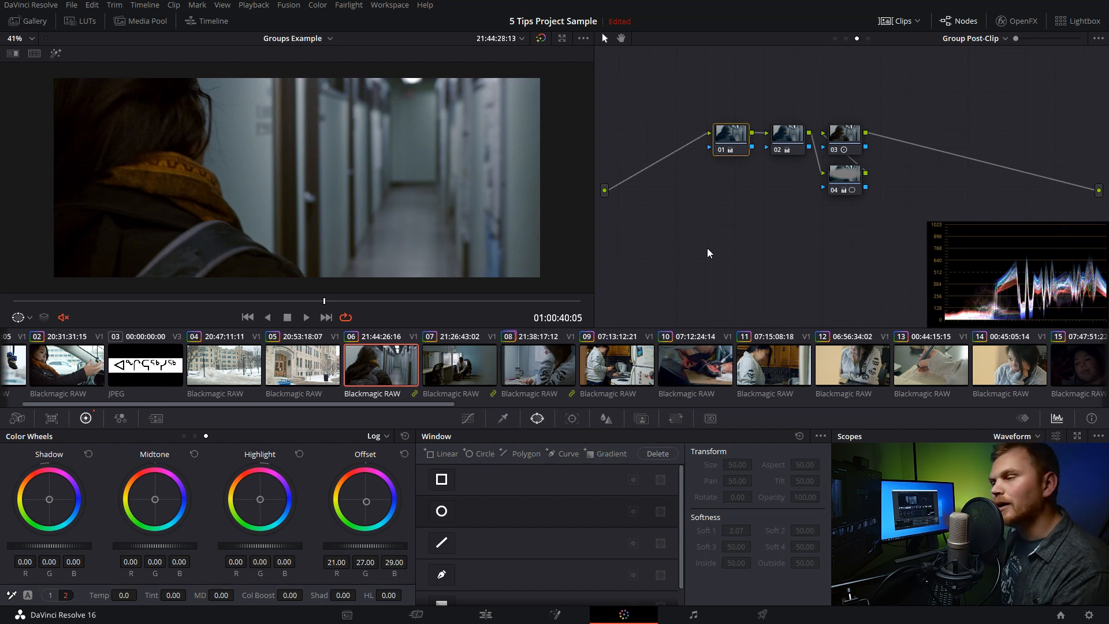
pyautogui.moveTo(725, 118)
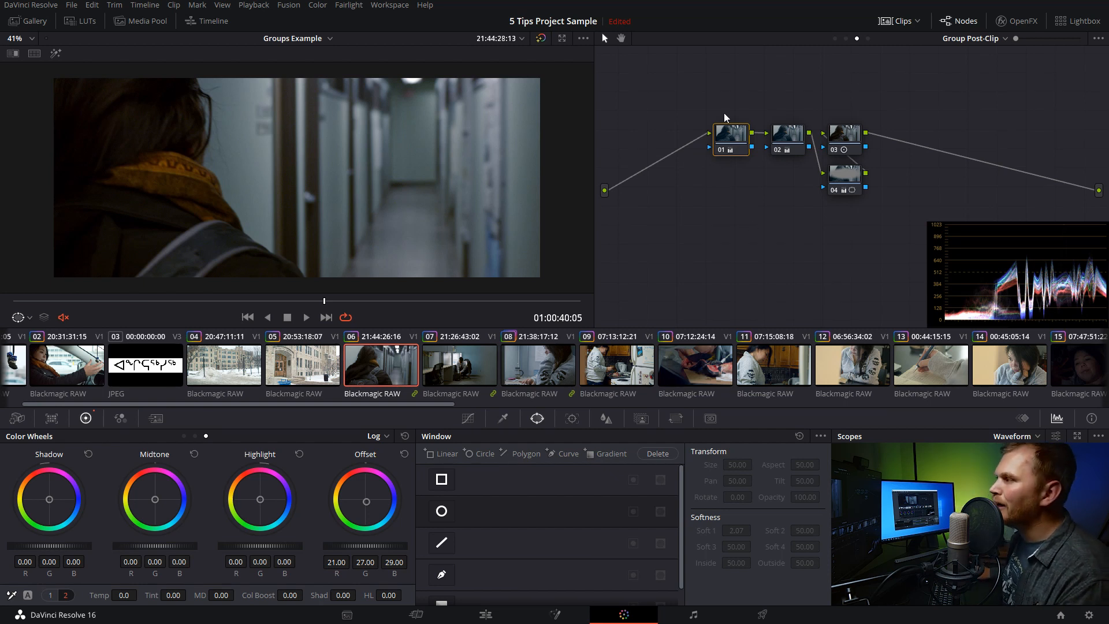
pyautogui.moveTo(835, 48)
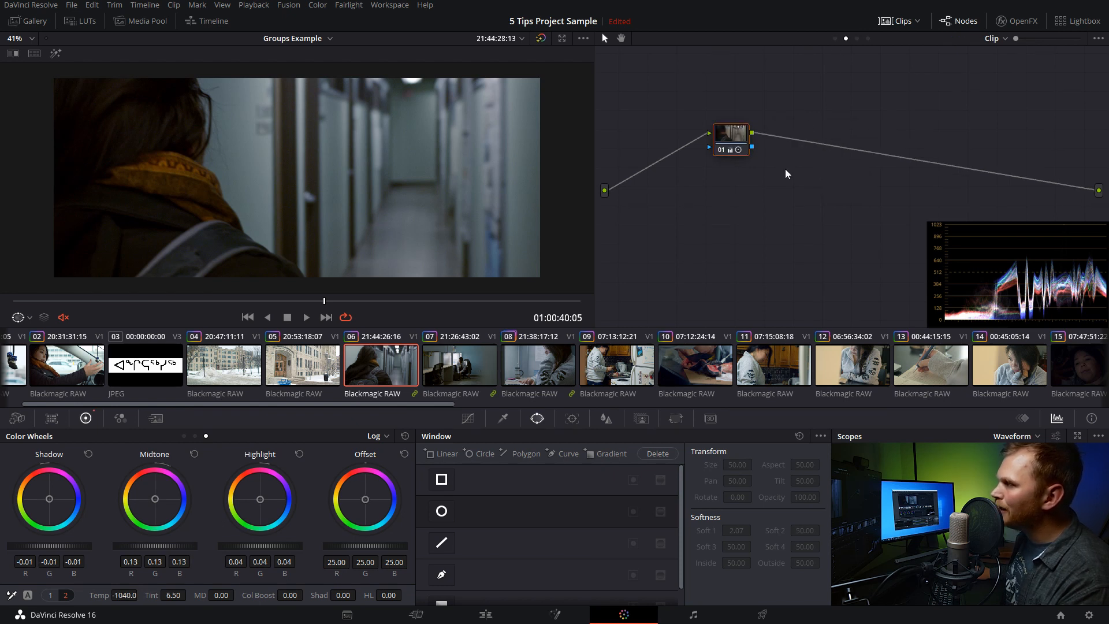
pyautogui.moveTo(403, 331)
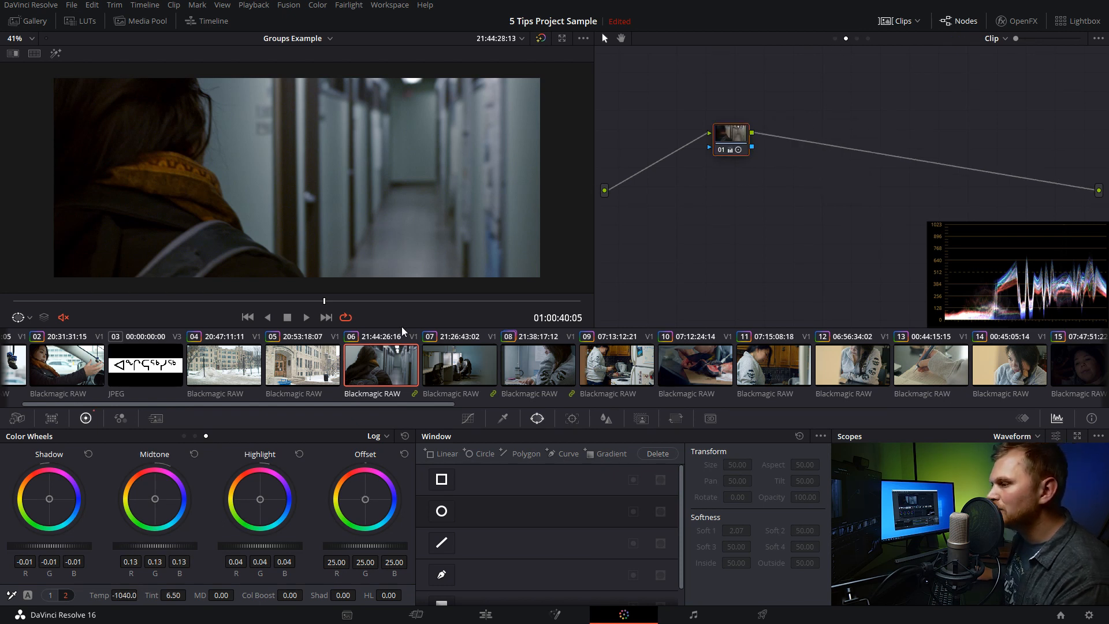
# Step: Collapse clip 06's group grades, inspect its vignette and first two nodes, then select clip 07
pyautogui.rightClick(380, 364)
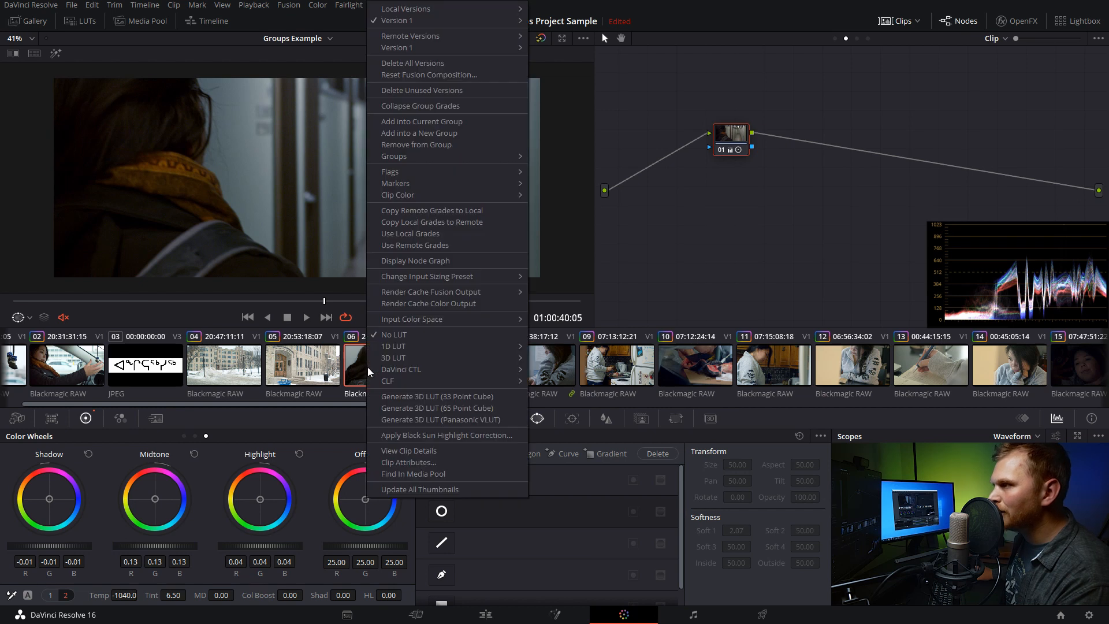
pyautogui.moveTo(429, 106)
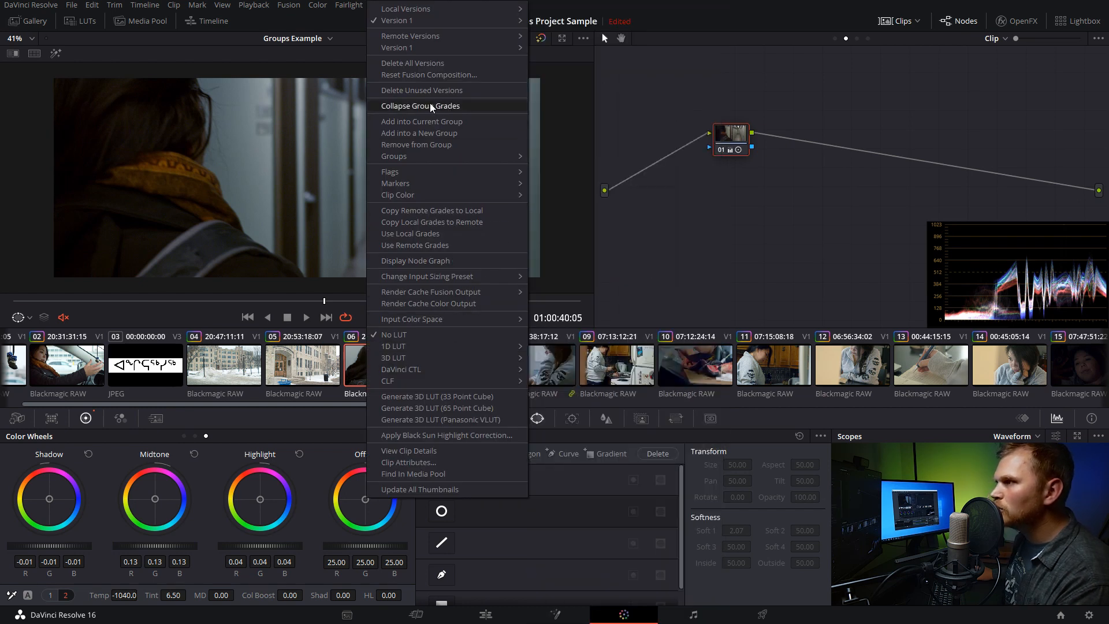
pyautogui.click(420, 105)
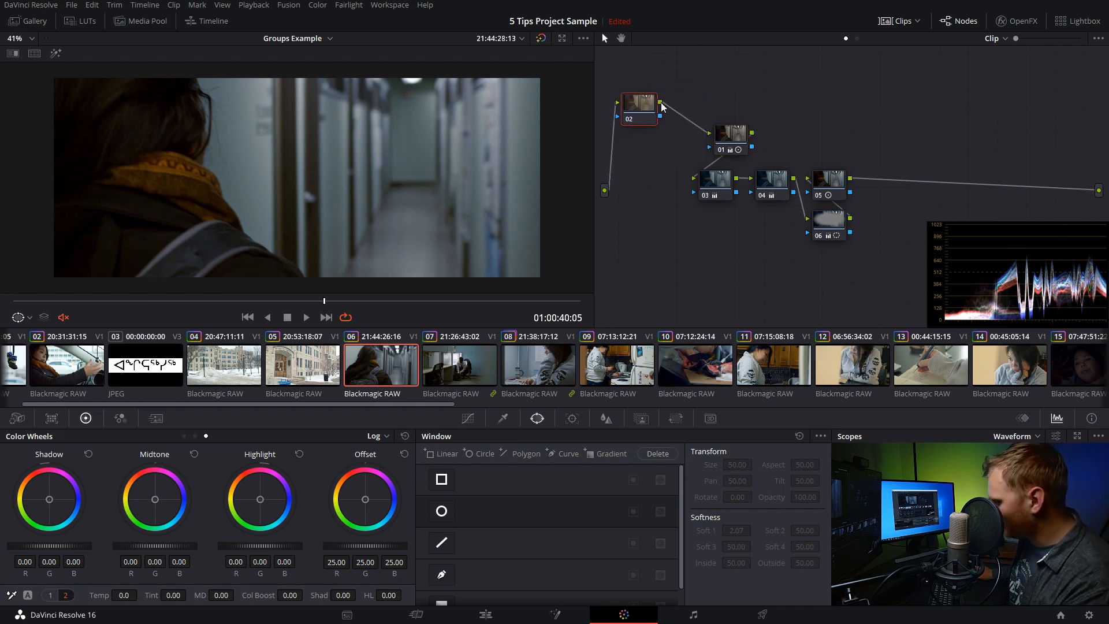
pyautogui.click(441, 511)
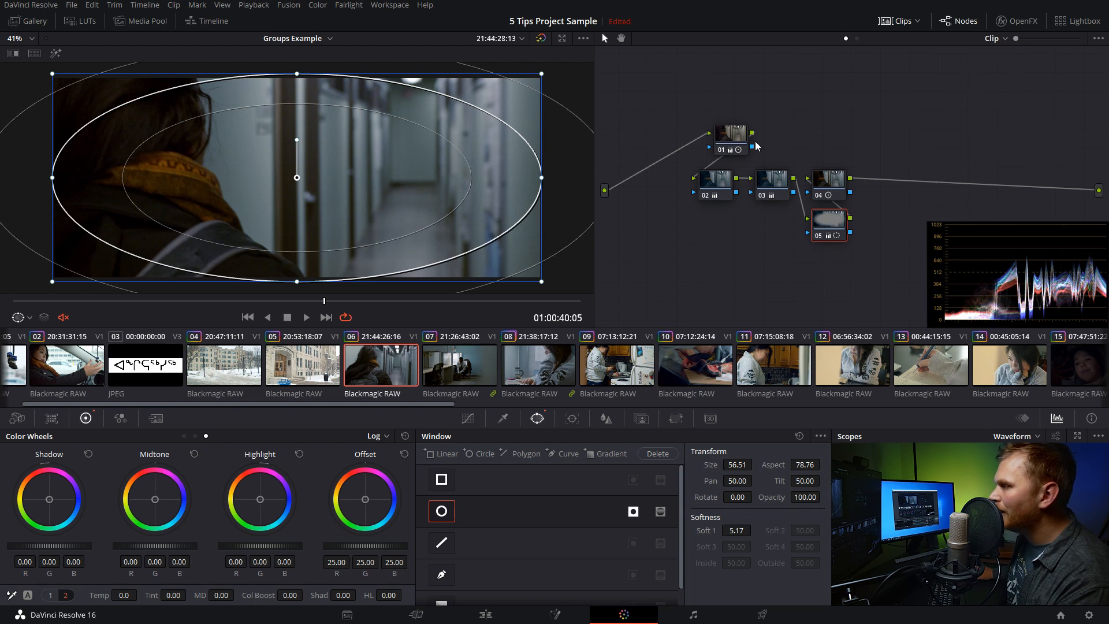
pyautogui.click(654, 192)
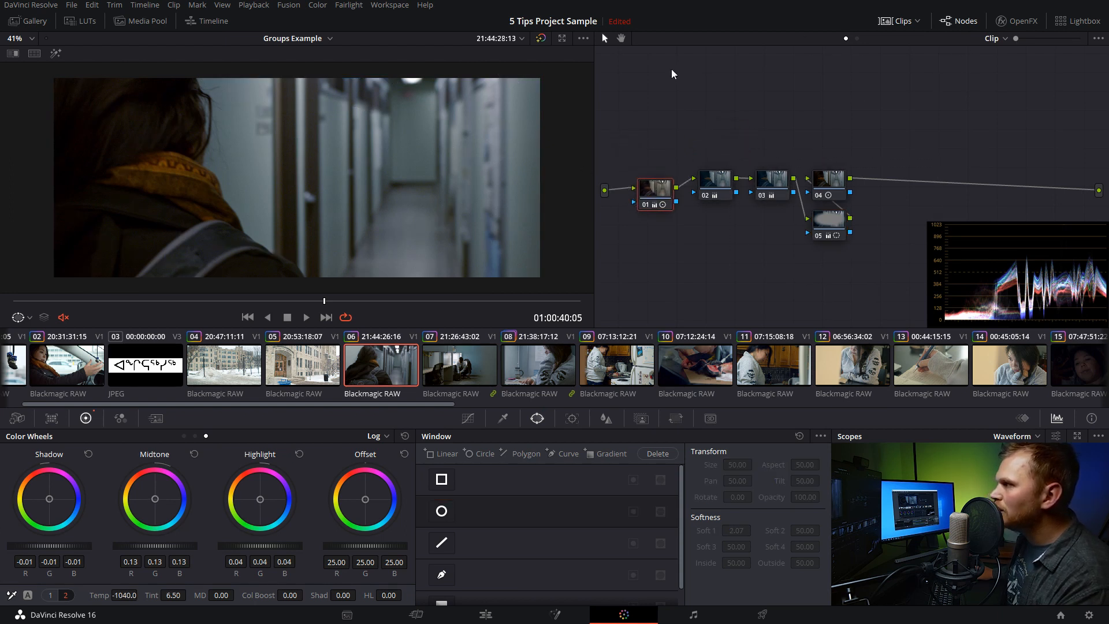
pyautogui.moveTo(658, 97)
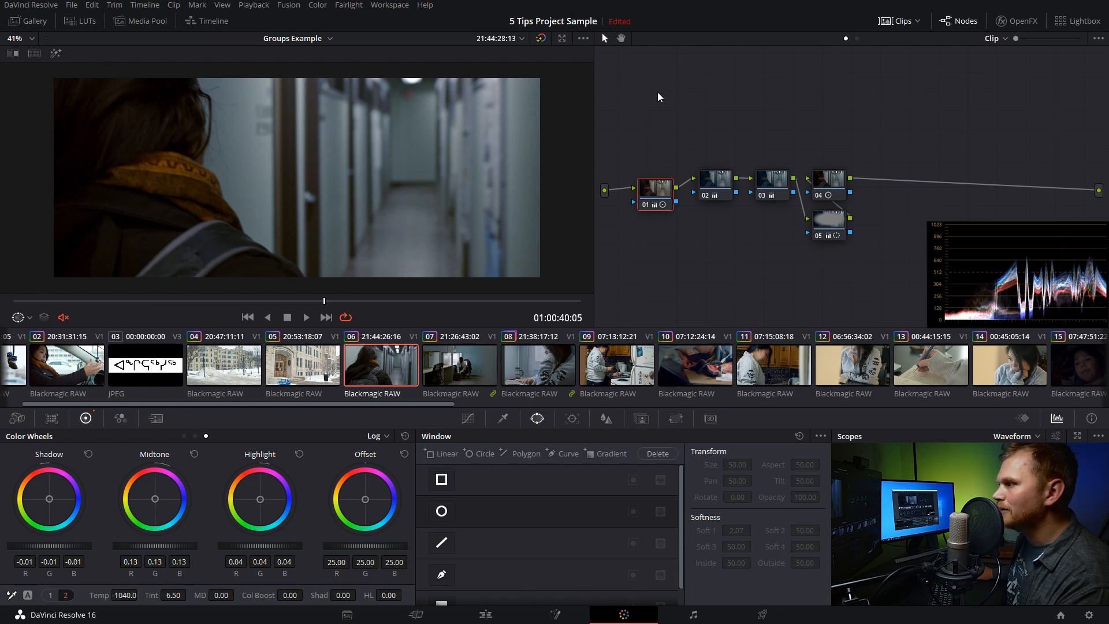
pyautogui.click(714, 183)
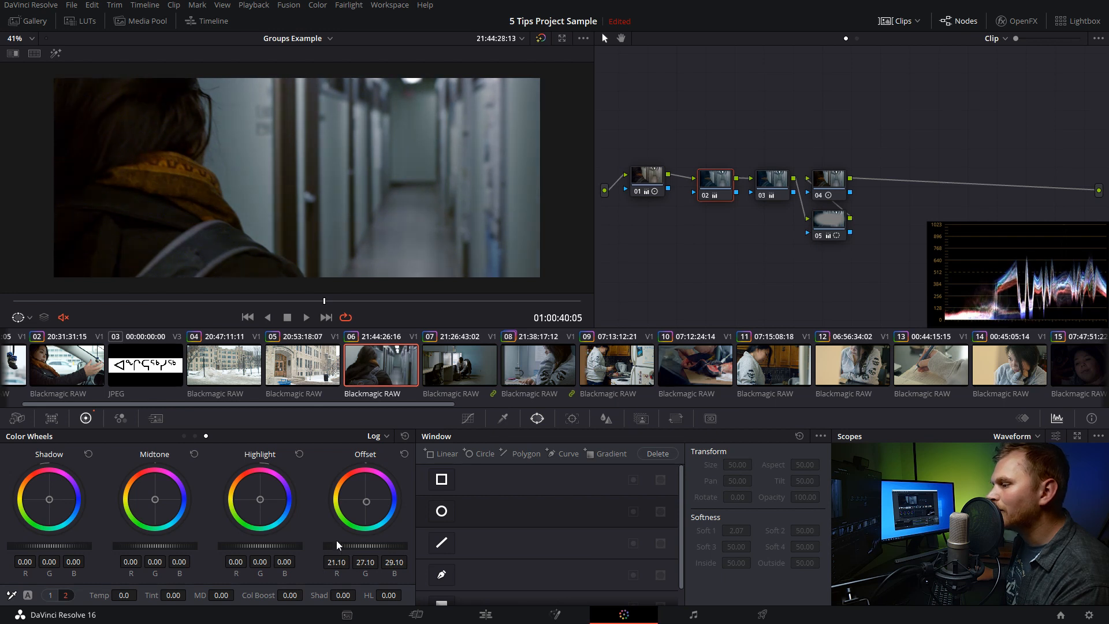
pyautogui.click(511, 365)
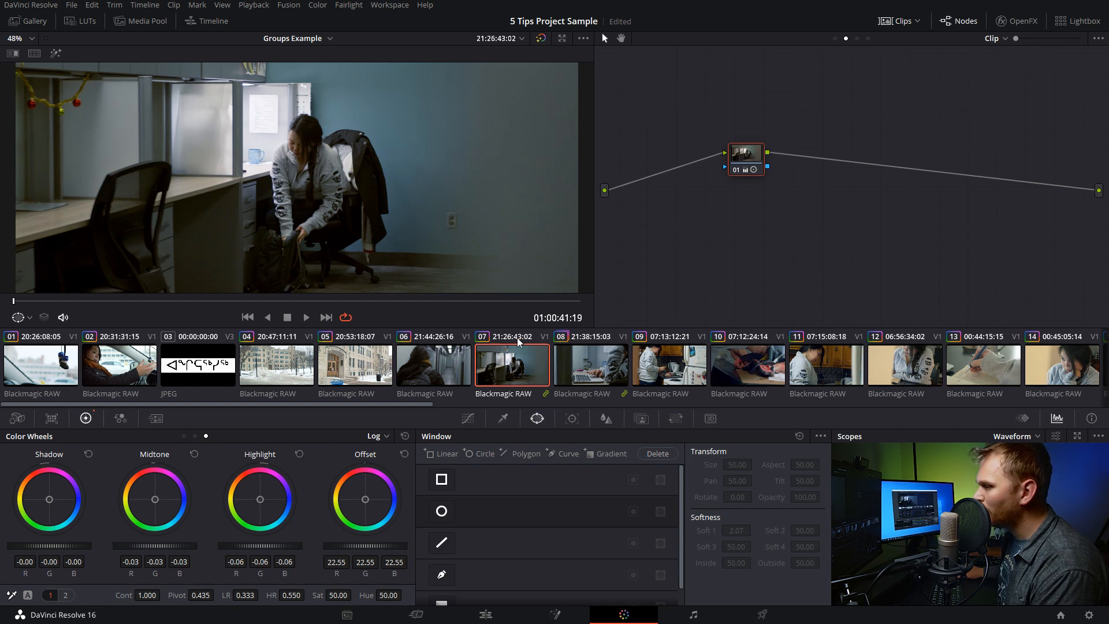
# Step: Filter the clip strip to the Kitchen group's three clips and select clip 01
pyautogui.hscroll(3)
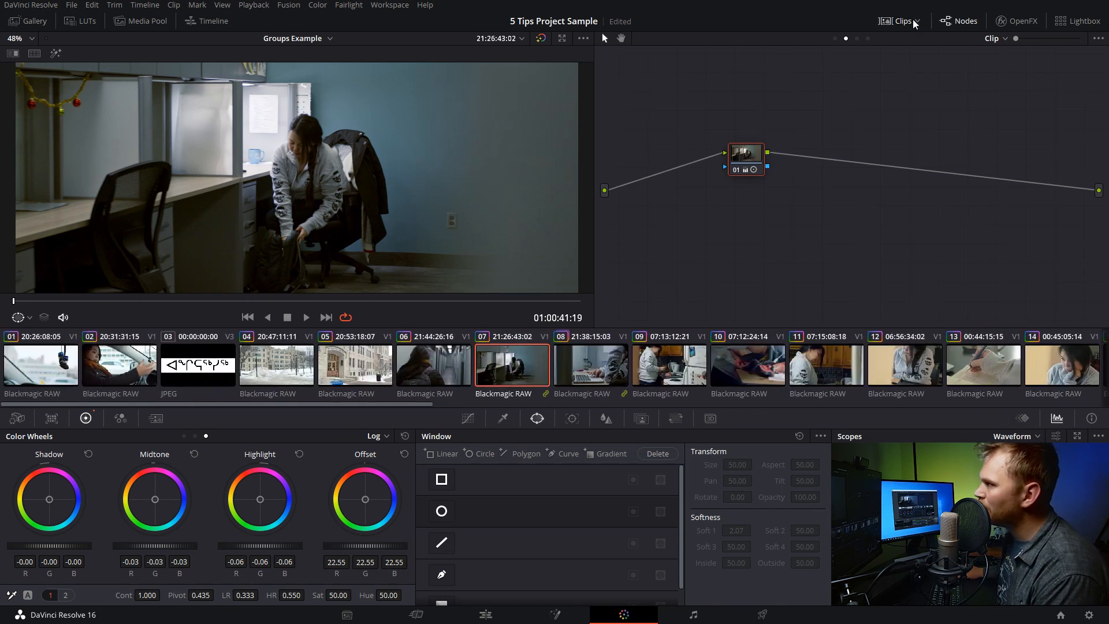
pyautogui.click(899, 20)
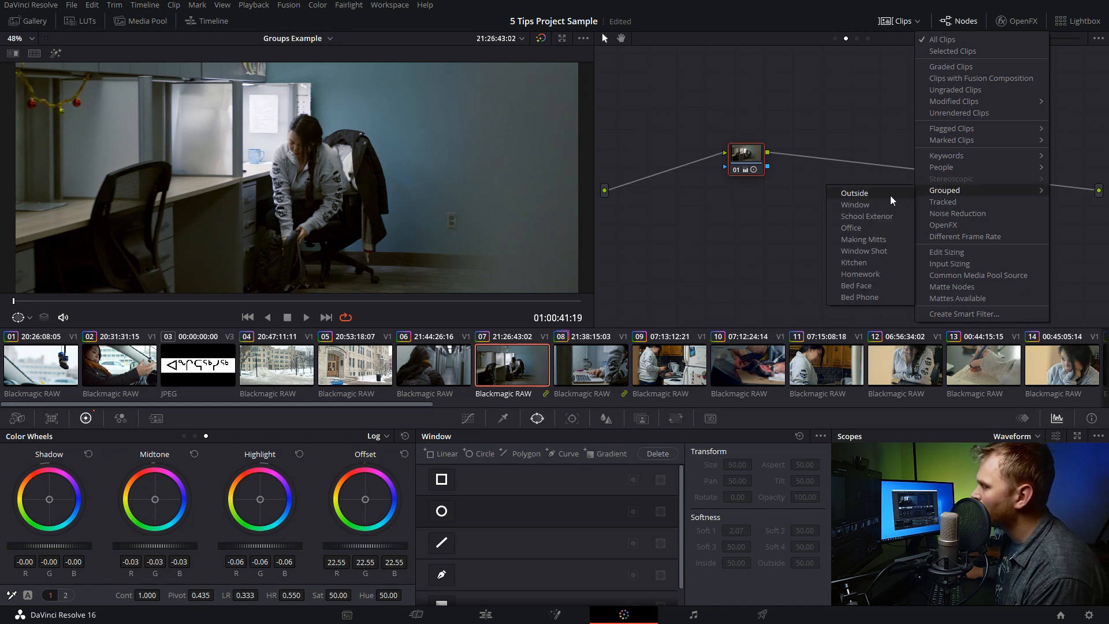
pyautogui.moveTo(864, 284)
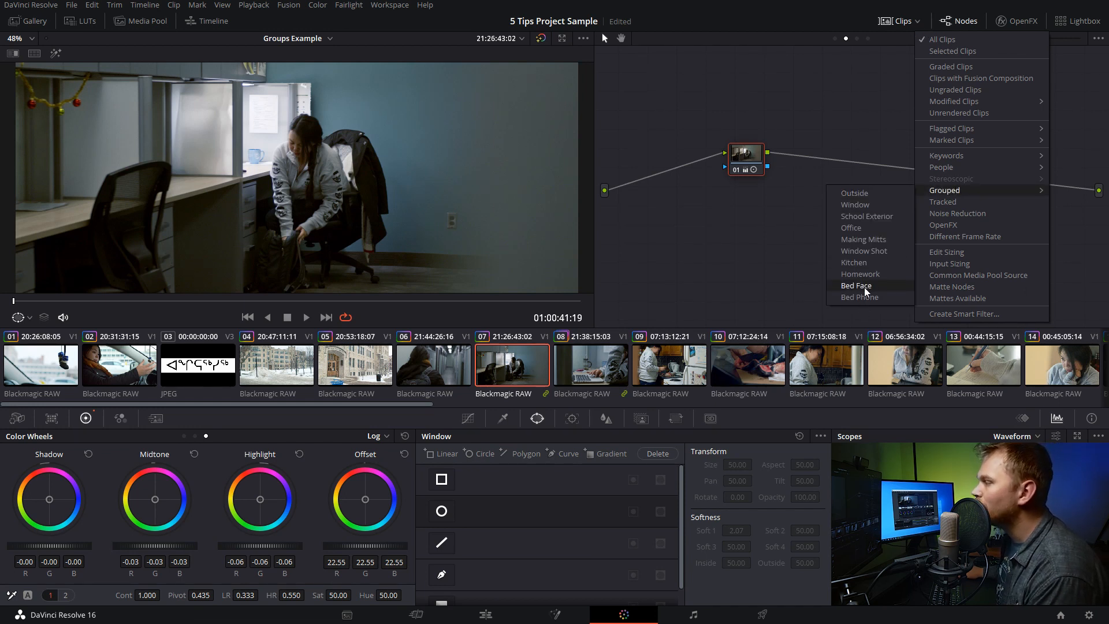
pyautogui.moveTo(854, 262)
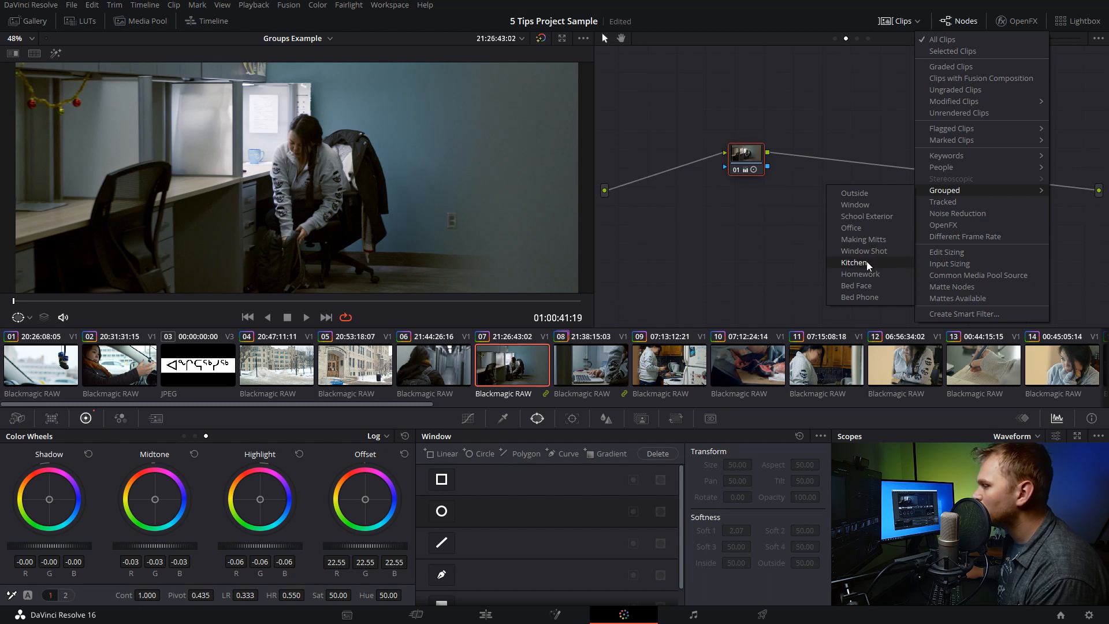
pyautogui.click(854, 262)
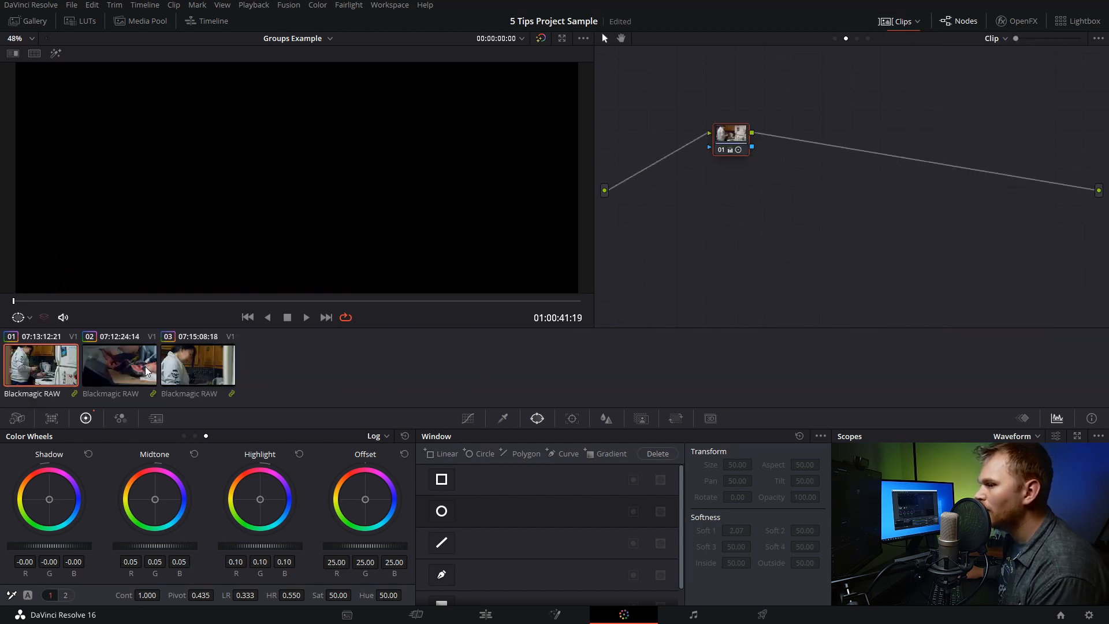
pyautogui.click(40, 364)
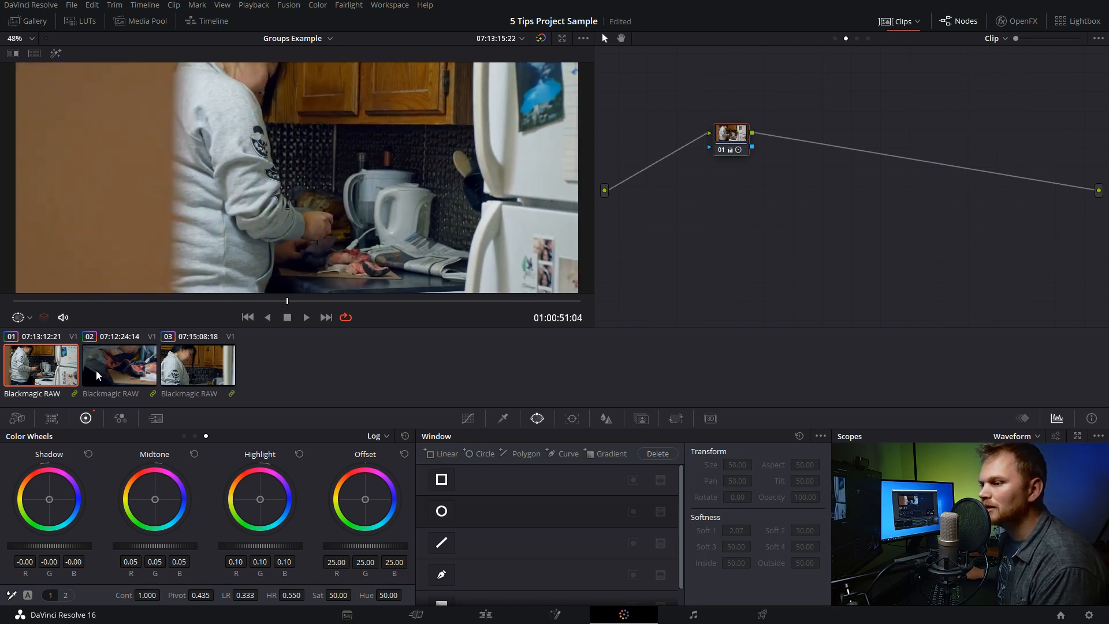
# Step: Assign the fish-cutting clip to the Office group, filter to Office, and select clip 02
pyautogui.rightClick(119, 364)
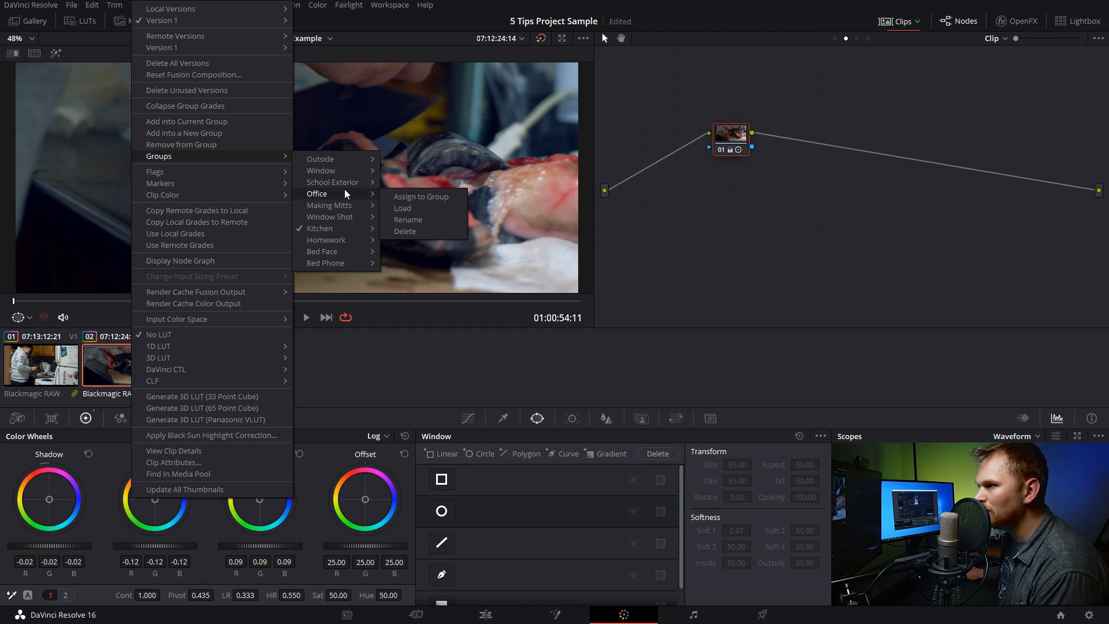
pyautogui.moveTo(421, 196)
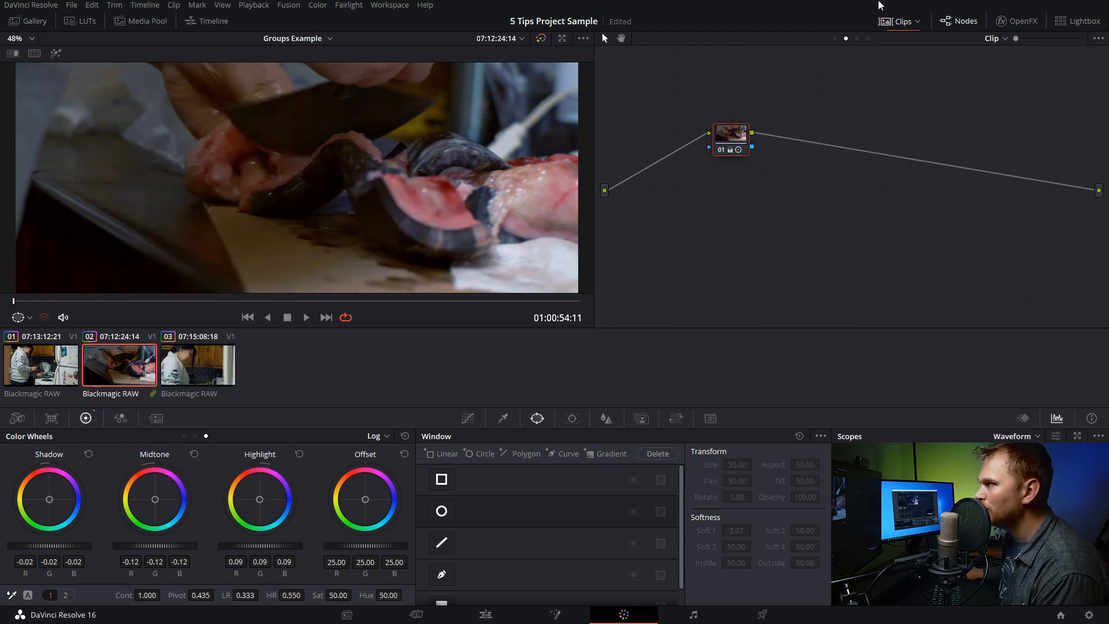
pyautogui.click(904, 21)
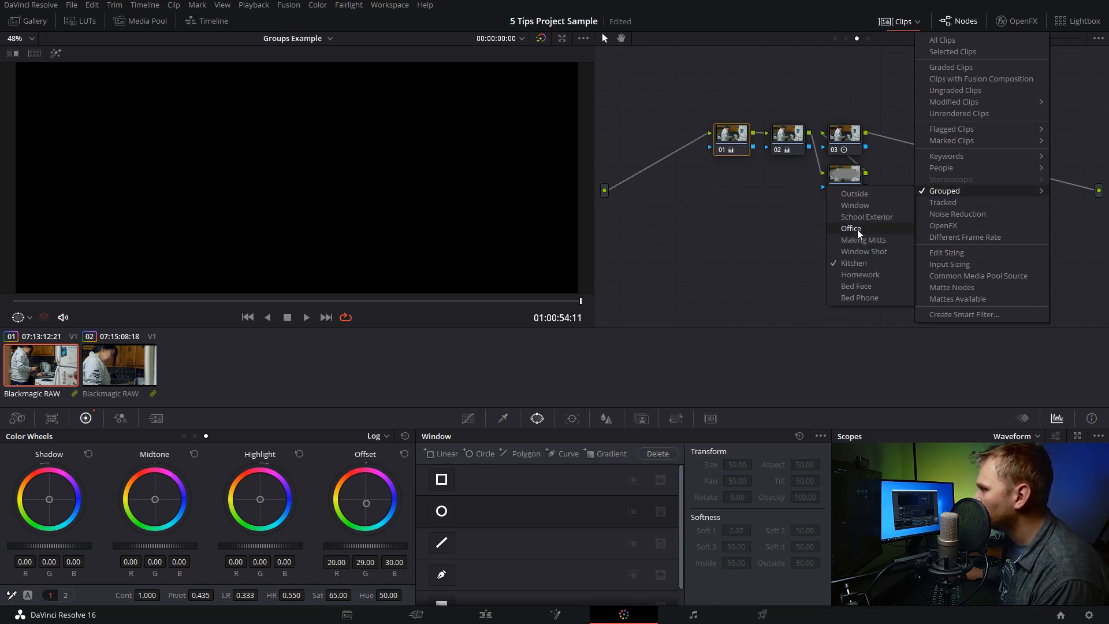
pyautogui.click(851, 228)
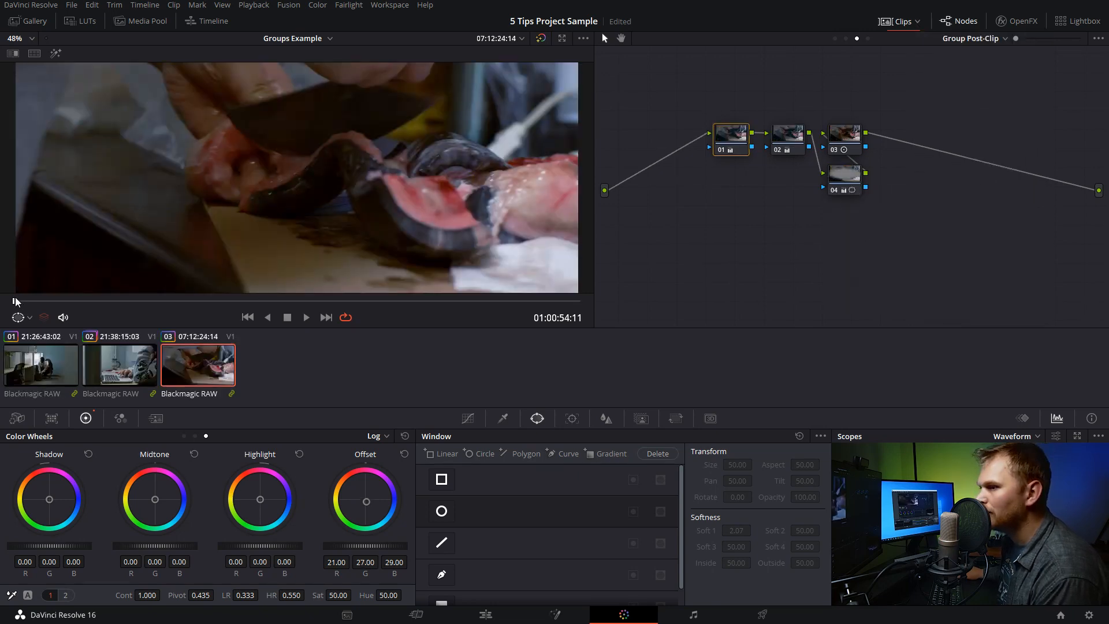
pyautogui.click(119, 364)
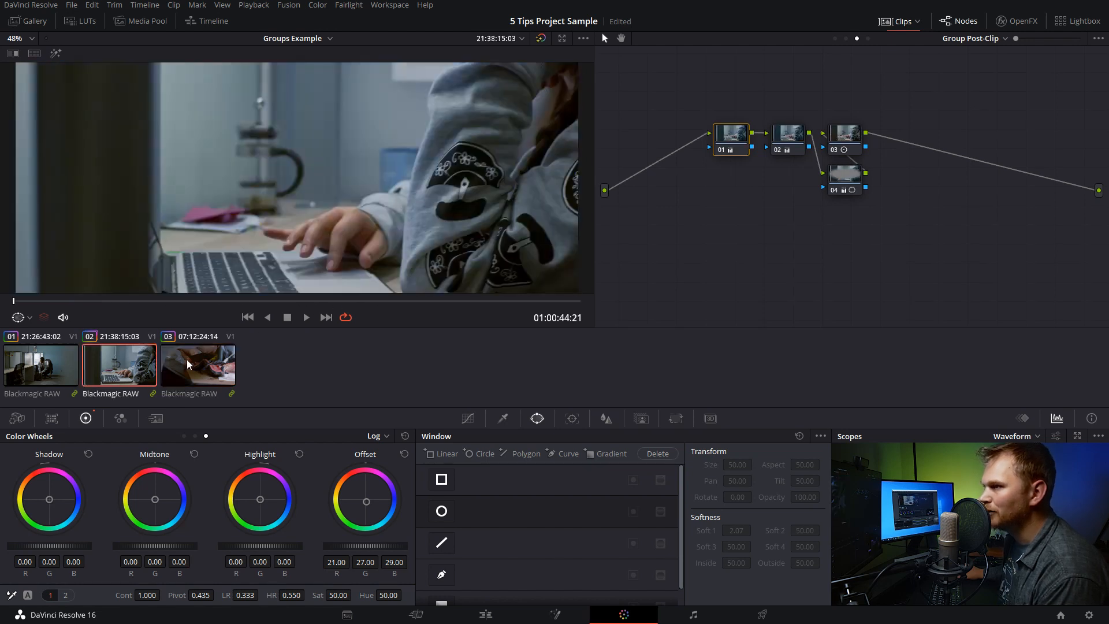
# Step: Reset the Clips filter to All Clips and select laptop clip 08
pyautogui.rightClick(198, 365)
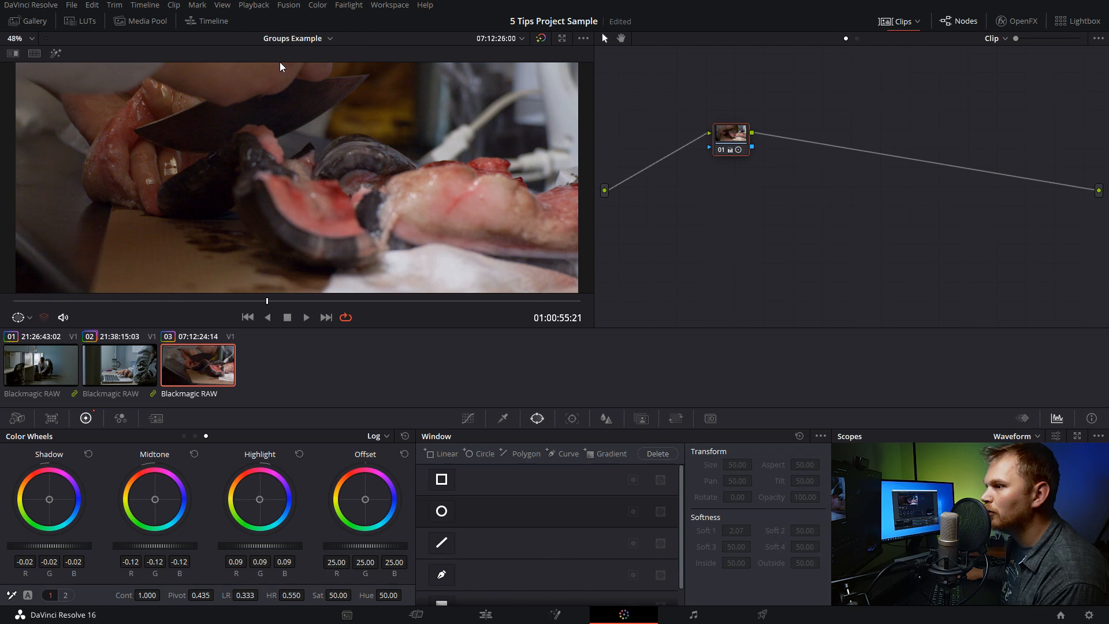
pyautogui.moveTo(791, 171)
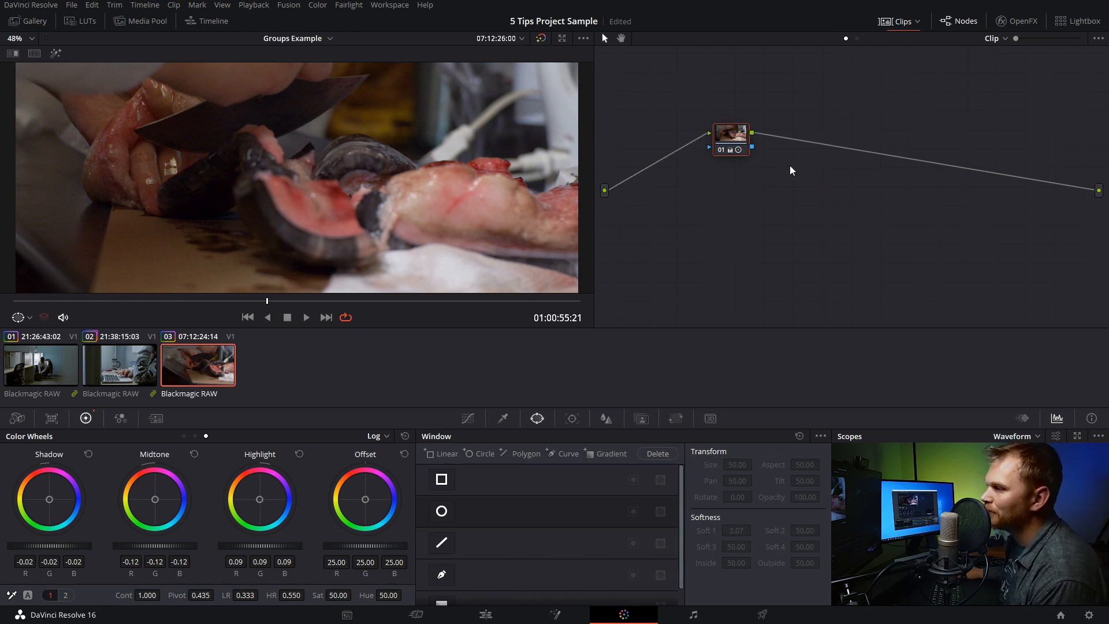
pyautogui.click(904, 20)
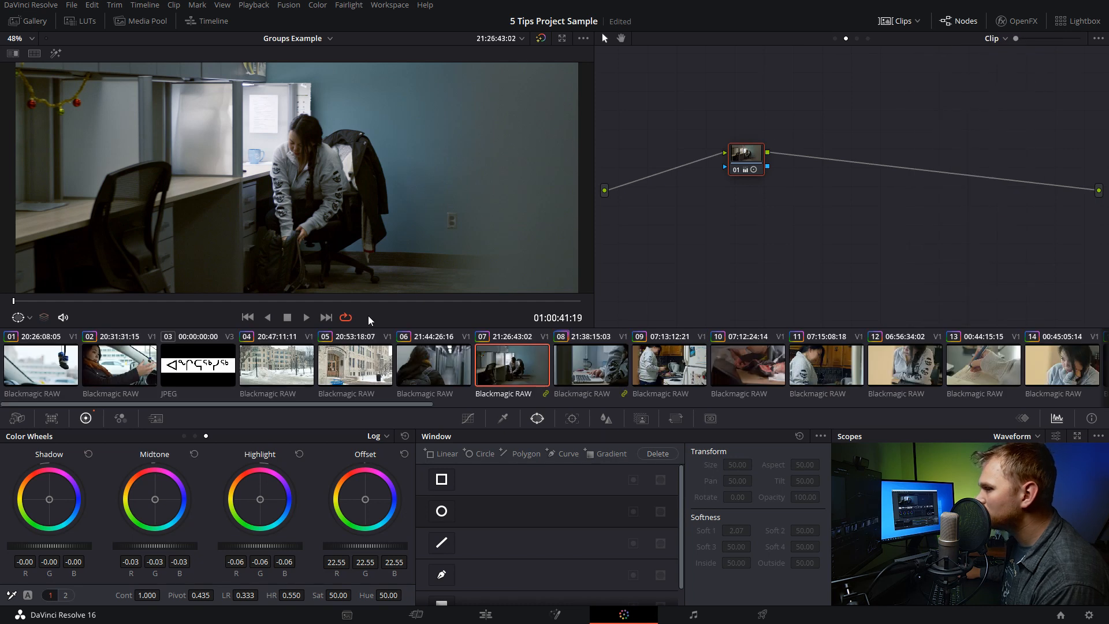
pyautogui.click(590, 365)
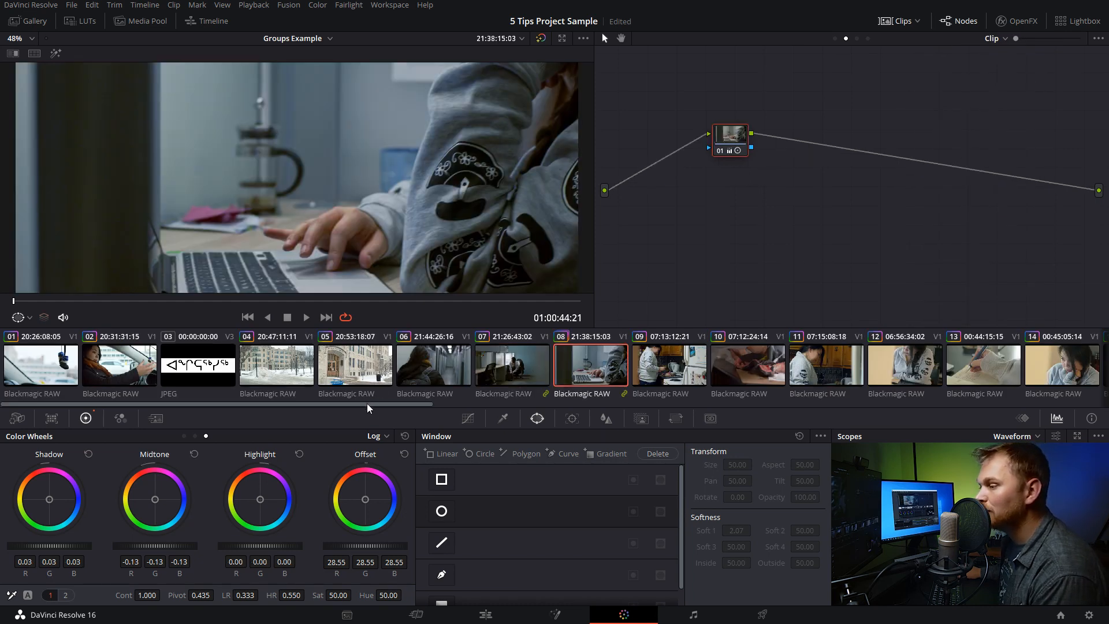